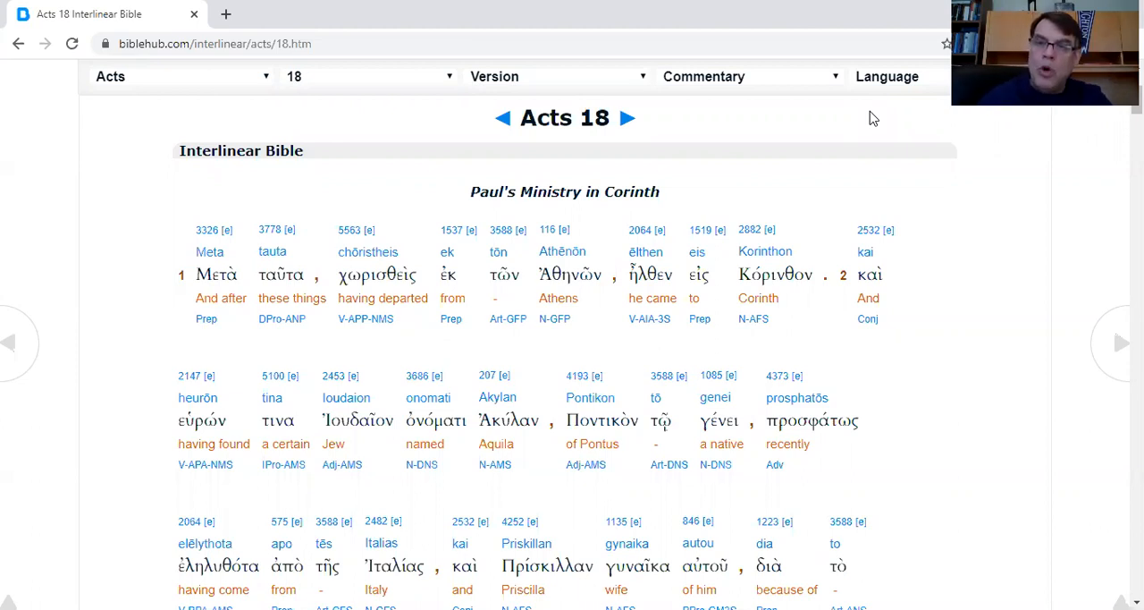
pyautogui.moveTo(200, 279)
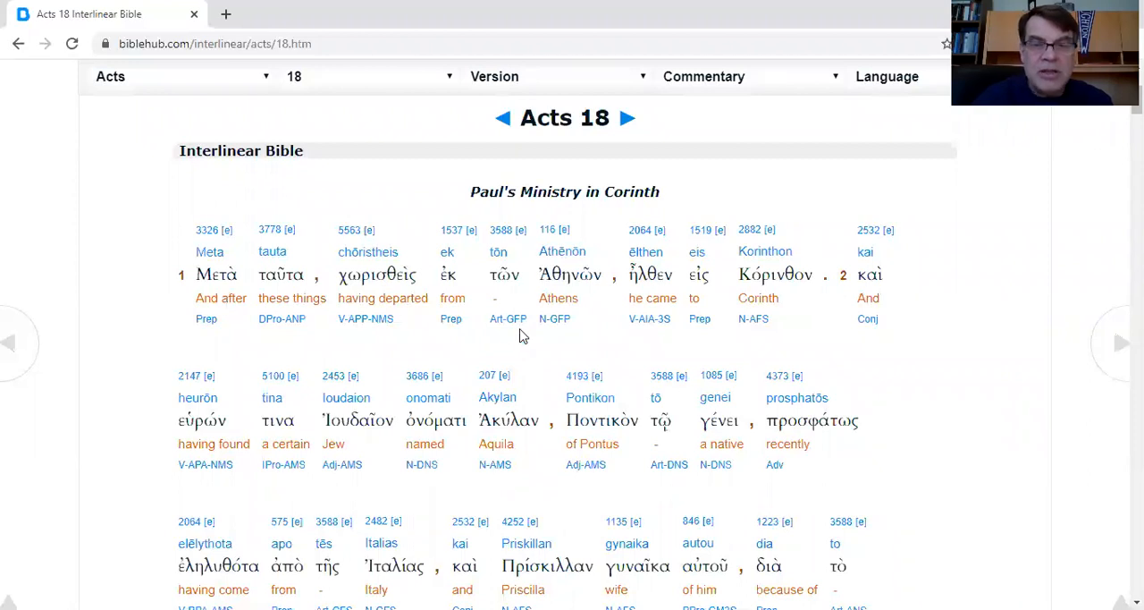
pyautogui.moveTo(622, 340)
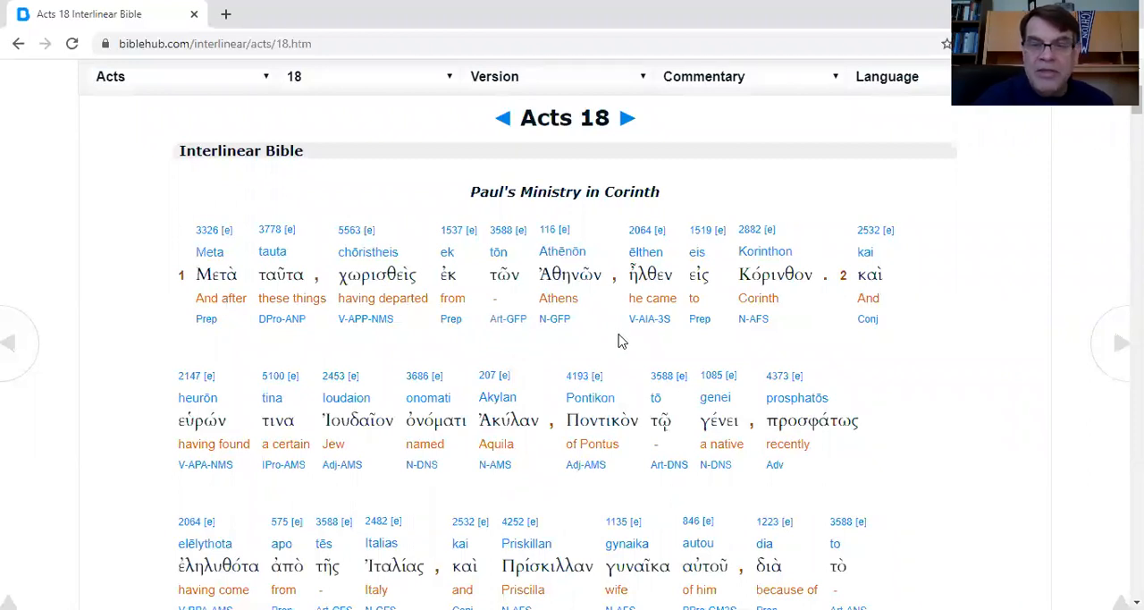
pyautogui.moveTo(840, 329)
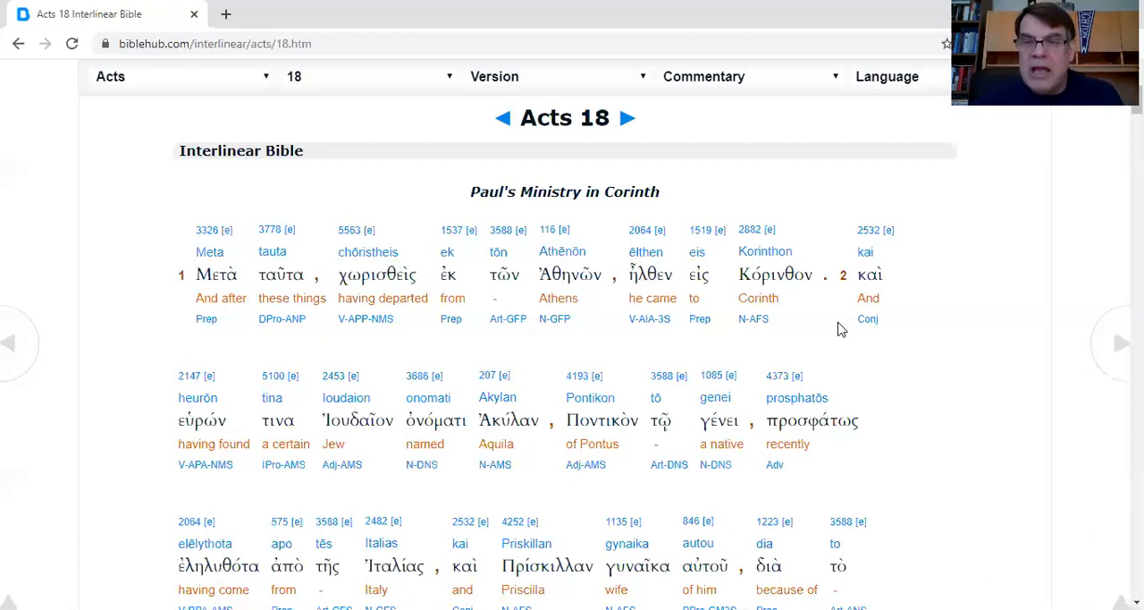
pyautogui.moveTo(933, 356)
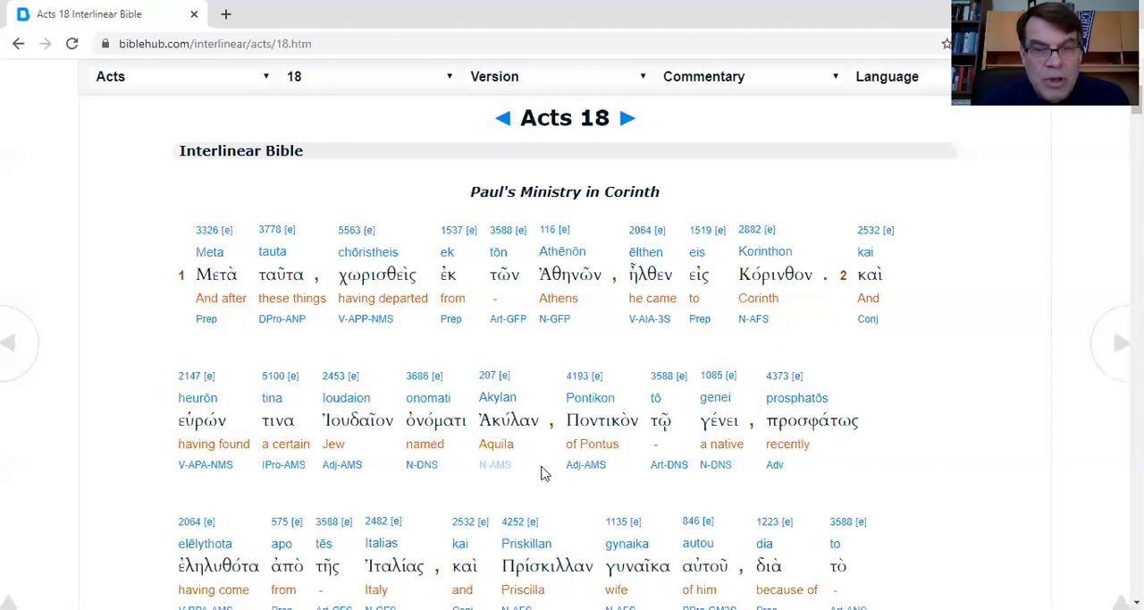
pyautogui.moveTo(697, 471)
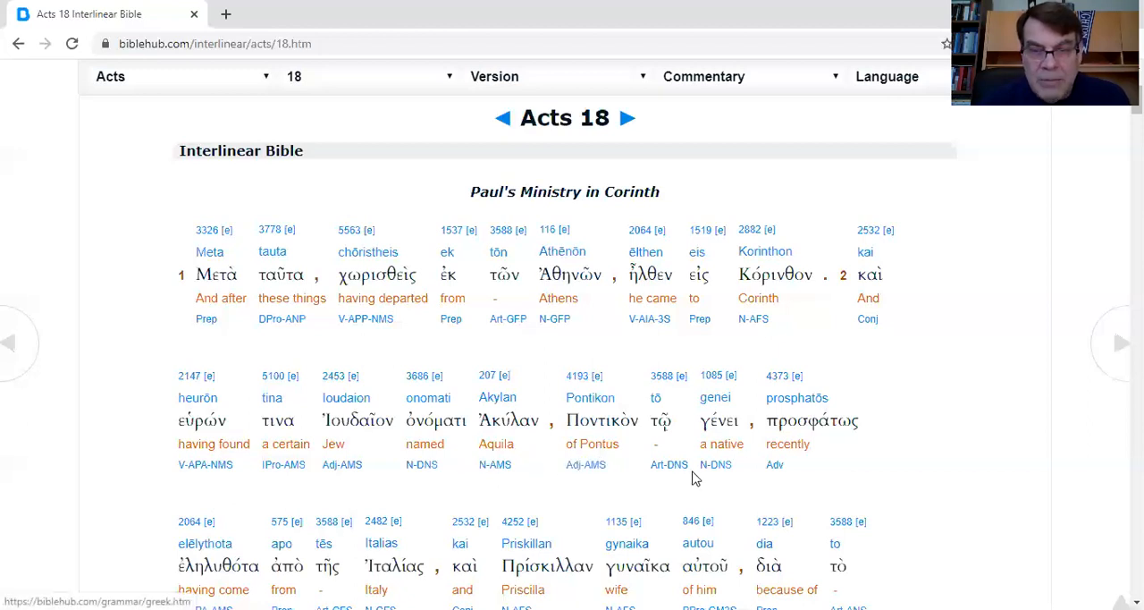
pyautogui.moveTo(579, 503)
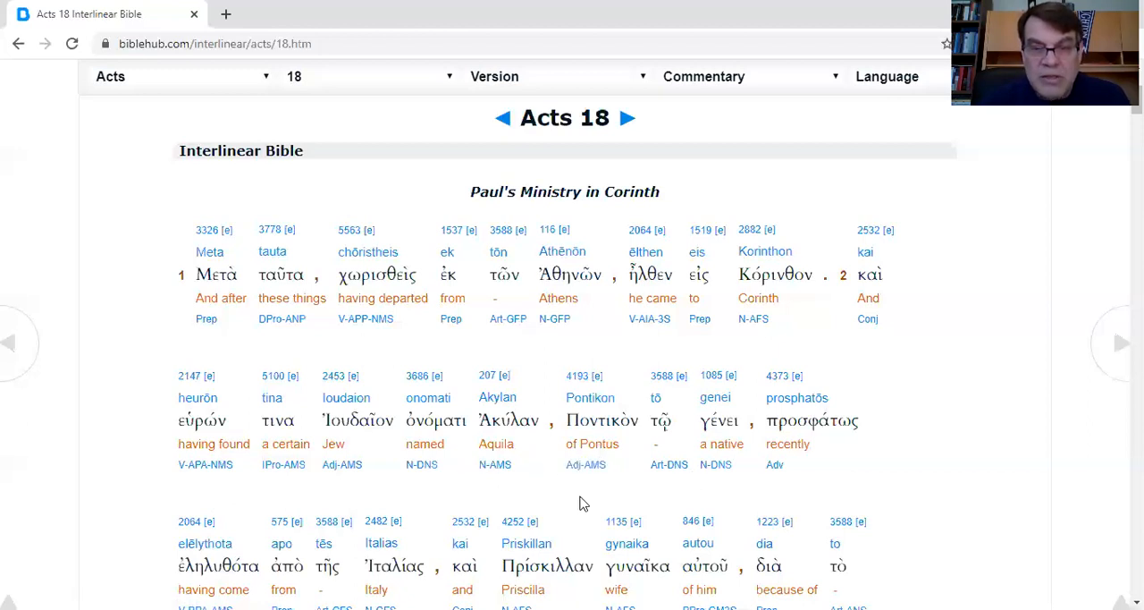
pyautogui.moveTo(880, 490)
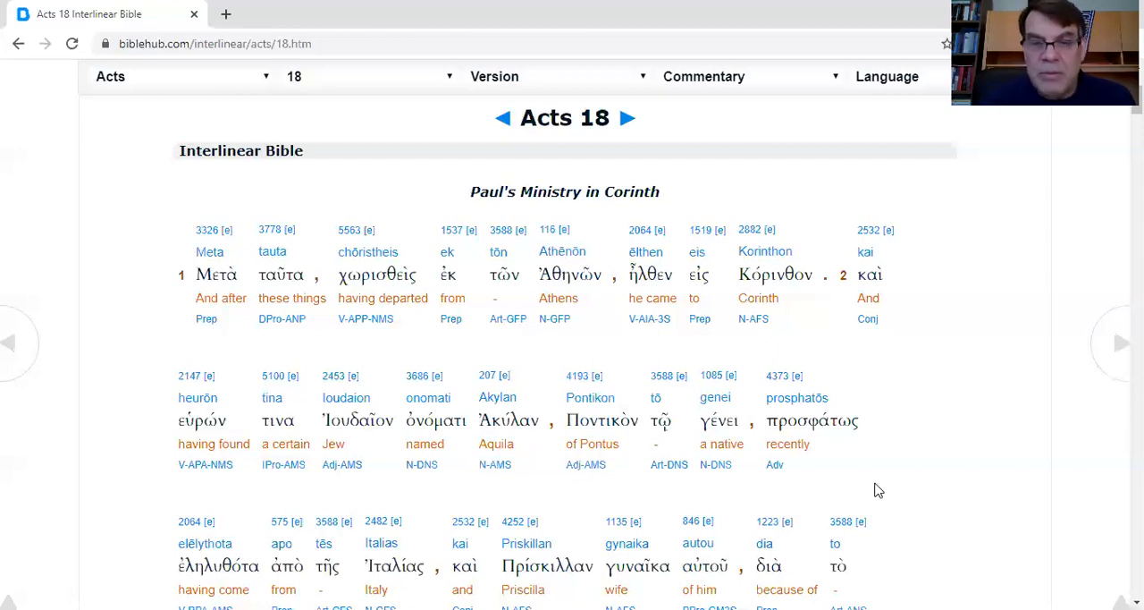
pyautogui.scroll(-3)
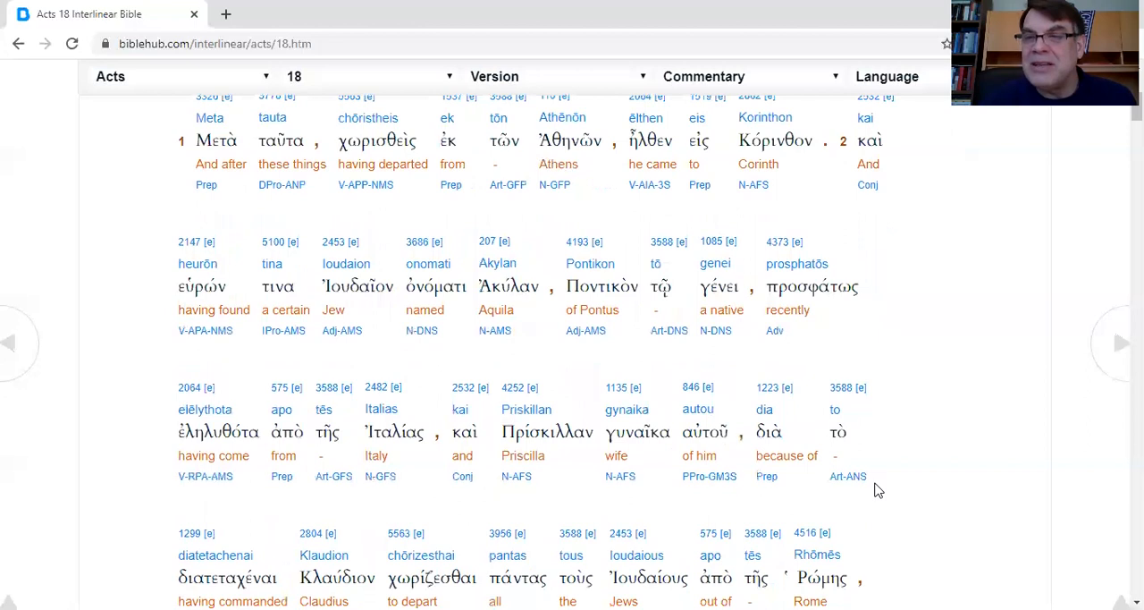
pyautogui.scroll(-3)
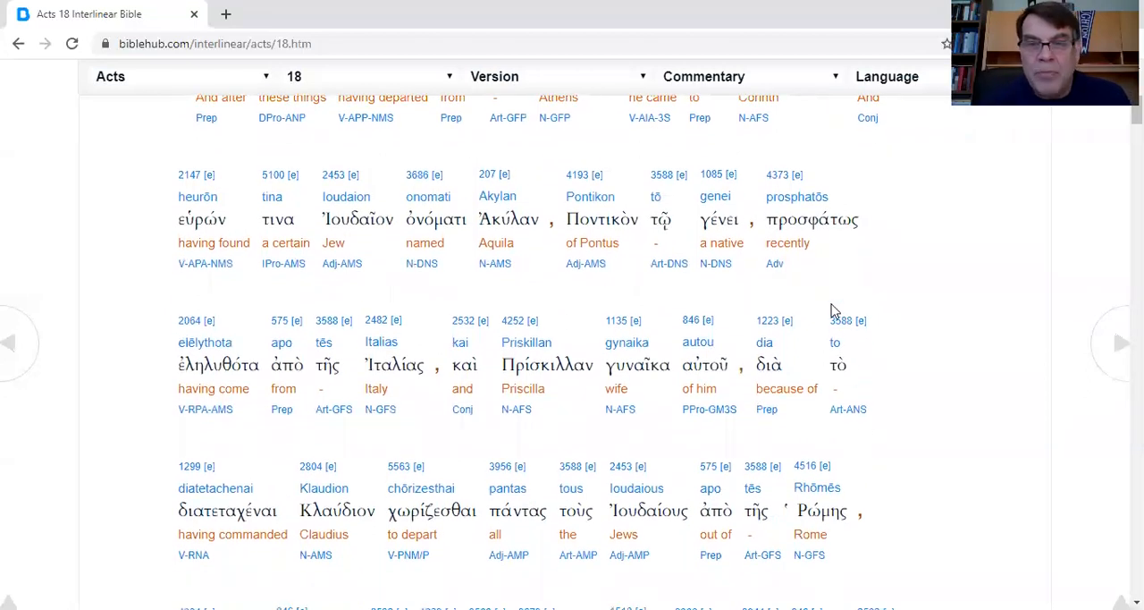
pyautogui.moveTo(476, 433)
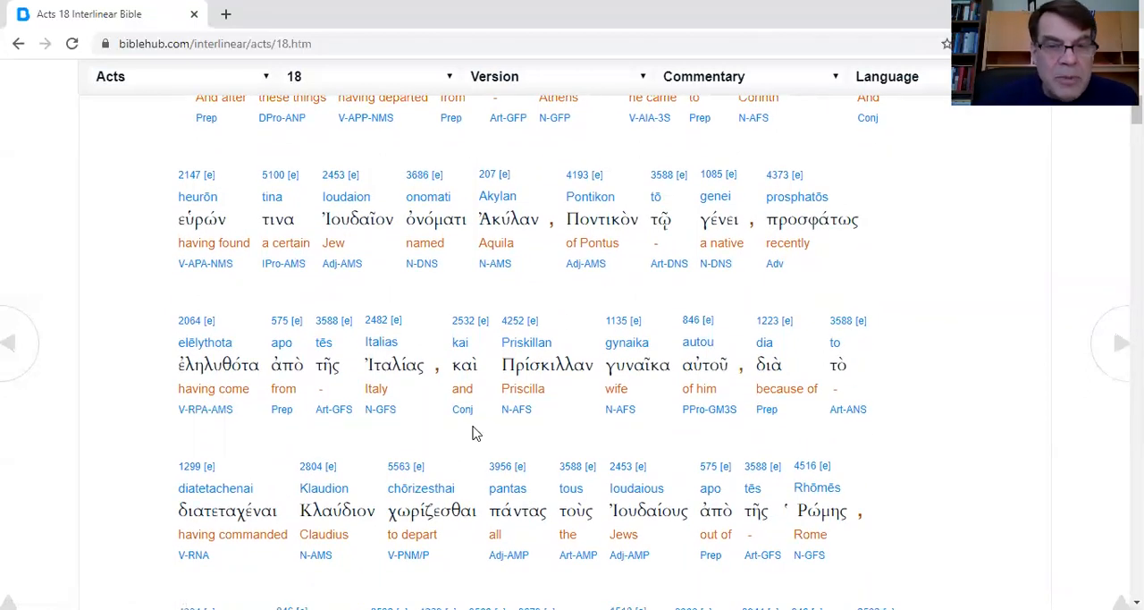
pyautogui.moveTo(751, 436)
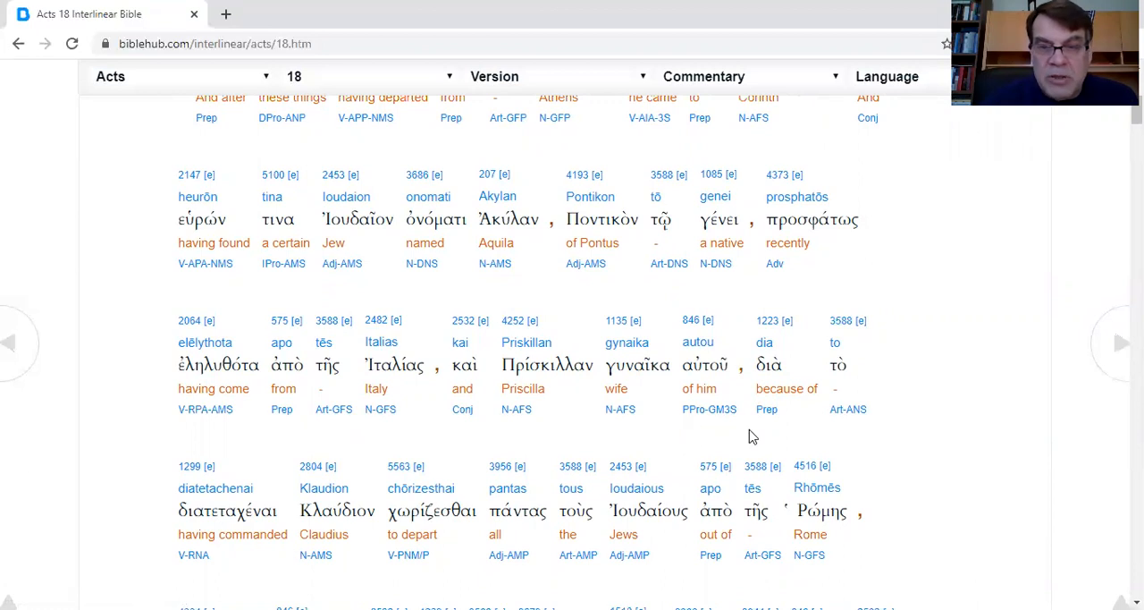
pyautogui.scroll(-3)
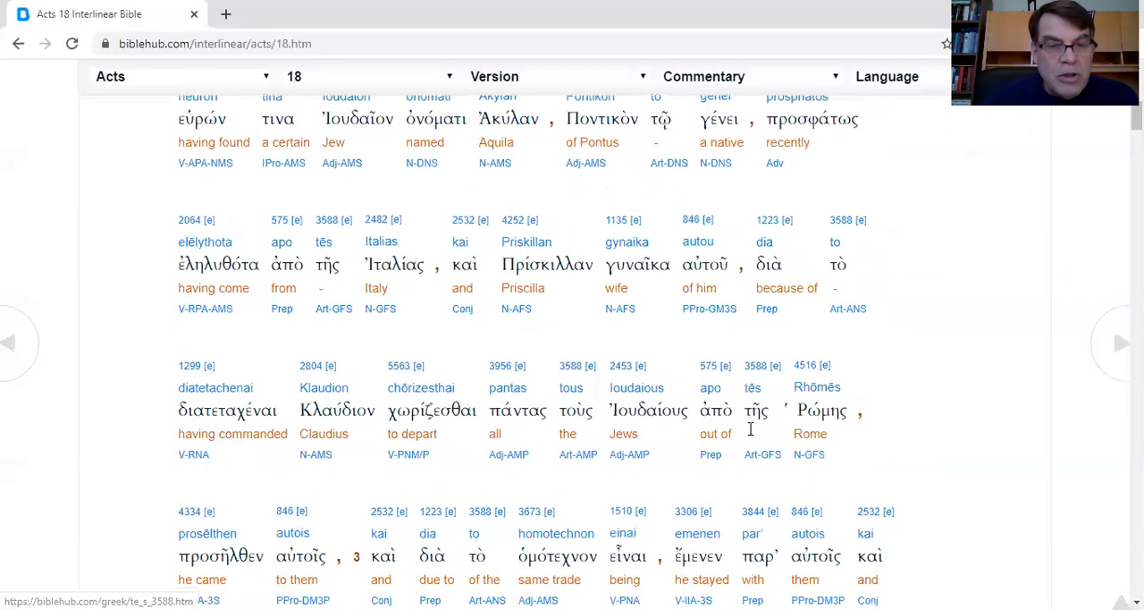
pyautogui.moveTo(590, 481)
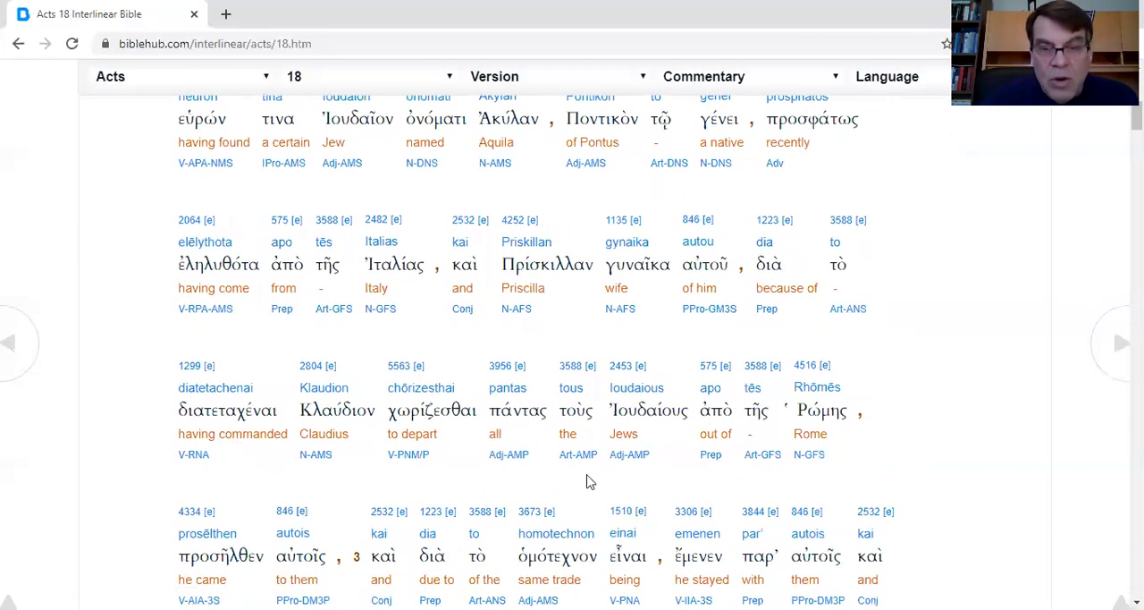
pyautogui.moveTo(973, 458)
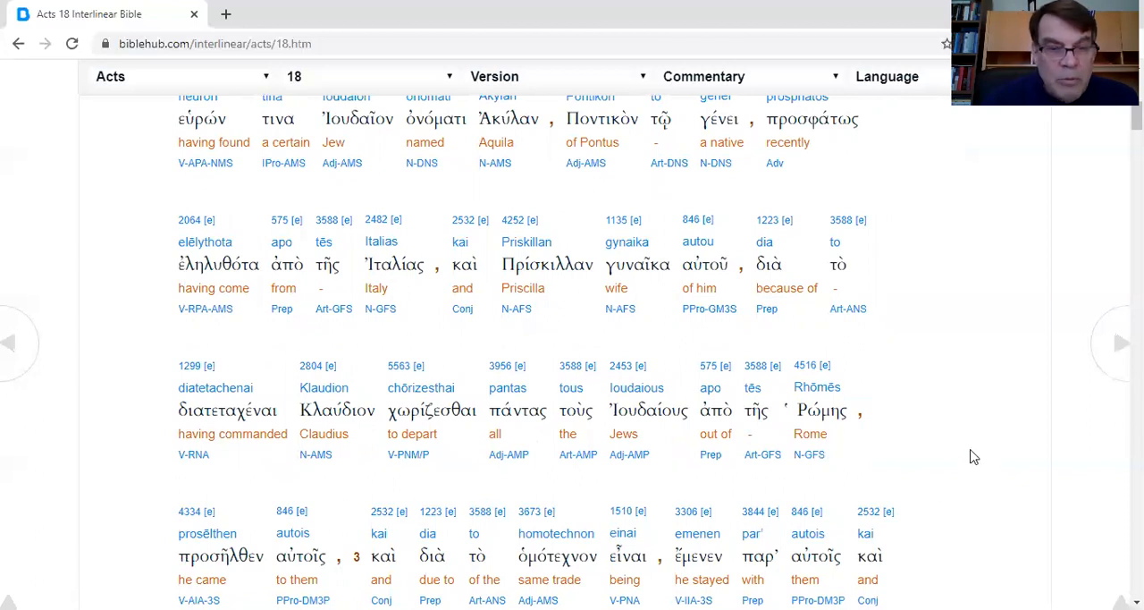
pyautogui.moveTo(479, 533)
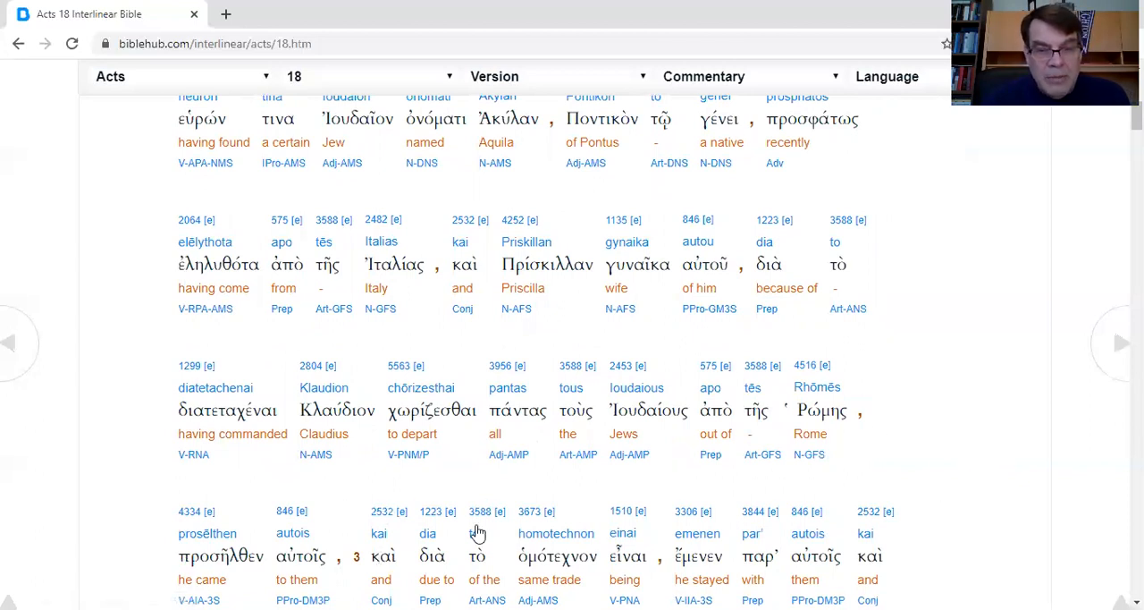
pyautogui.moveTo(1064, 352)
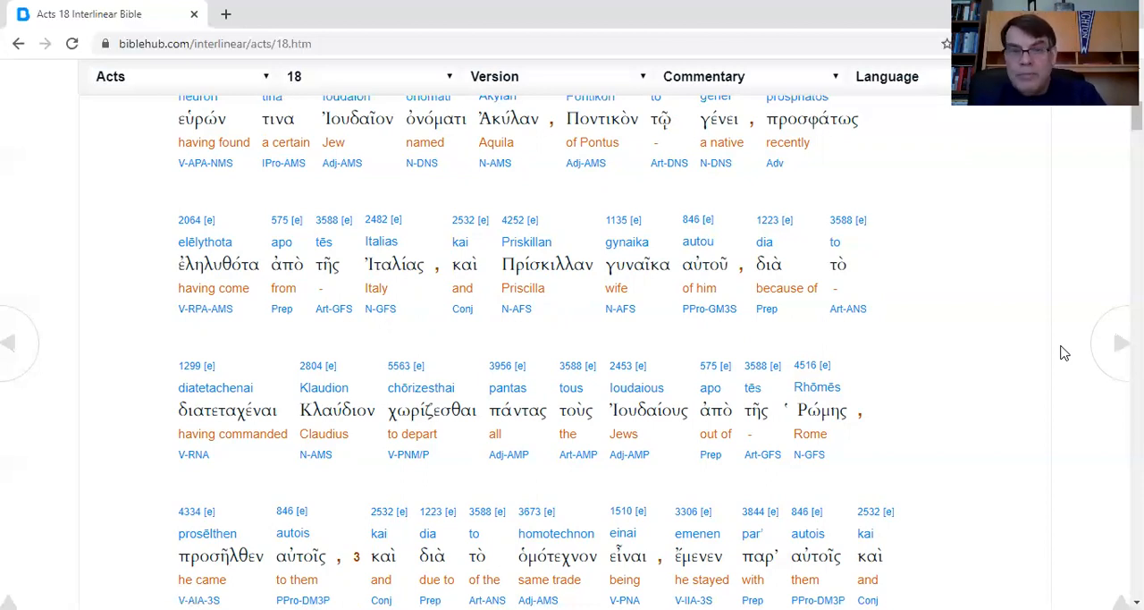
pyautogui.moveTo(447, 332)
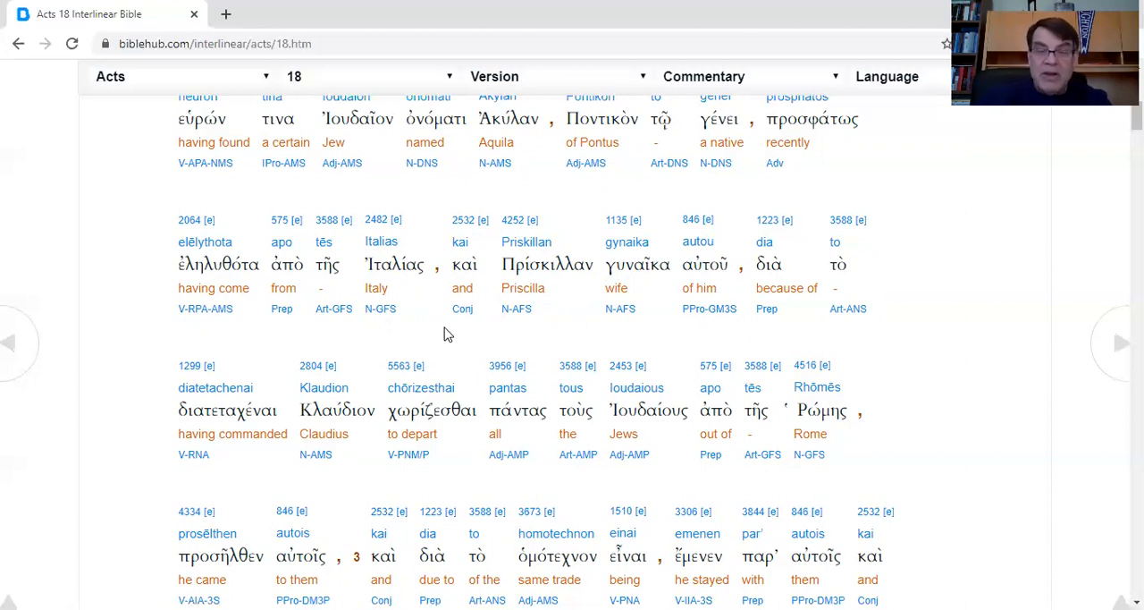
pyautogui.moveTo(476, 345)
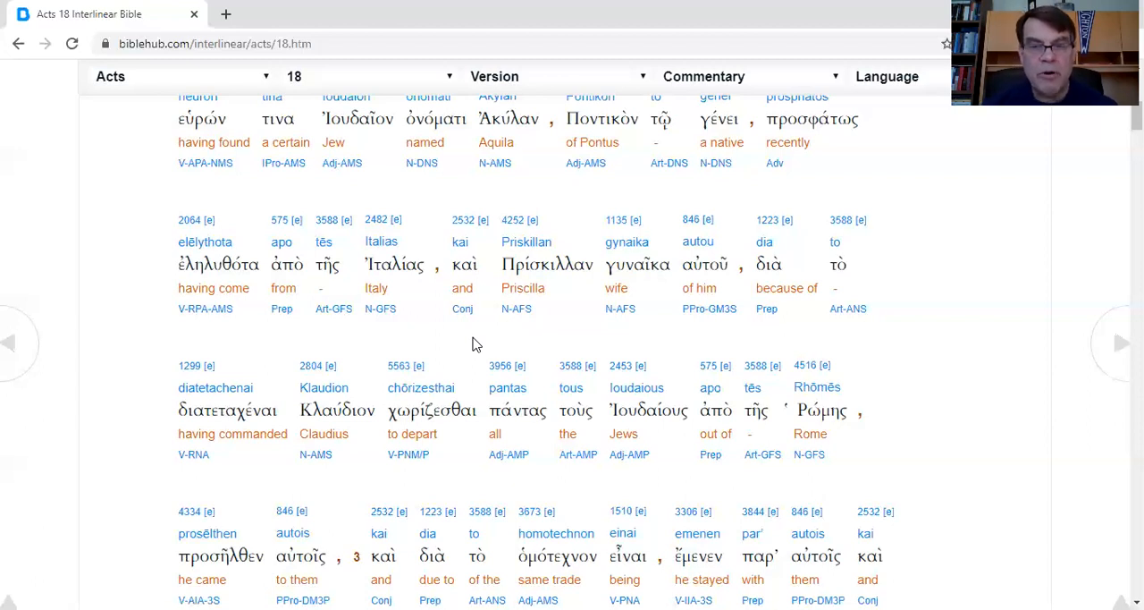
pyautogui.scroll(-3)
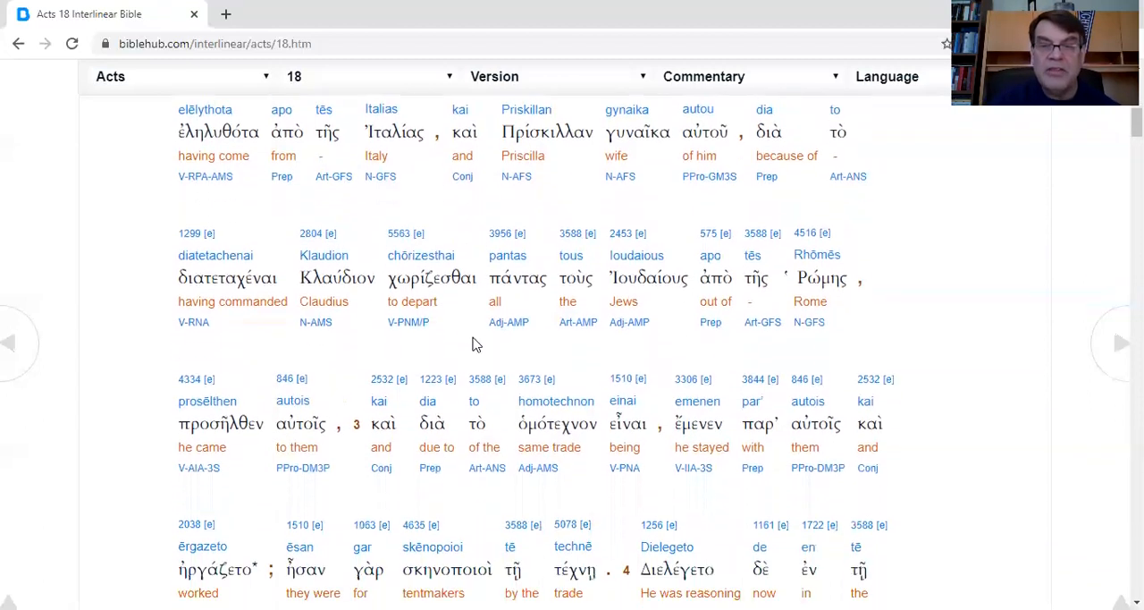
pyautogui.scroll(-3)
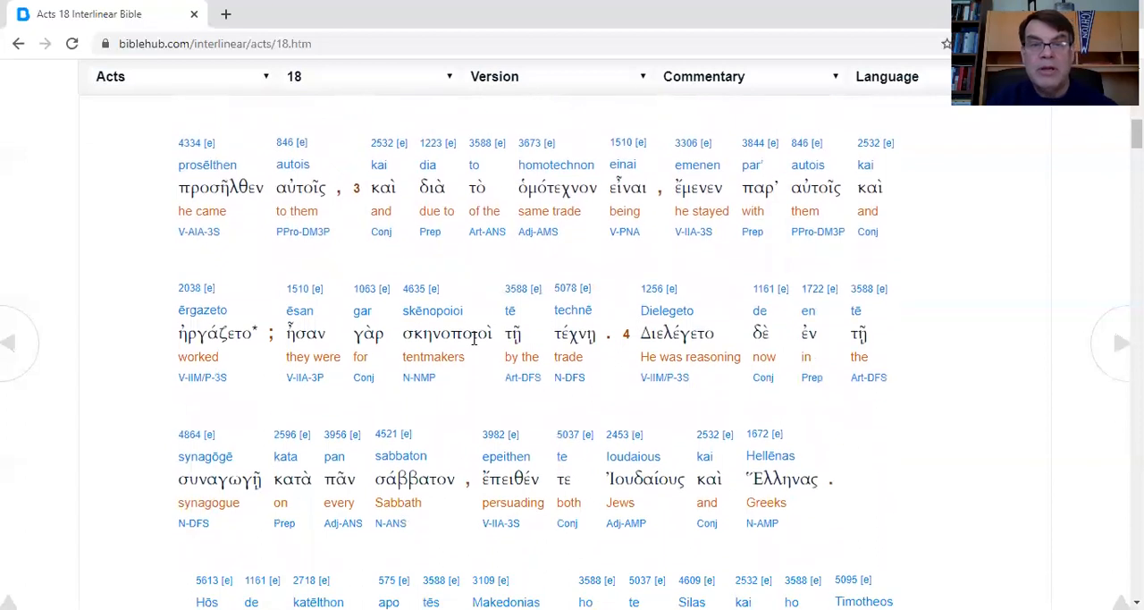
pyautogui.scroll(-3)
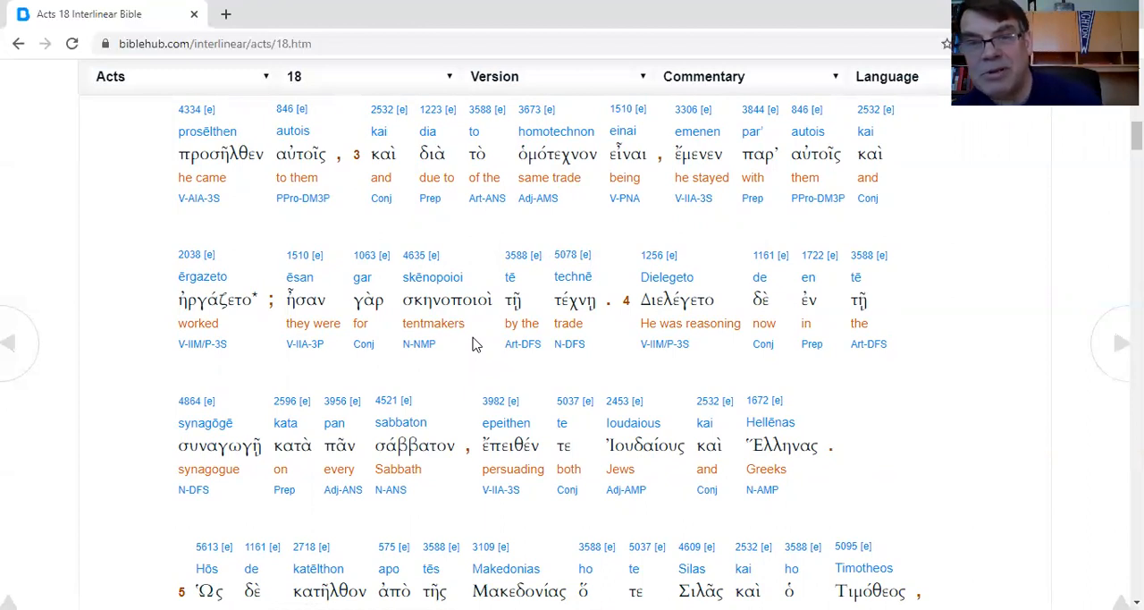
pyautogui.moveTo(450, 206)
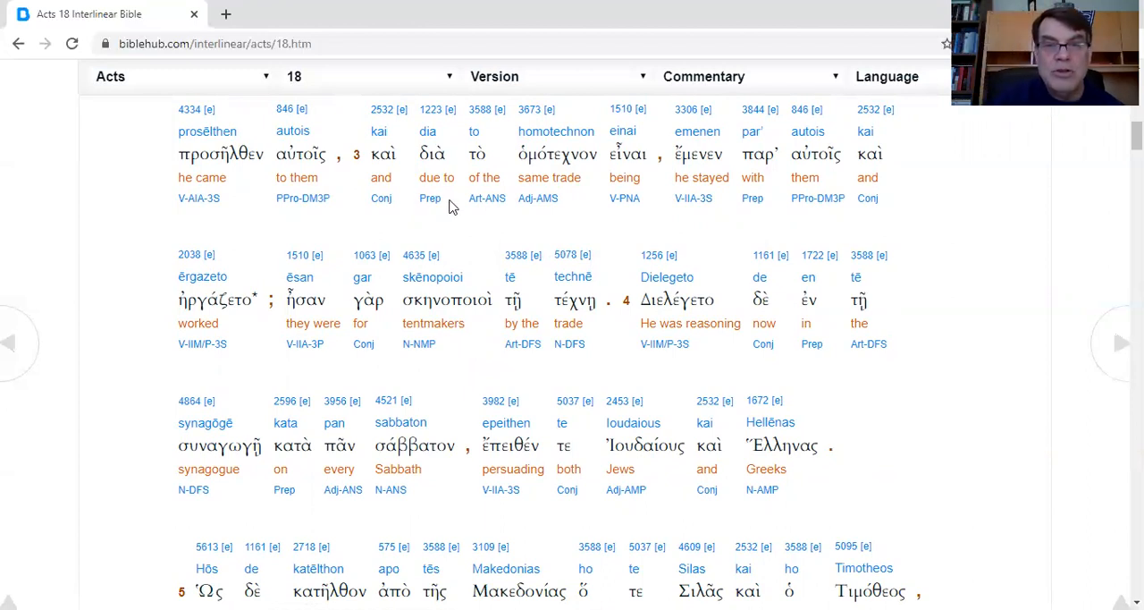
pyautogui.moveTo(601, 231)
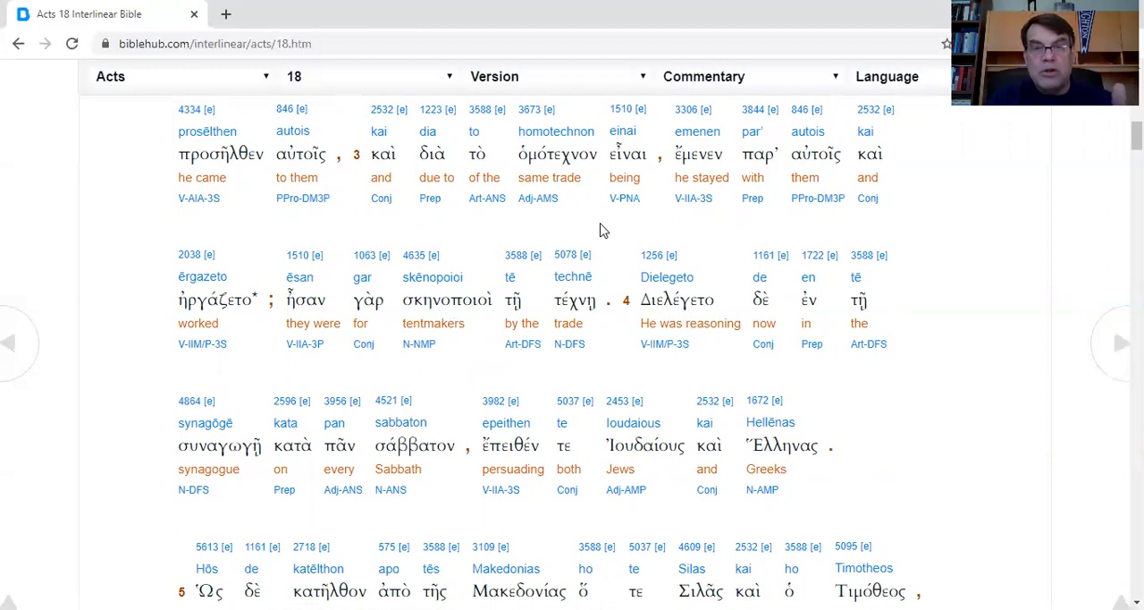
pyautogui.moveTo(821, 229)
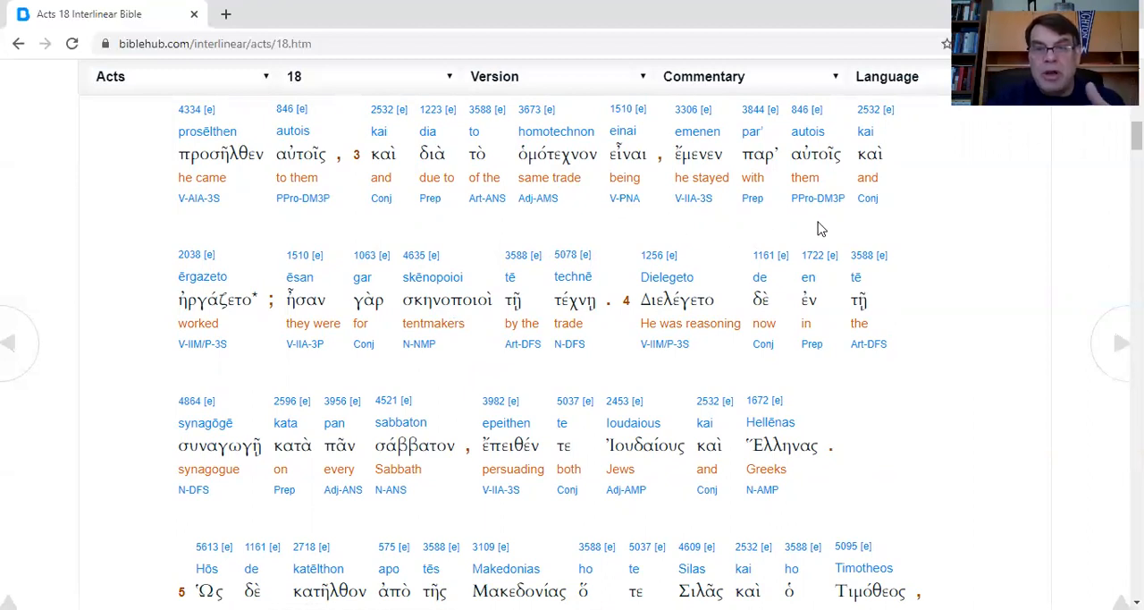
pyautogui.moveTo(293, 384)
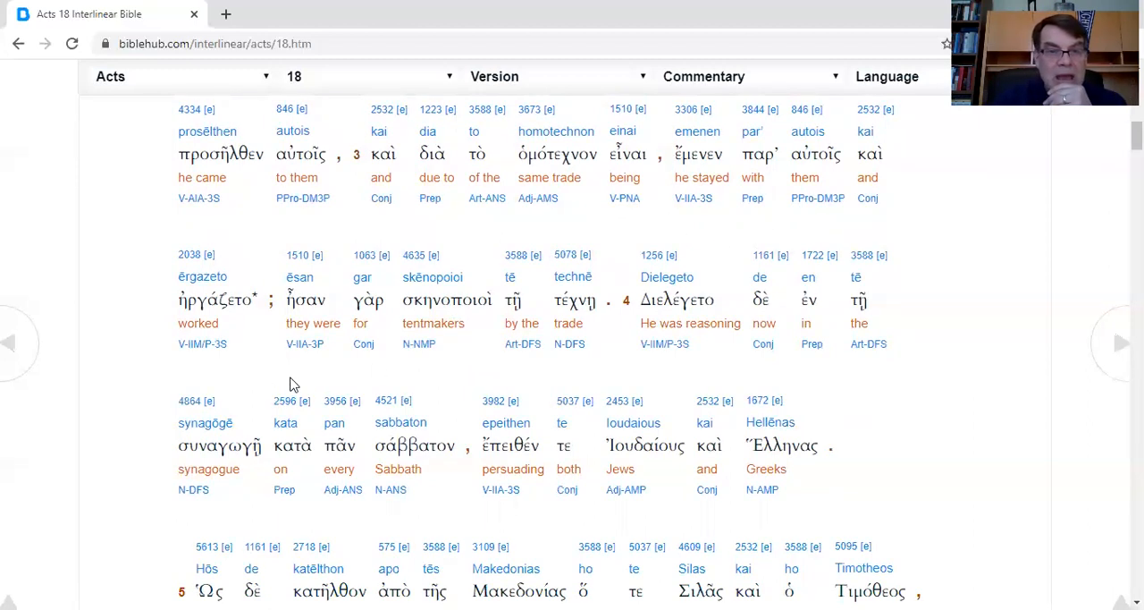
pyautogui.moveTo(548, 354)
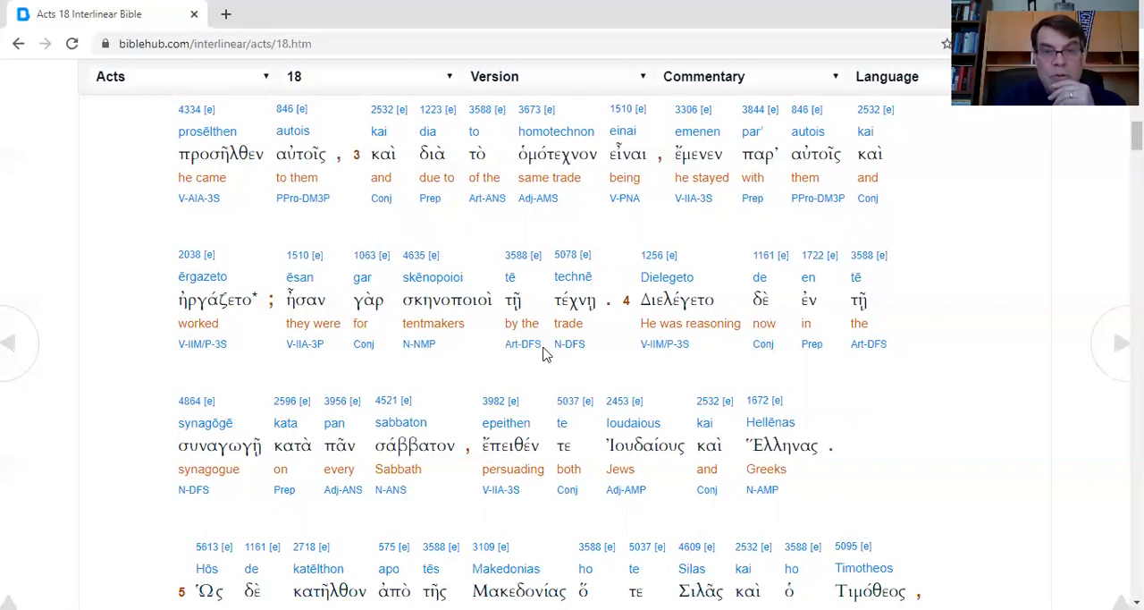
pyautogui.moveTo(633, 372)
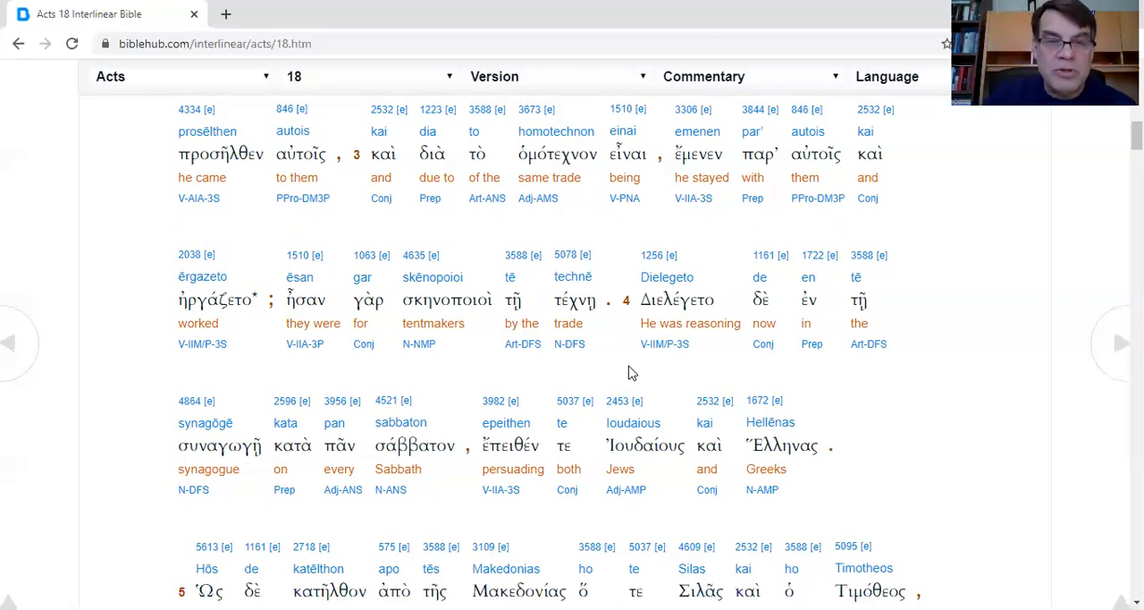
pyautogui.moveTo(451, 352)
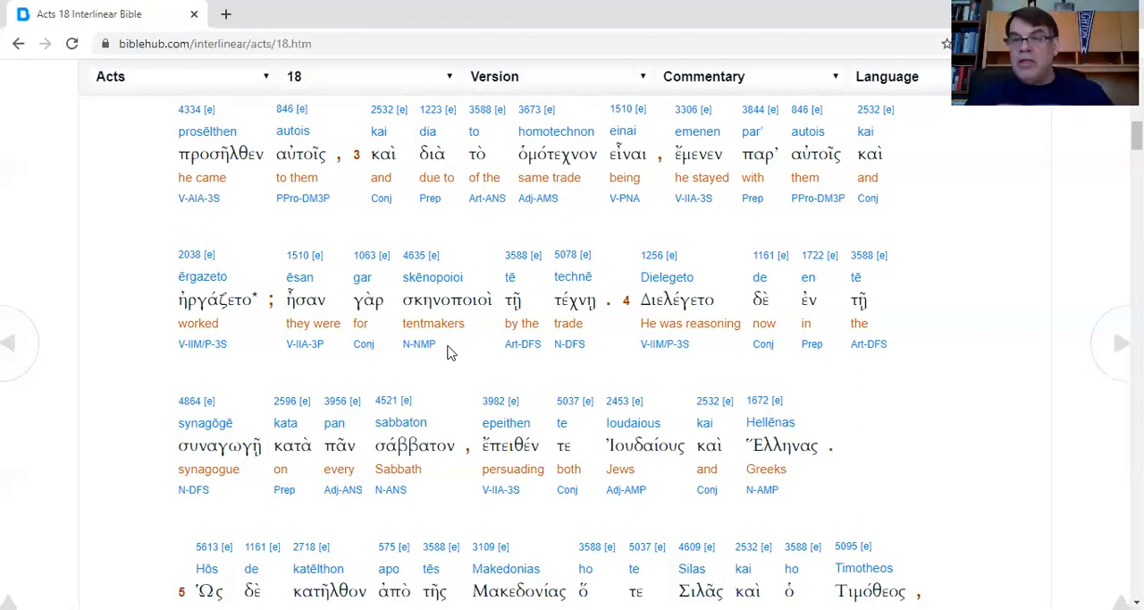
pyautogui.moveTo(508, 362)
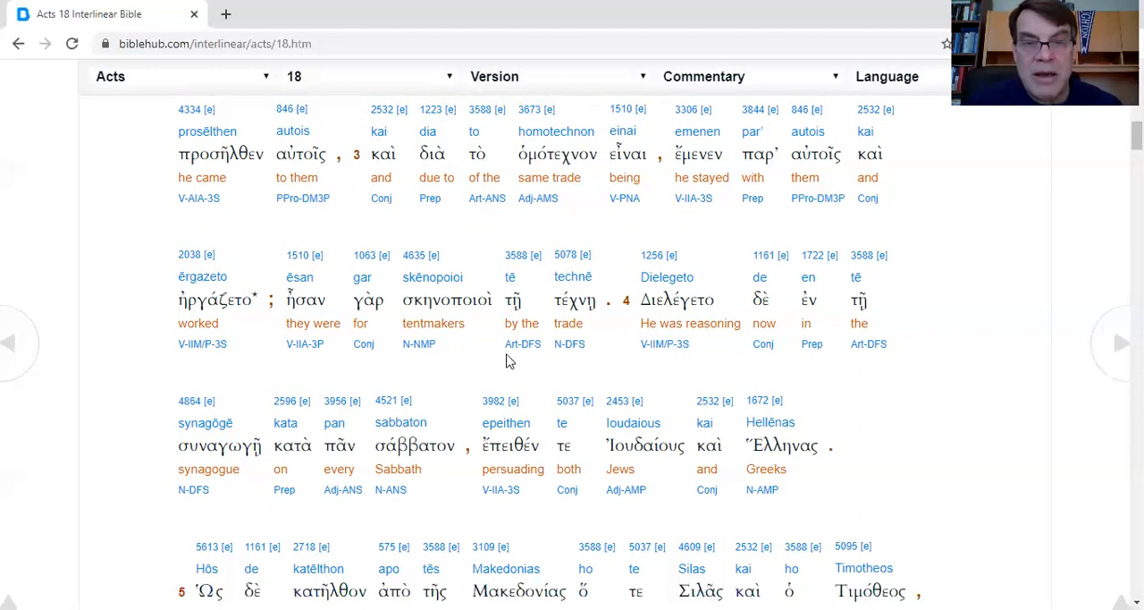
pyautogui.moveTo(626, 376)
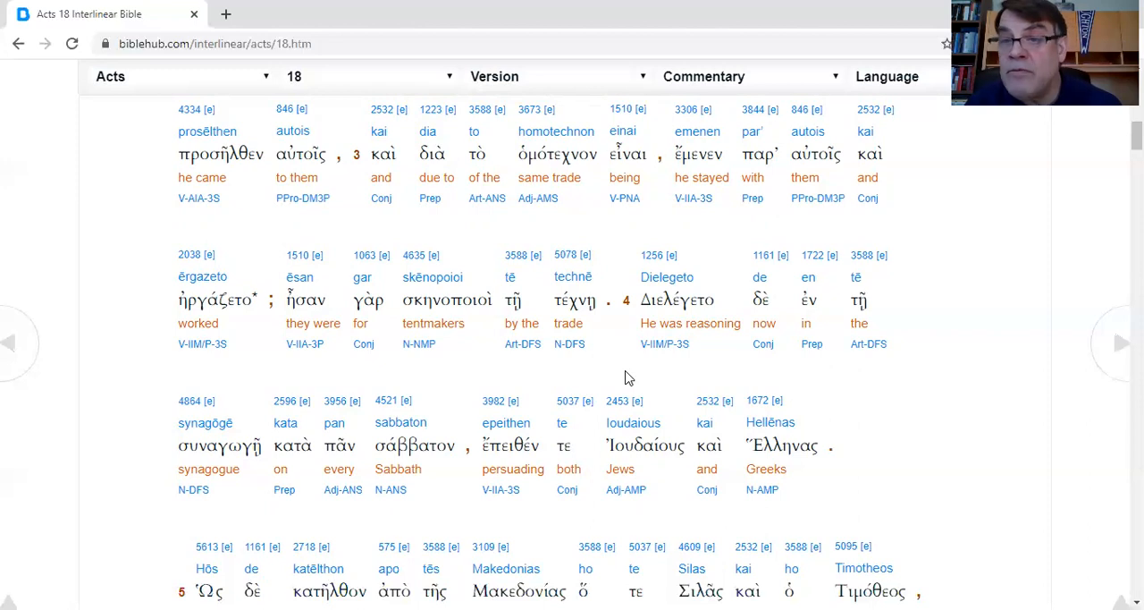
pyautogui.moveTo(662, 376)
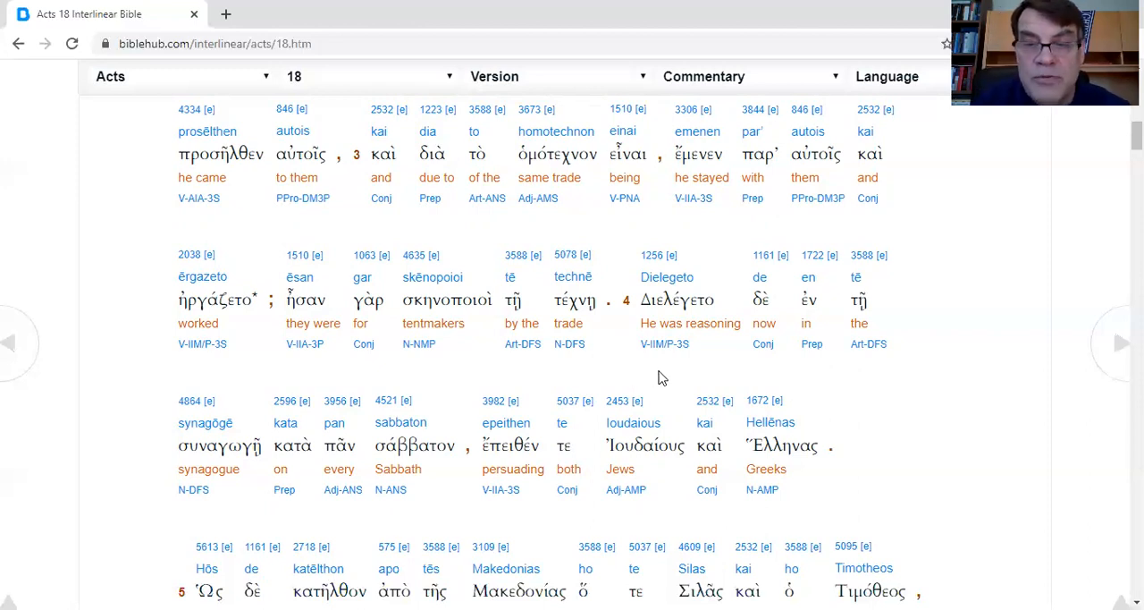
pyautogui.moveTo(394, 456)
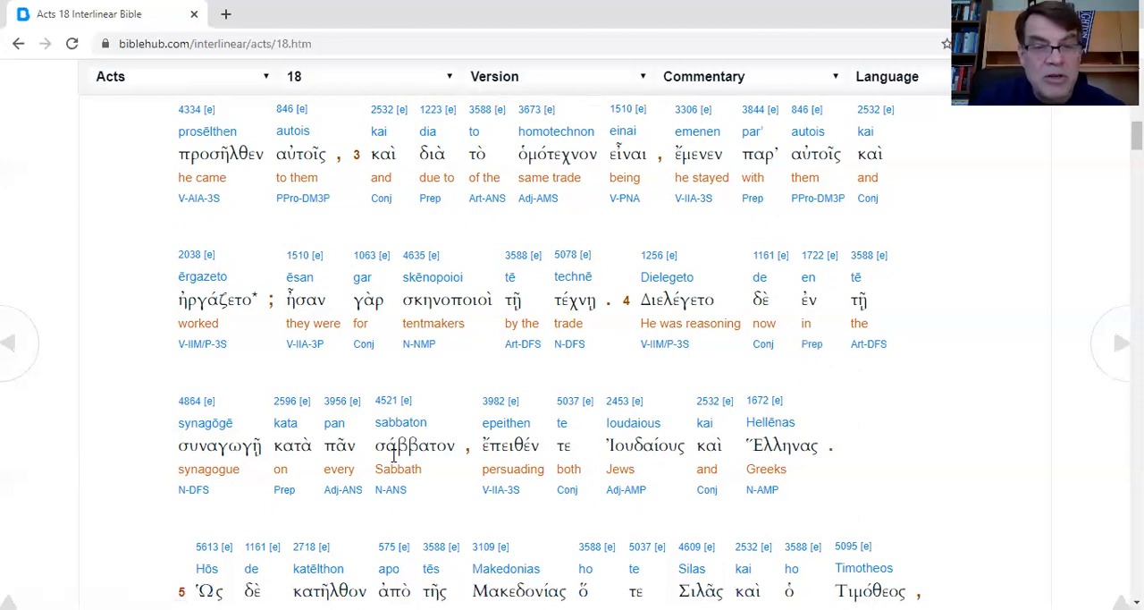
pyautogui.moveTo(933, 495)
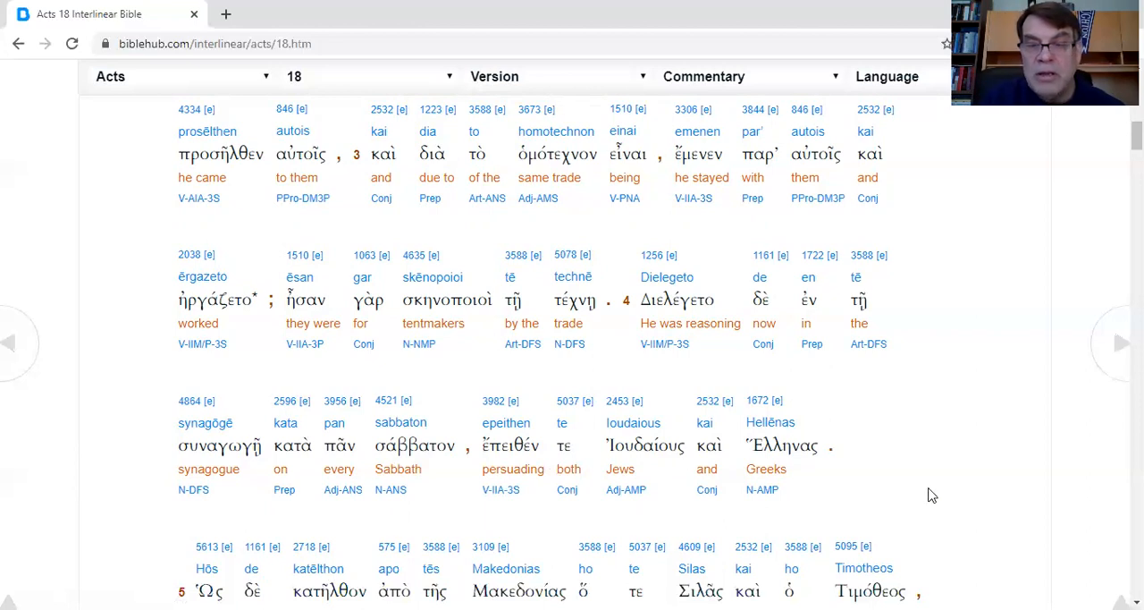
pyautogui.scroll(-3)
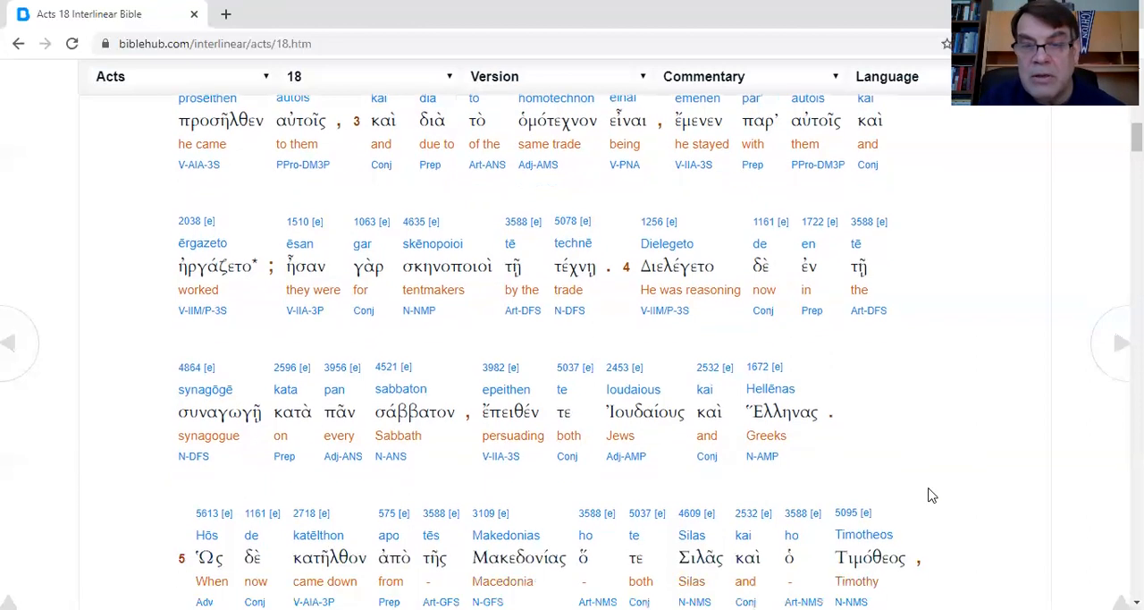
pyautogui.scroll(-3)
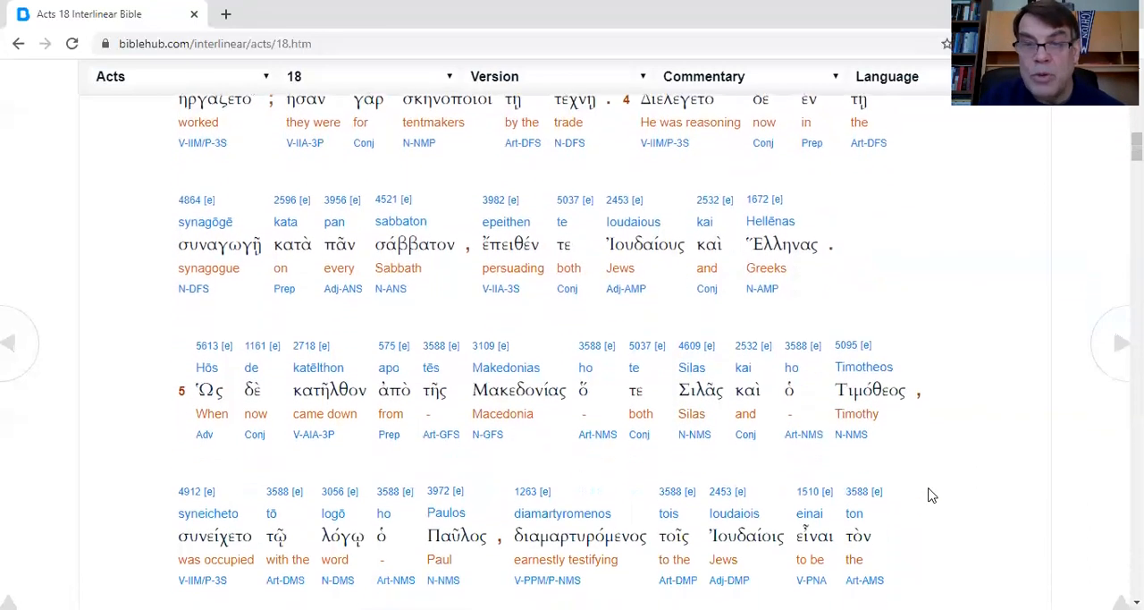
pyautogui.scroll(-3)
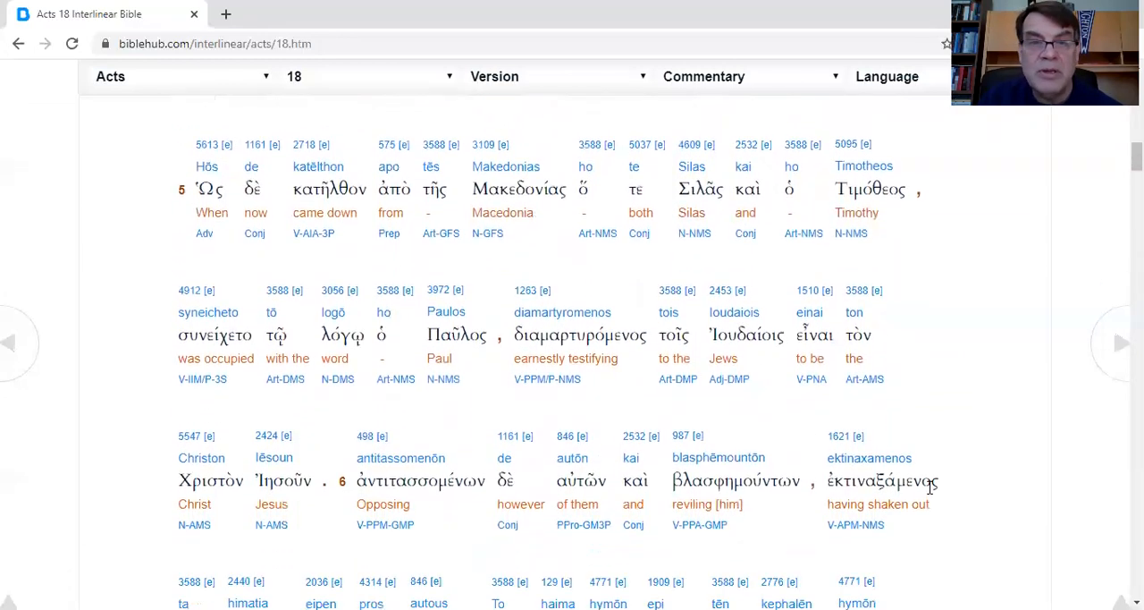
pyautogui.scroll(-3)
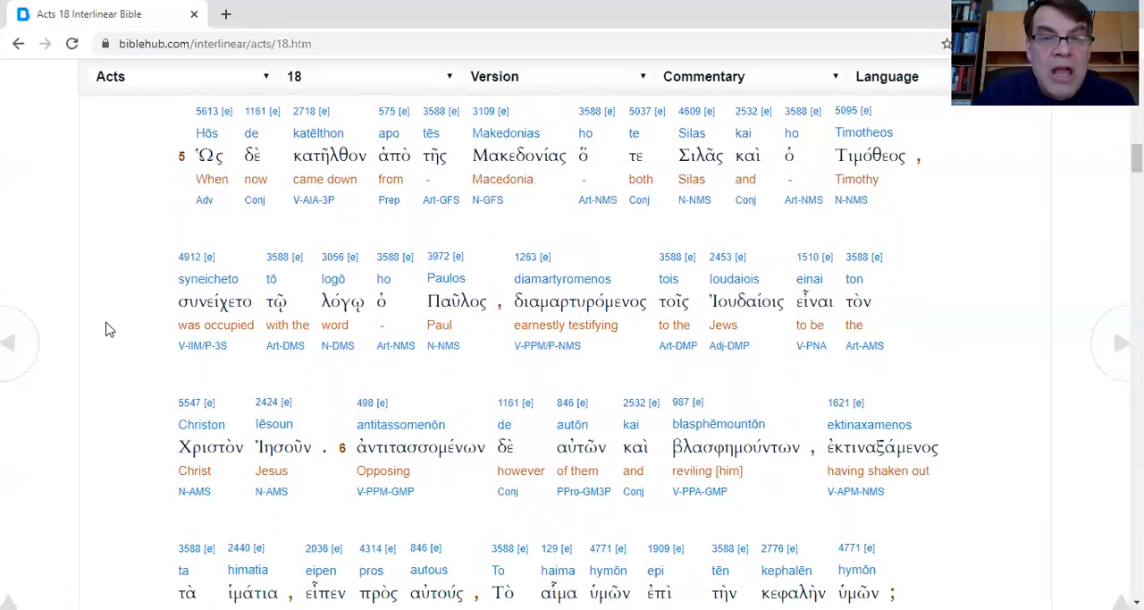
pyautogui.moveTo(681, 225)
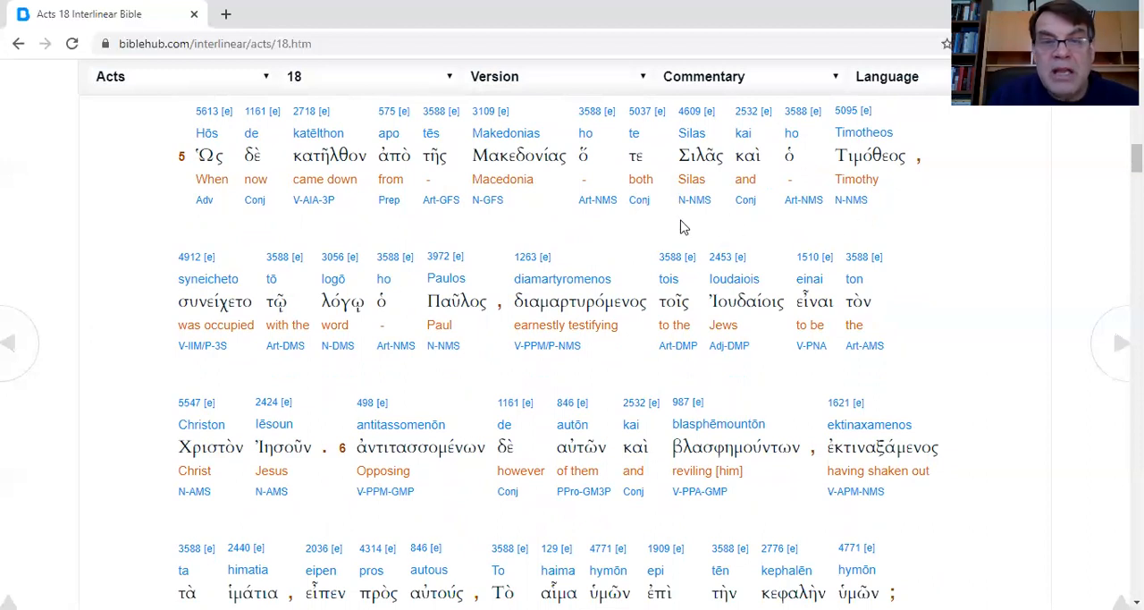
pyautogui.moveTo(590, 230)
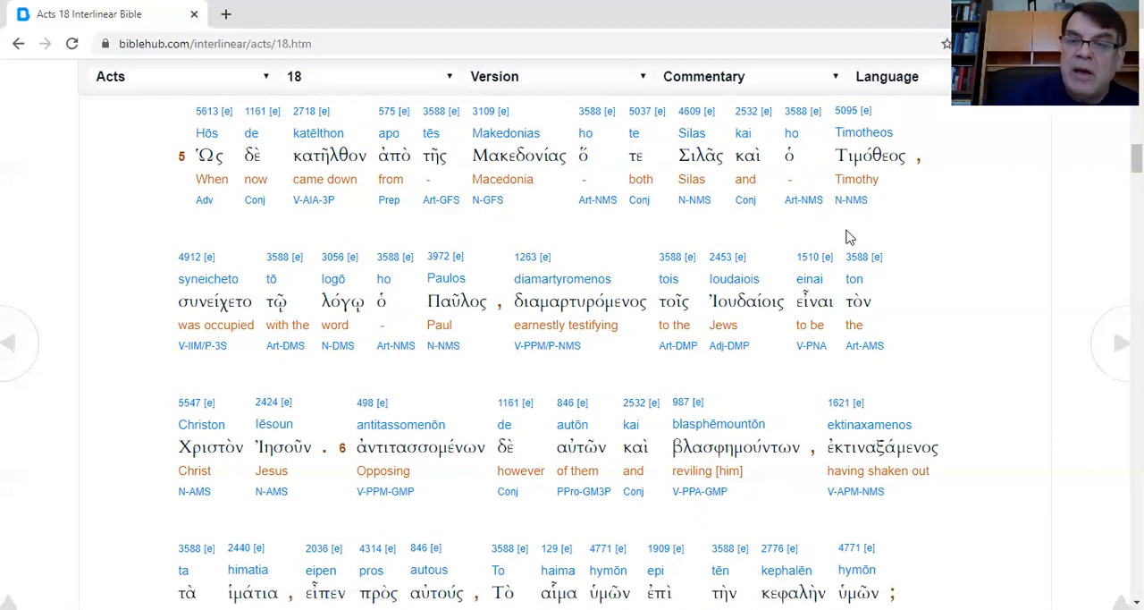
pyautogui.moveTo(647, 240)
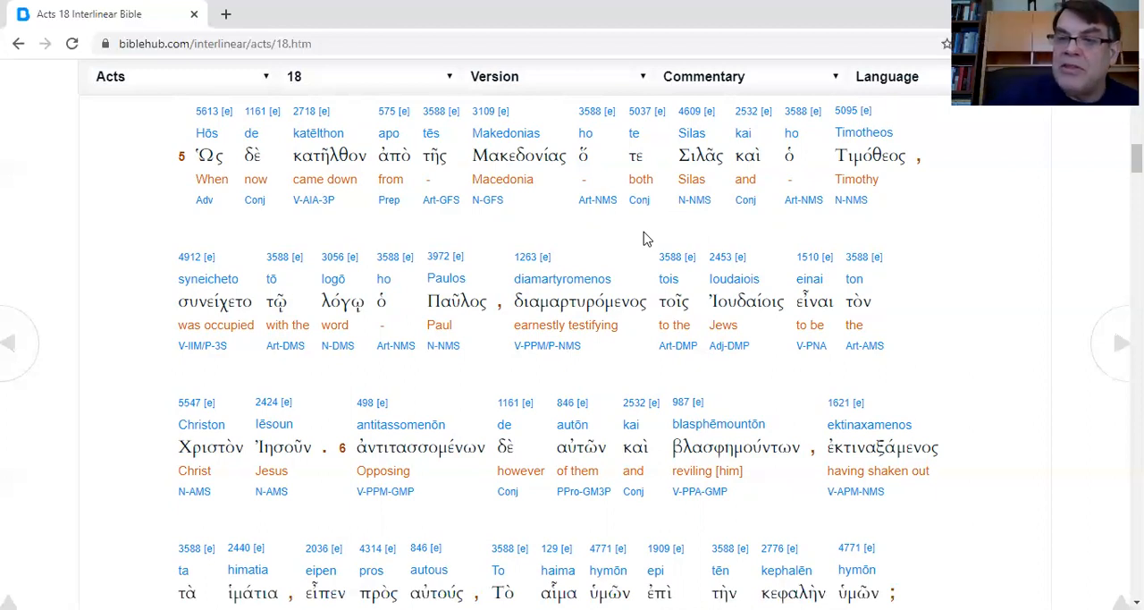
pyautogui.moveTo(922, 247)
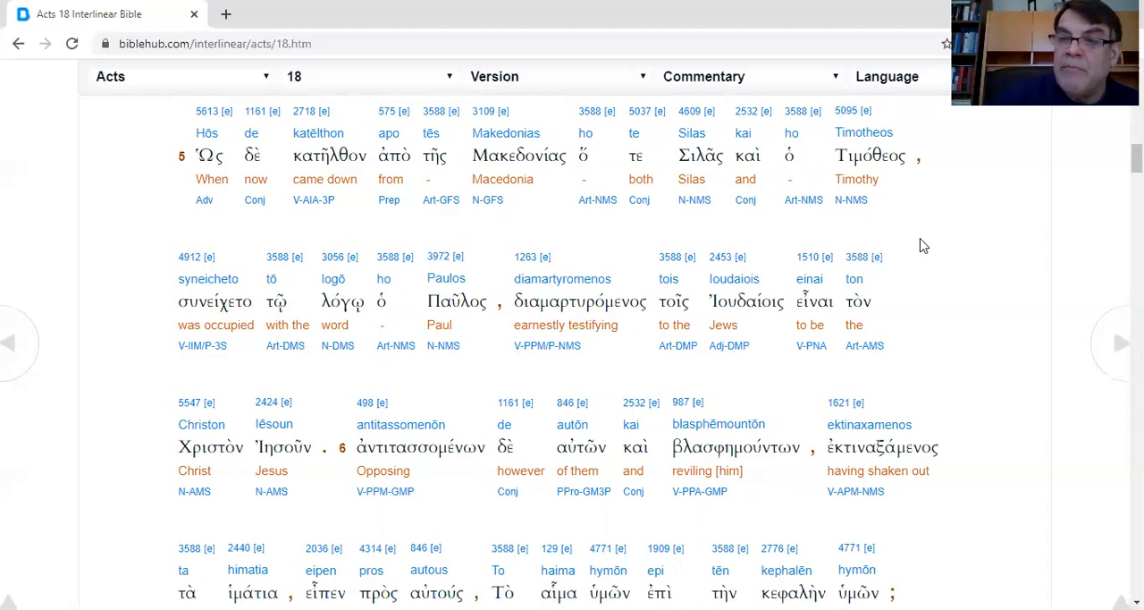
pyautogui.moveTo(151, 382)
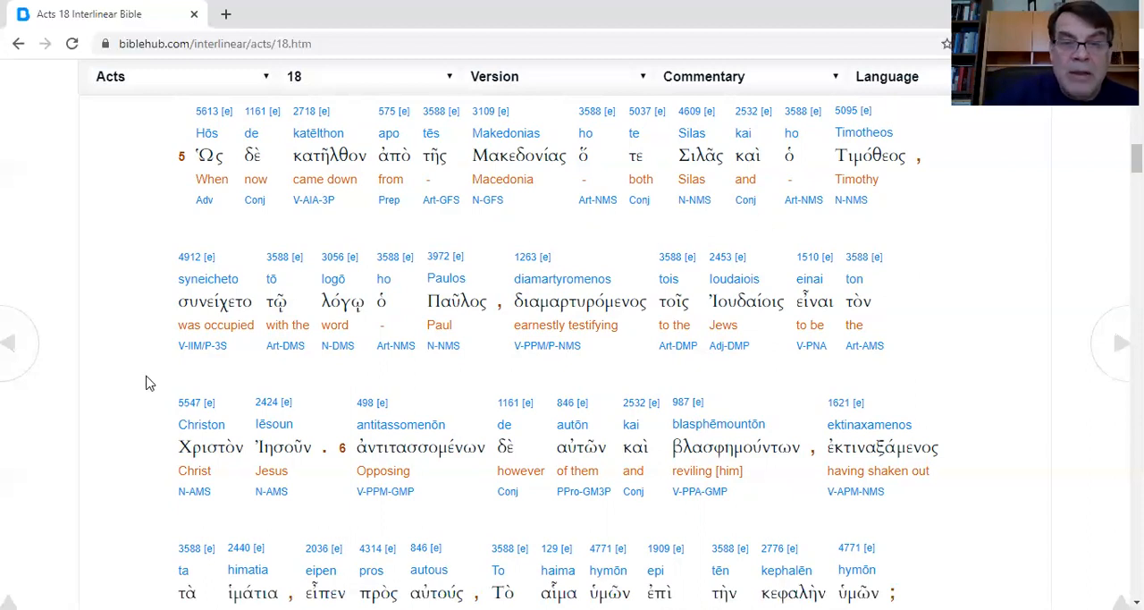
pyautogui.moveTo(129, 376)
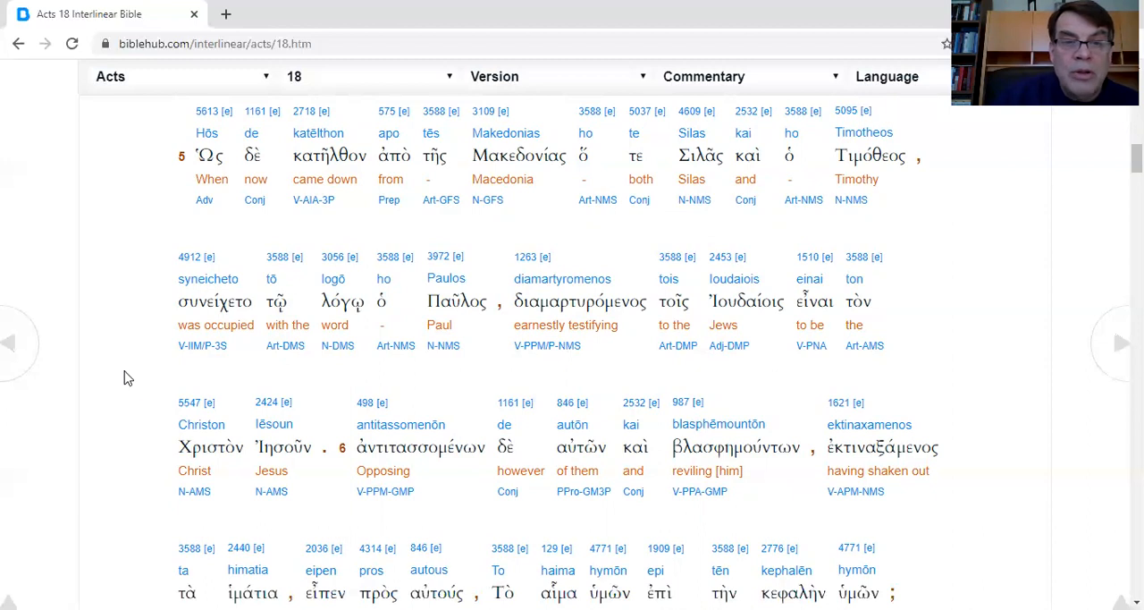
pyautogui.moveTo(640, 364)
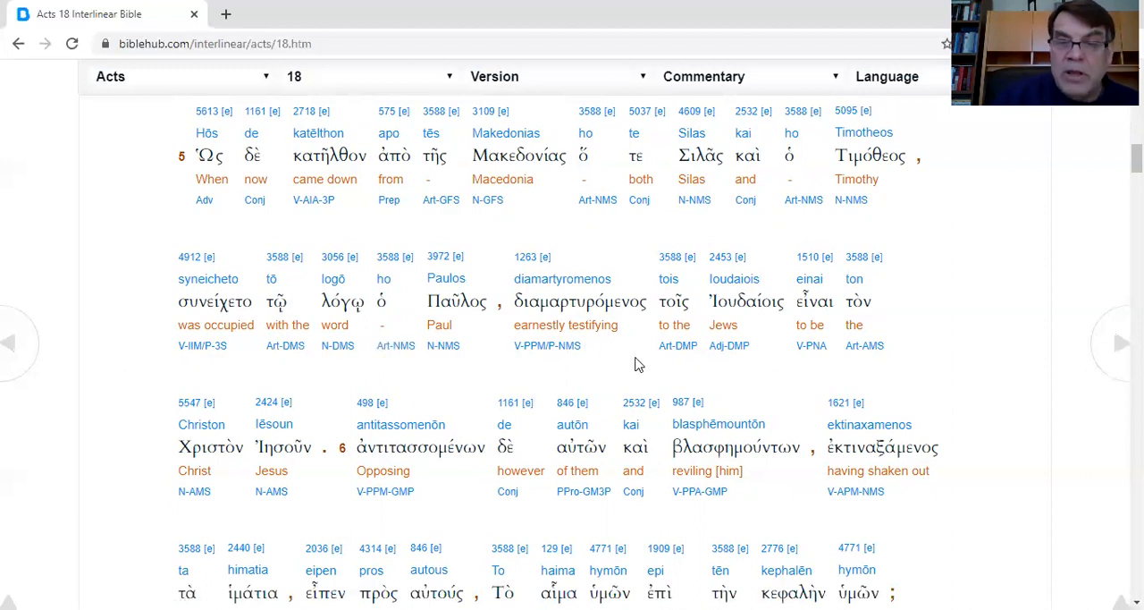
pyautogui.moveTo(1030, 275)
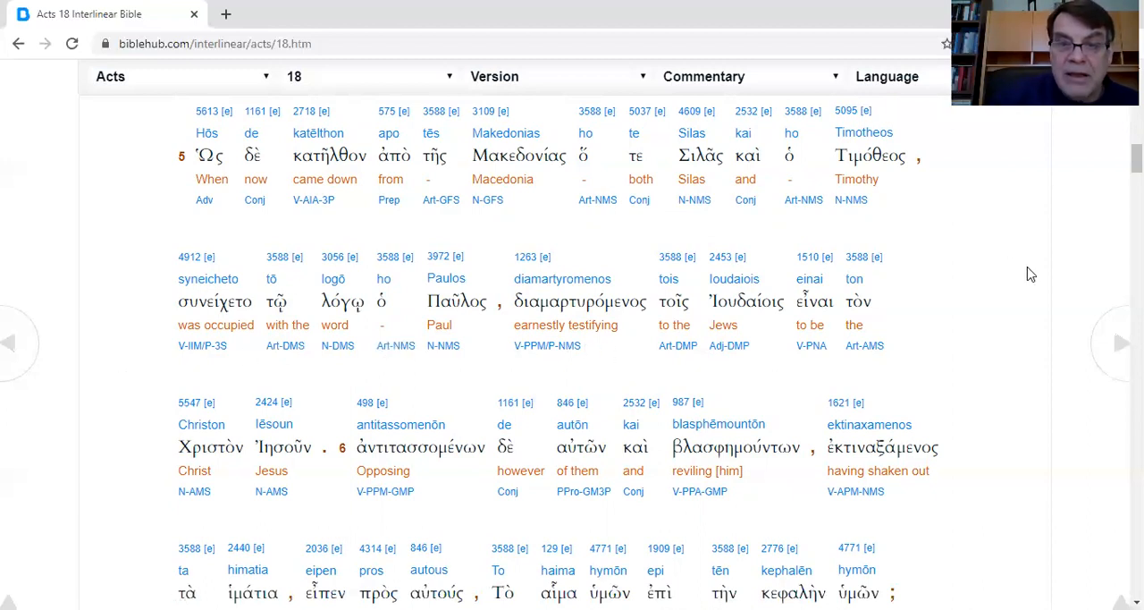
pyautogui.moveTo(489, 367)
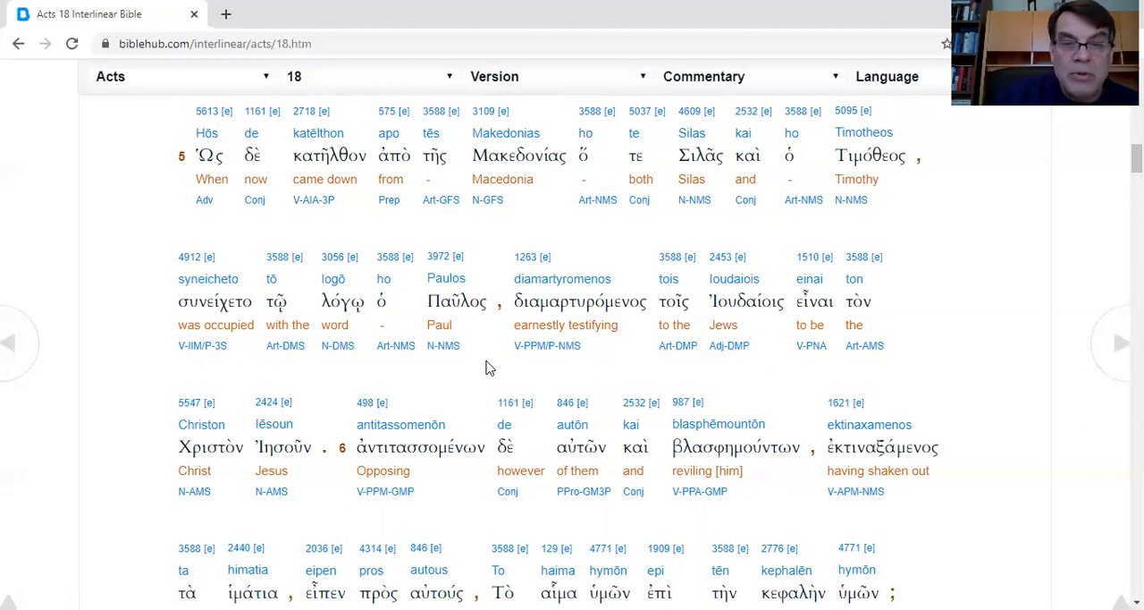
pyautogui.moveTo(742, 372)
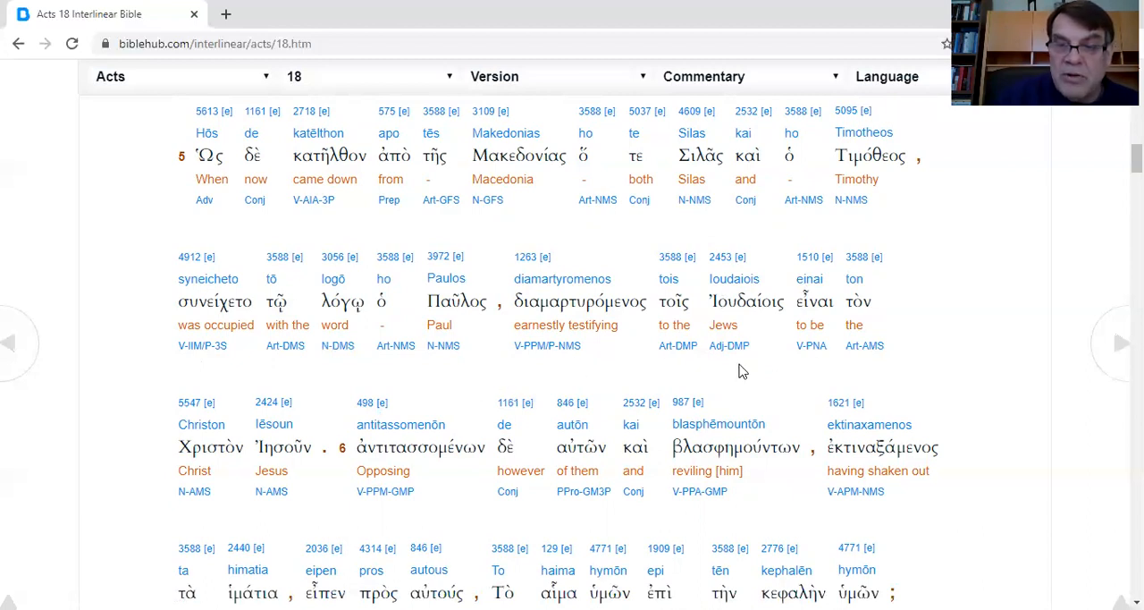
pyautogui.moveTo(103, 451)
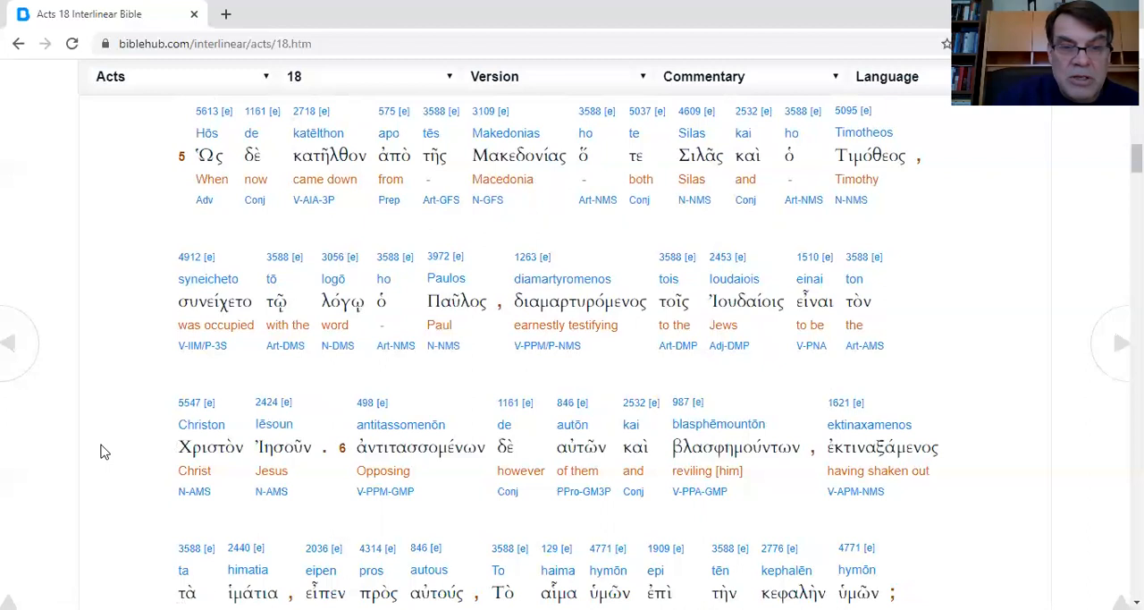
pyautogui.scroll(-3)
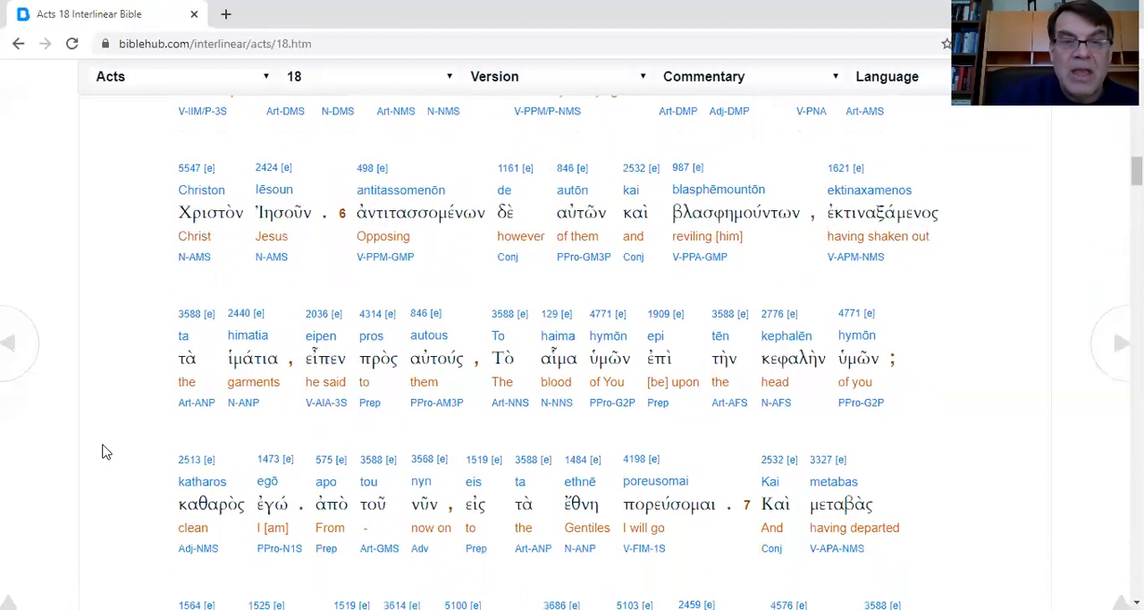
pyautogui.moveTo(626, 286)
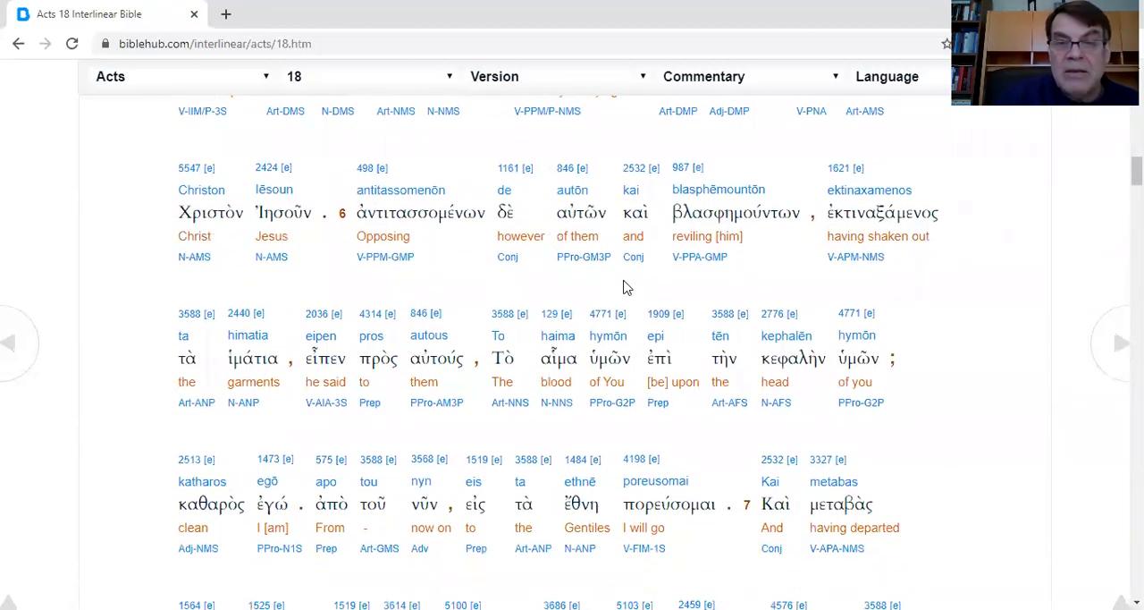
pyautogui.moveTo(729, 277)
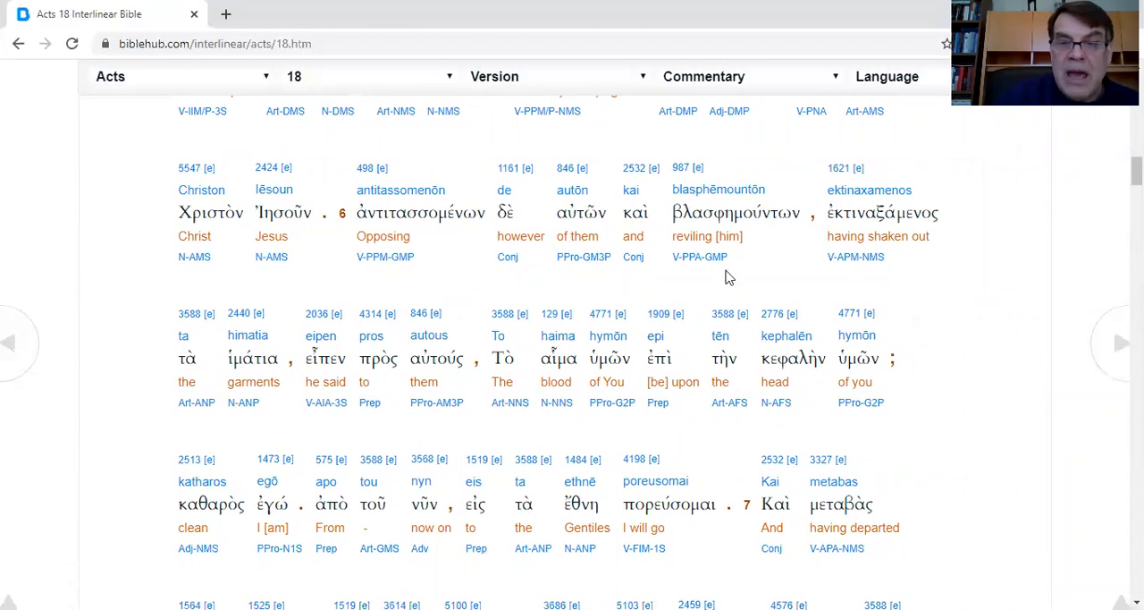
pyautogui.moveTo(848, 261)
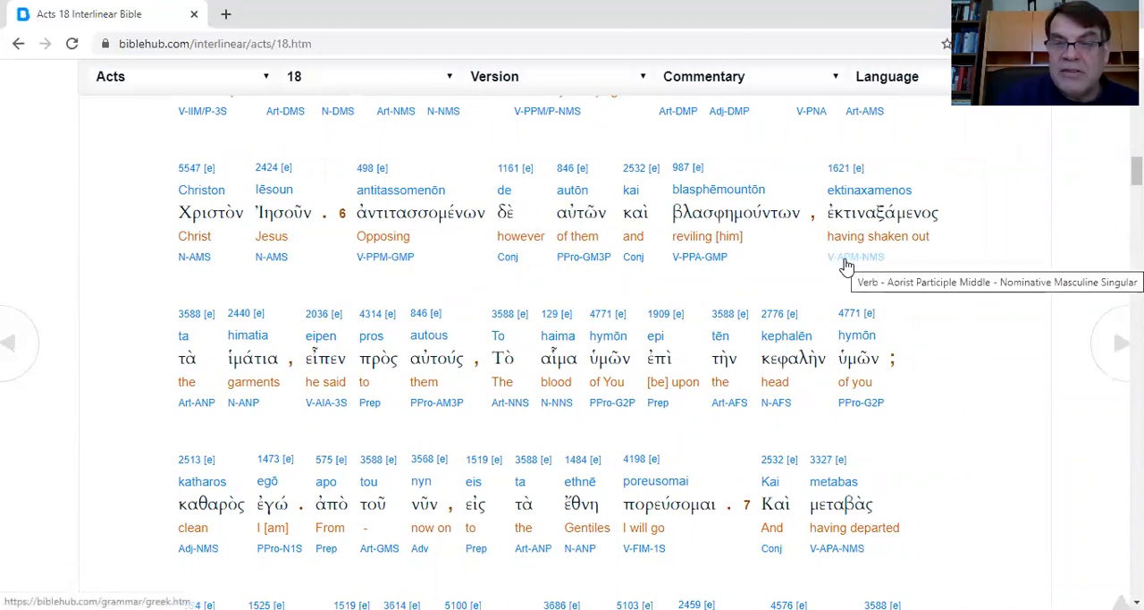
pyautogui.moveTo(146, 433)
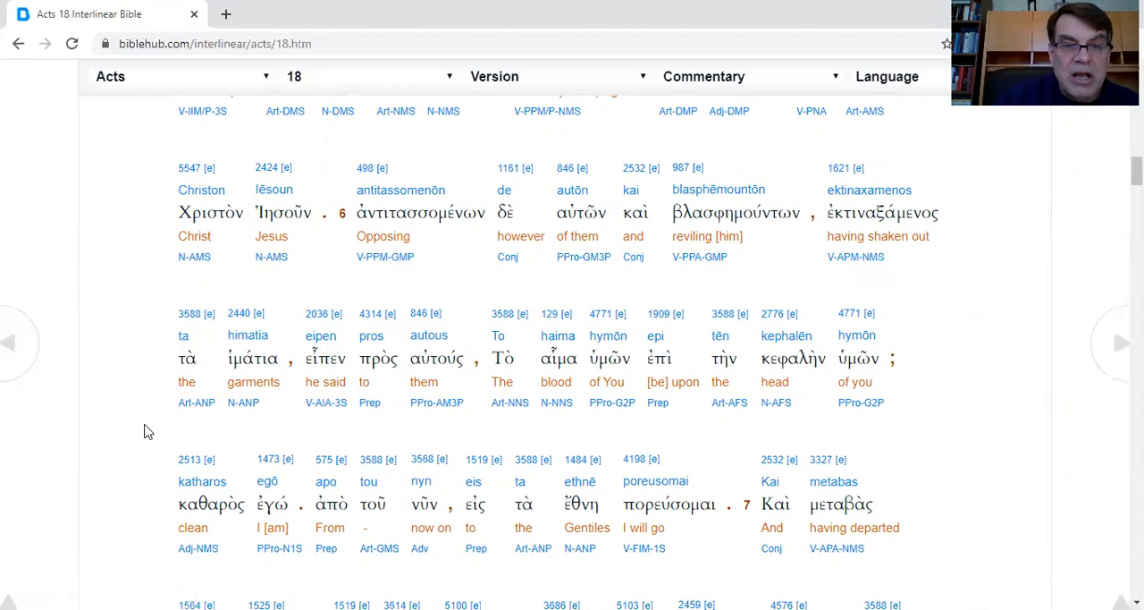
pyautogui.moveTo(730, 433)
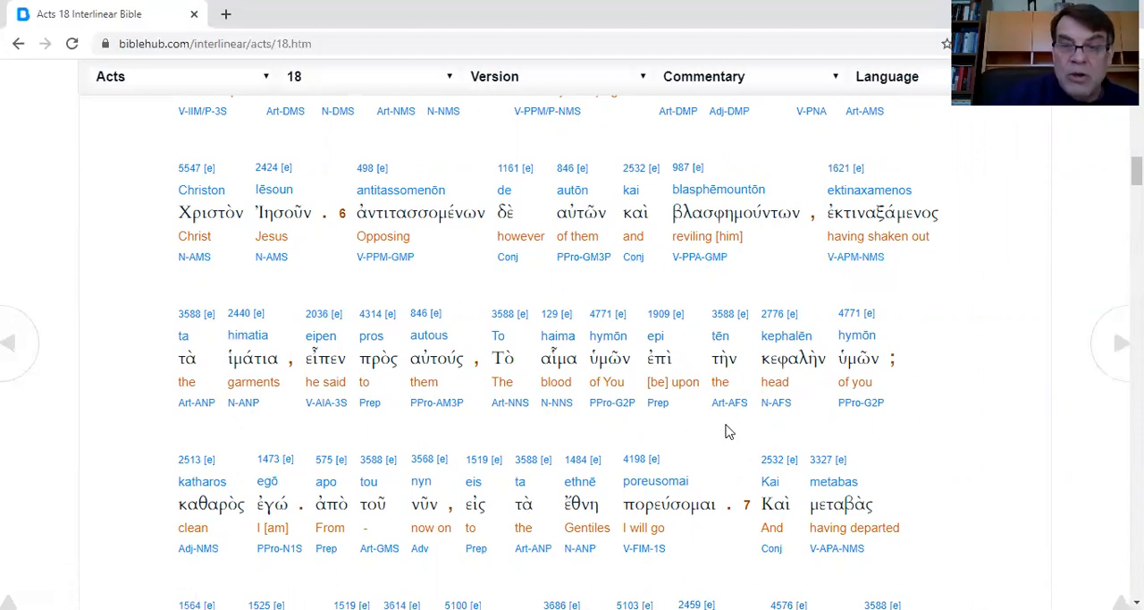
pyautogui.moveTo(156, 563)
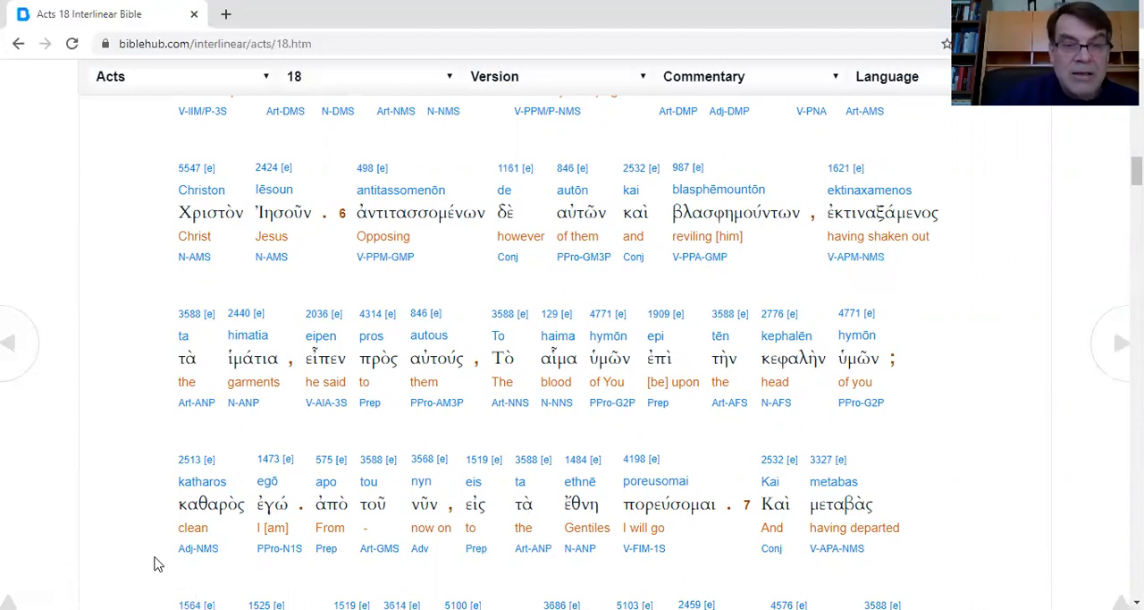
pyautogui.scroll(-3)
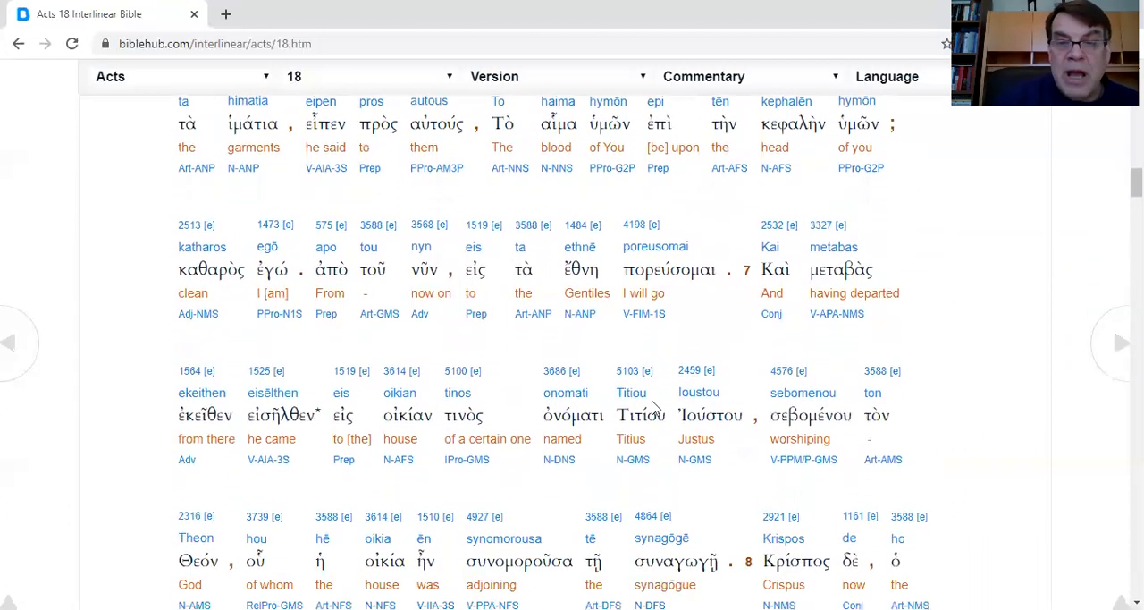
pyautogui.moveTo(688, 340)
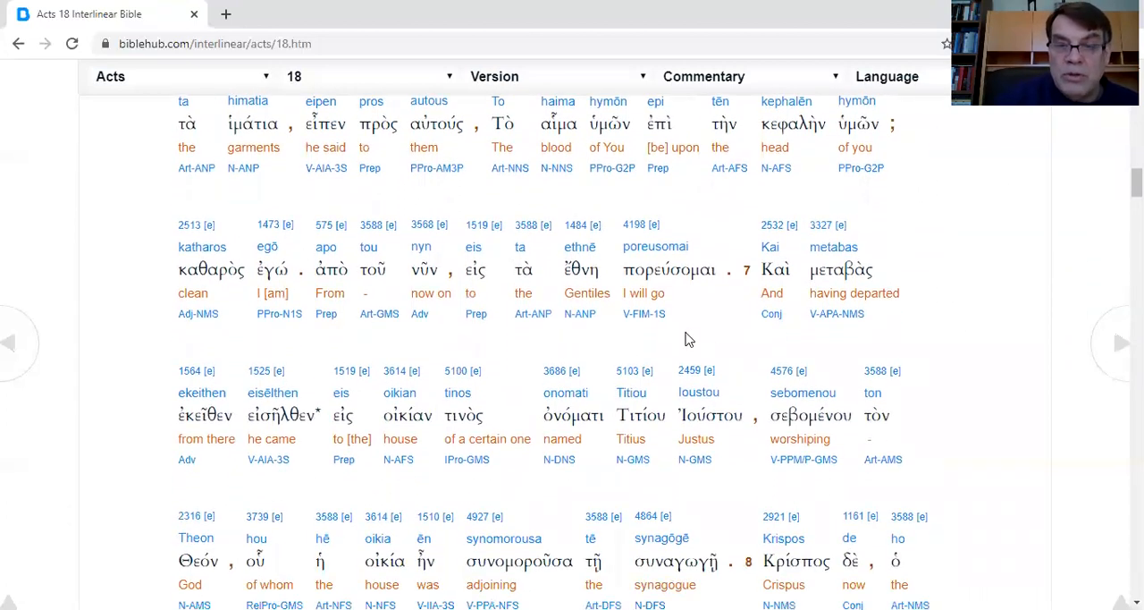
pyautogui.moveTo(755, 329)
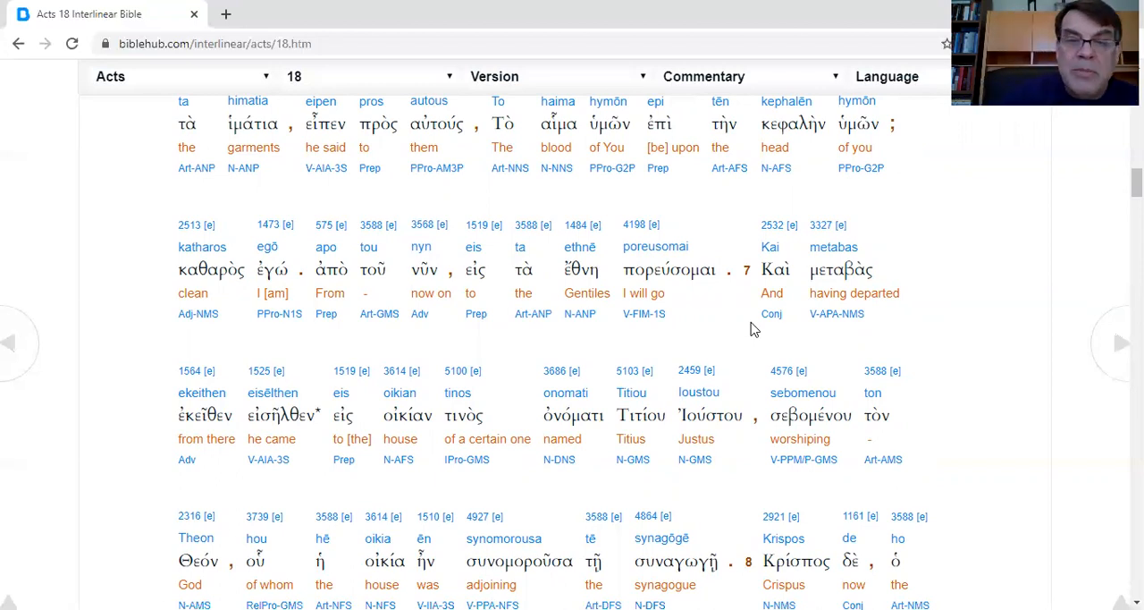
pyautogui.moveTo(647, 338)
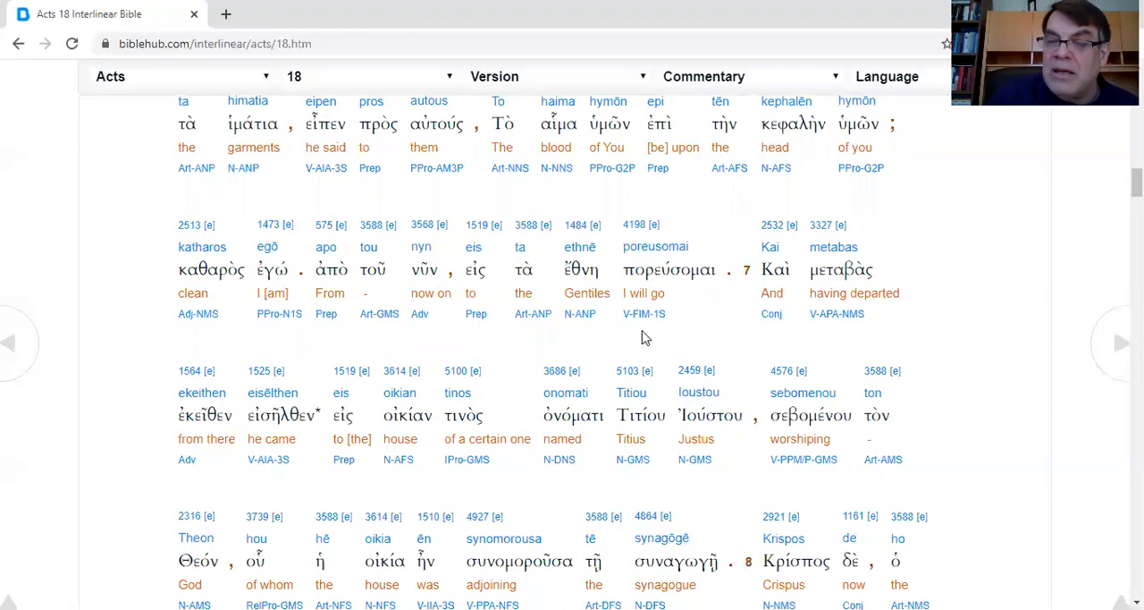
pyautogui.moveTo(665, 347)
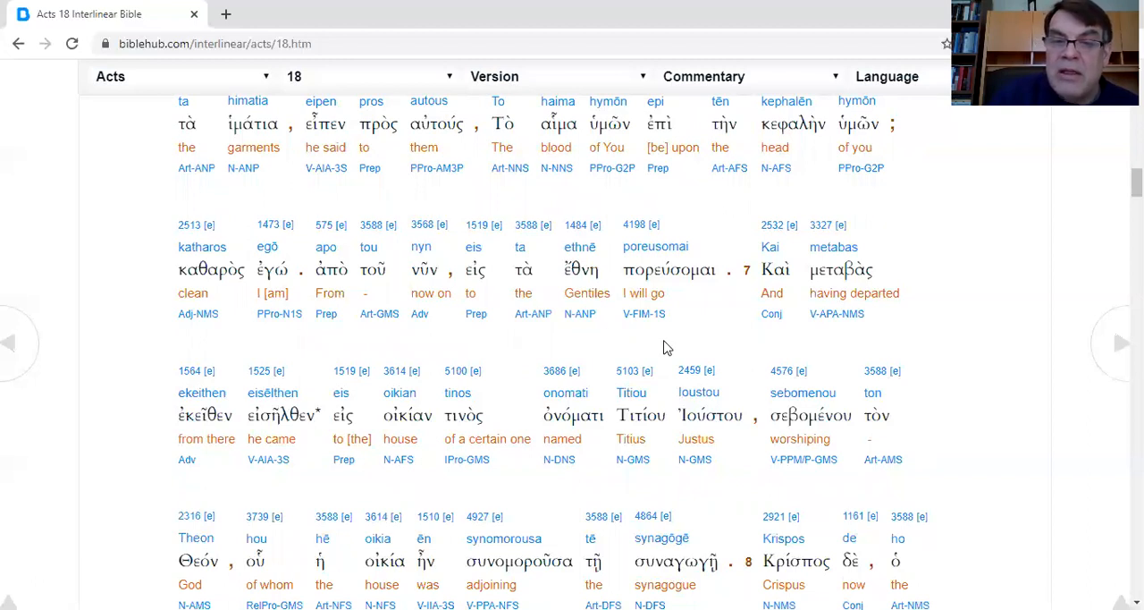
pyautogui.moveTo(676, 338)
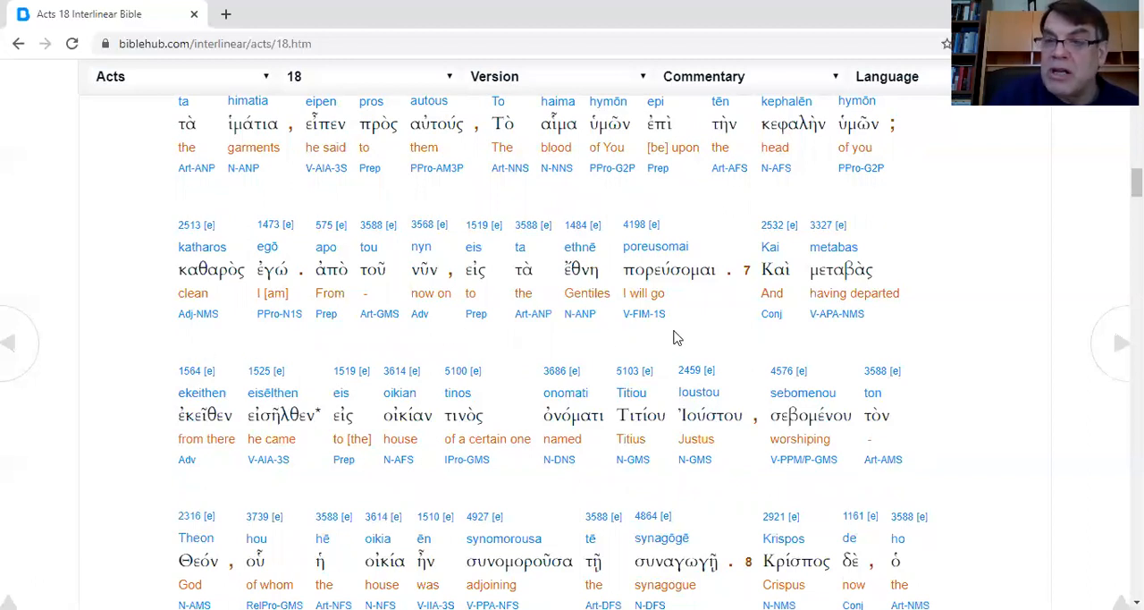
pyautogui.moveTo(688, 350)
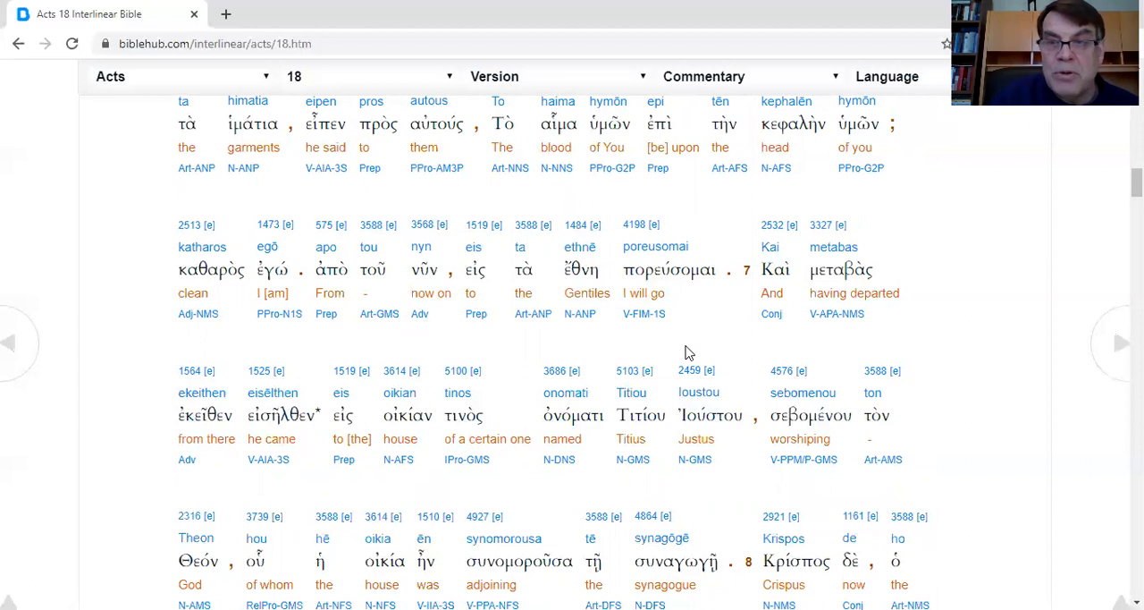
pyautogui.moveTo(750, 352)
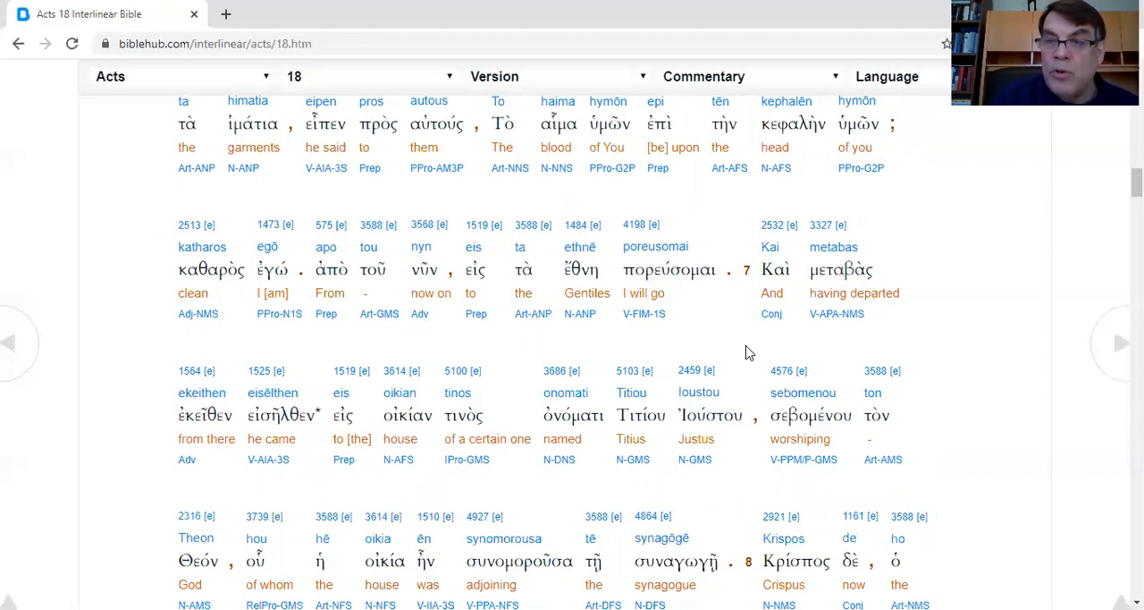
pyautogui.moveTo(733, 340)
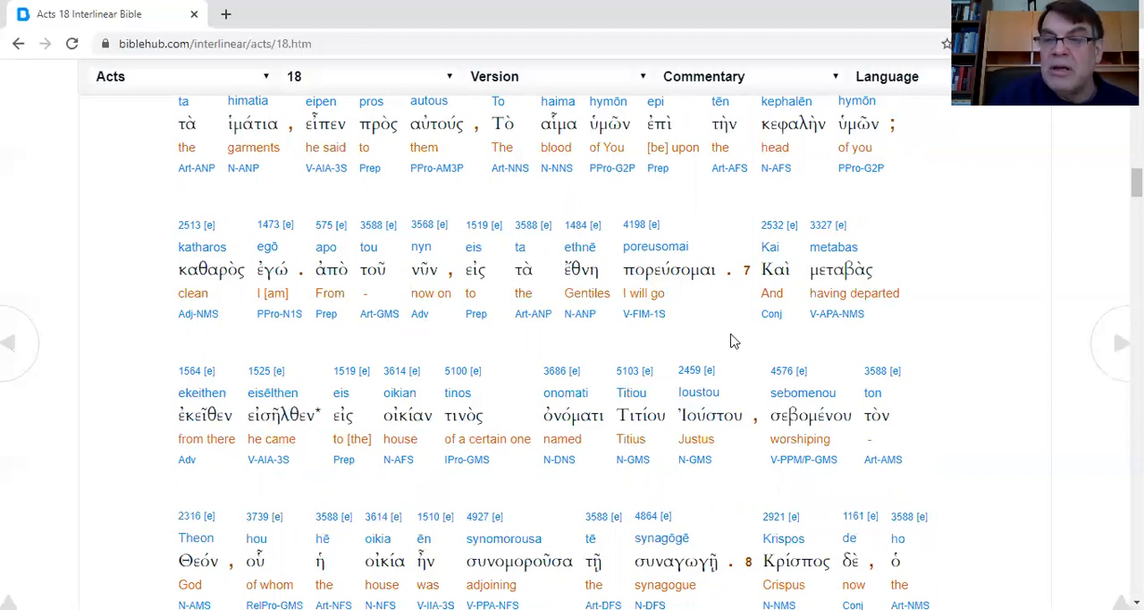
pyautogui.moveTo(241, 375)
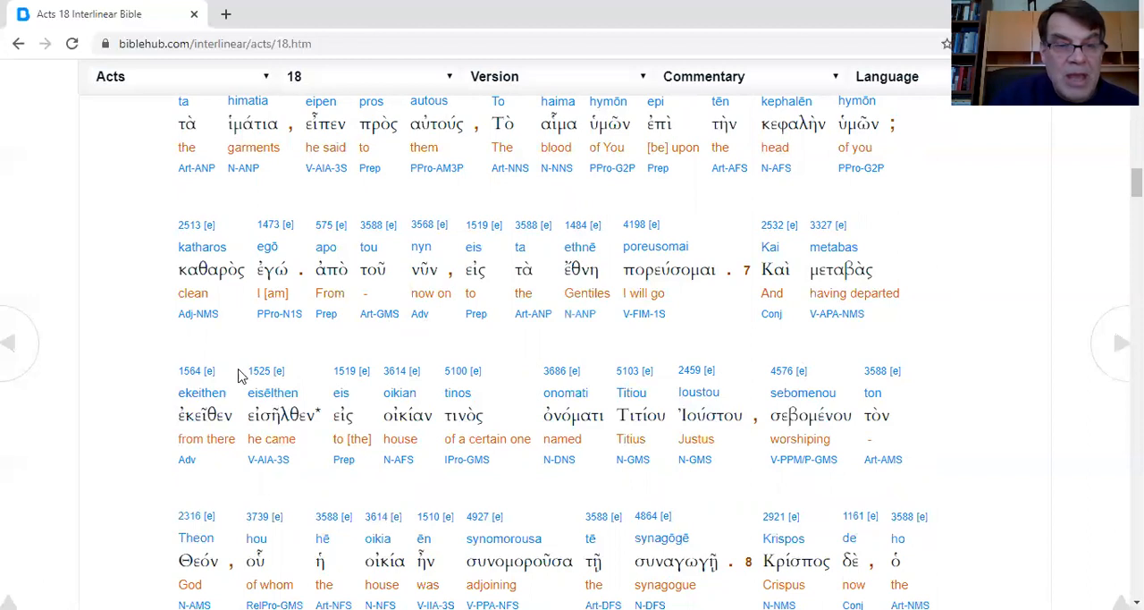
pyautogui.moveTo(283, 472)
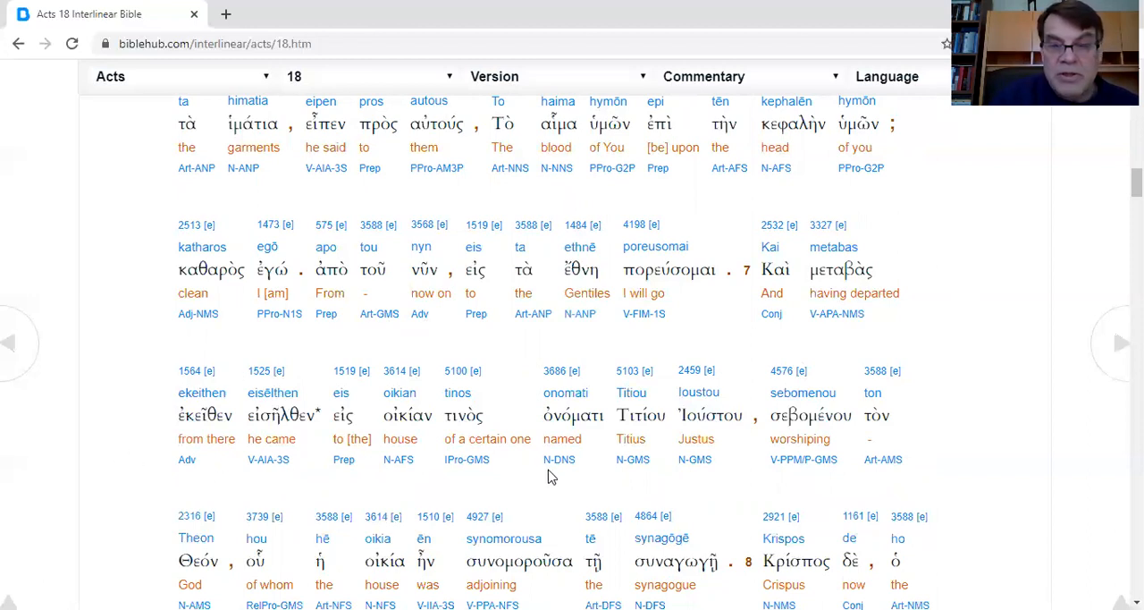
pyautogui.moveTo(698, 480)
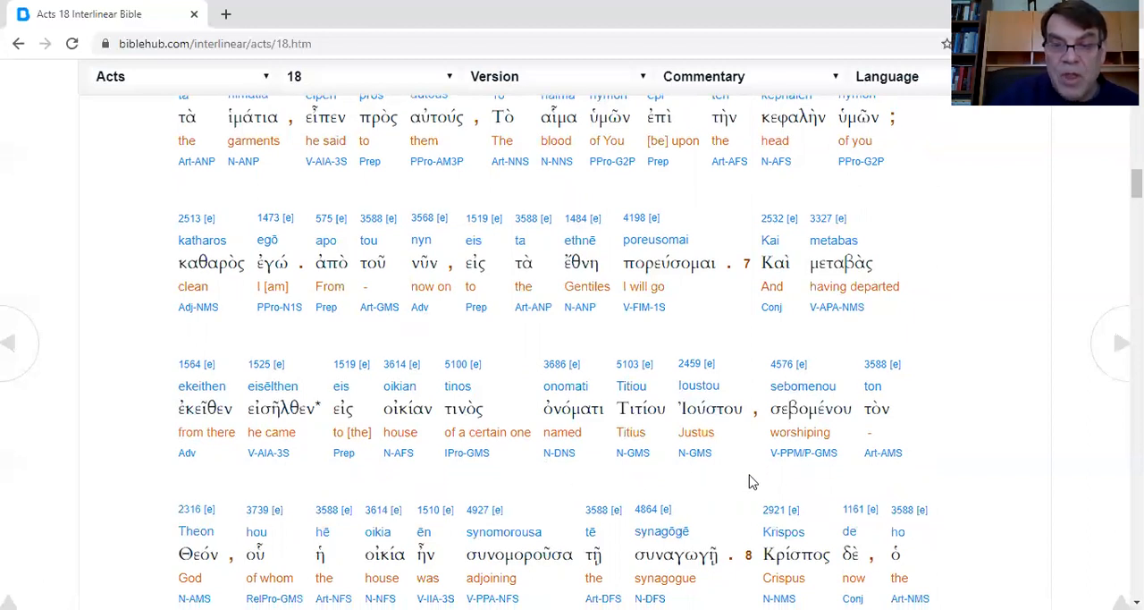
pyautogui.scroll(-3)
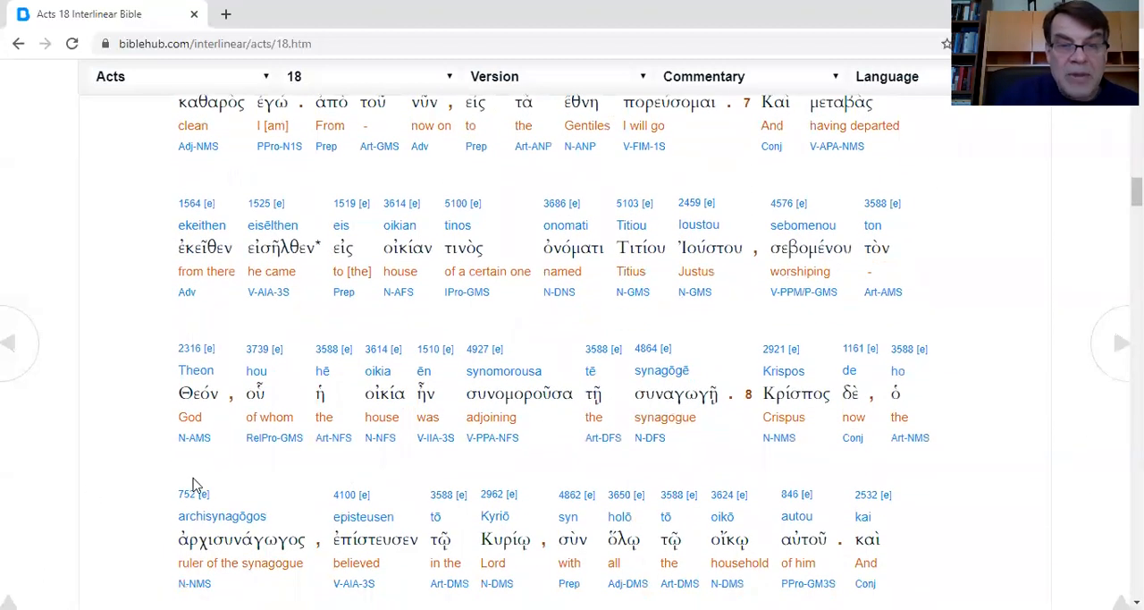
pyautogui.moveTo(275, 436)
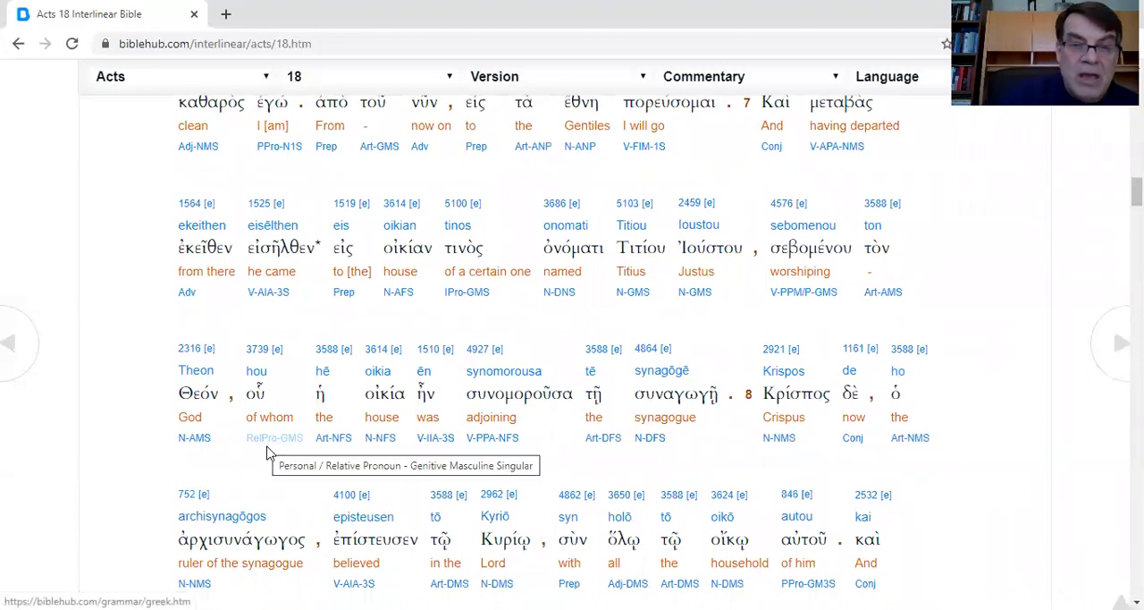
pyautogui.moveTo(597, 472)
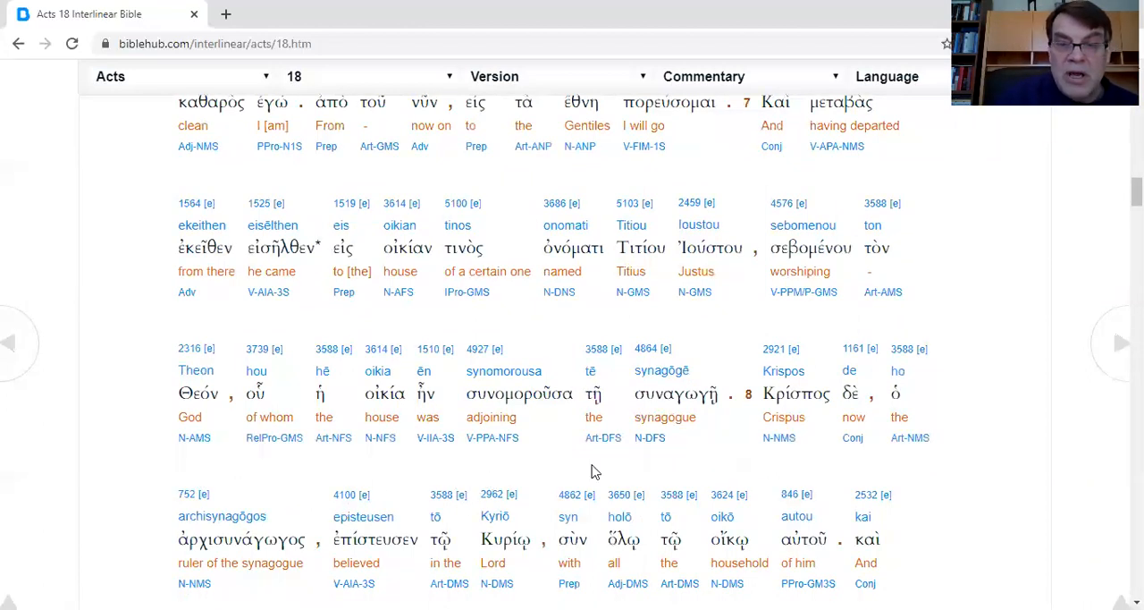
pyautogui.moveTo(723, 465)
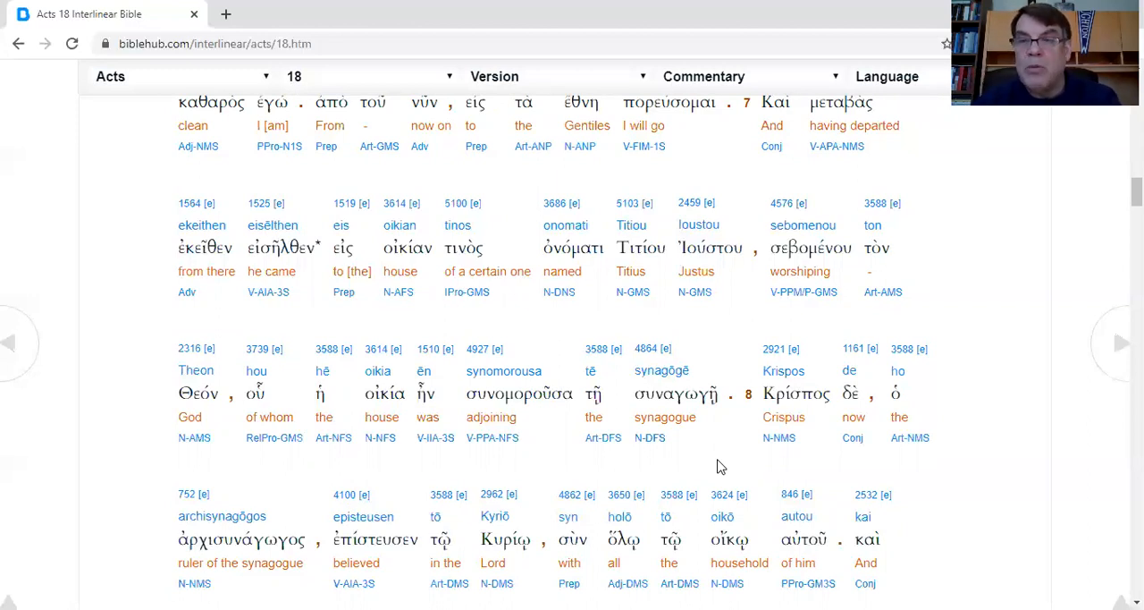
pyautogui.moveTo(674, 469)
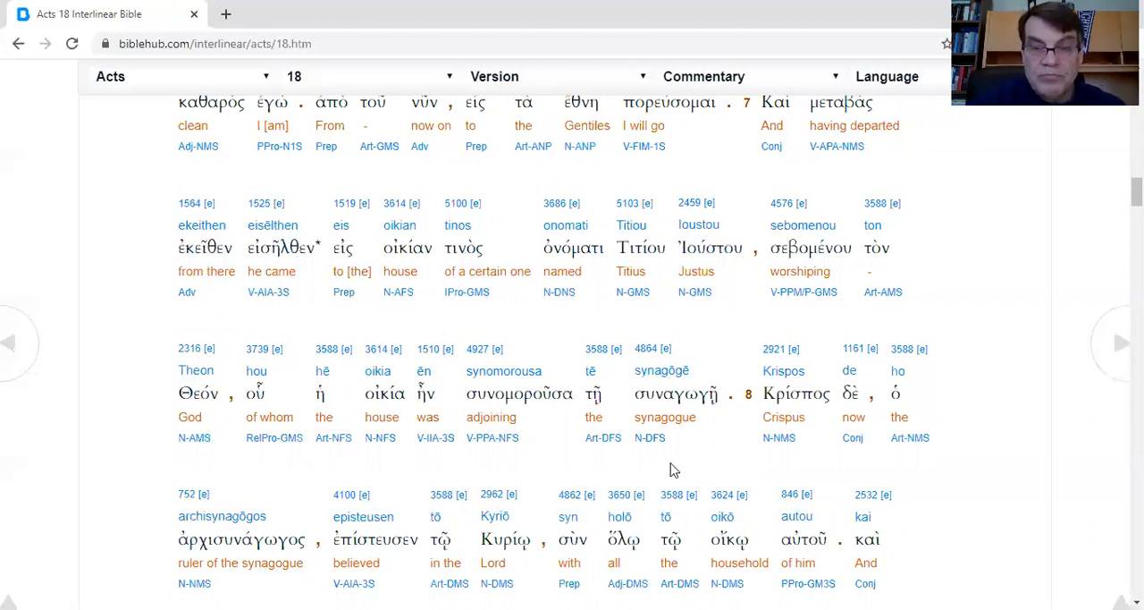
pyautogui.moveTo(754, 475)
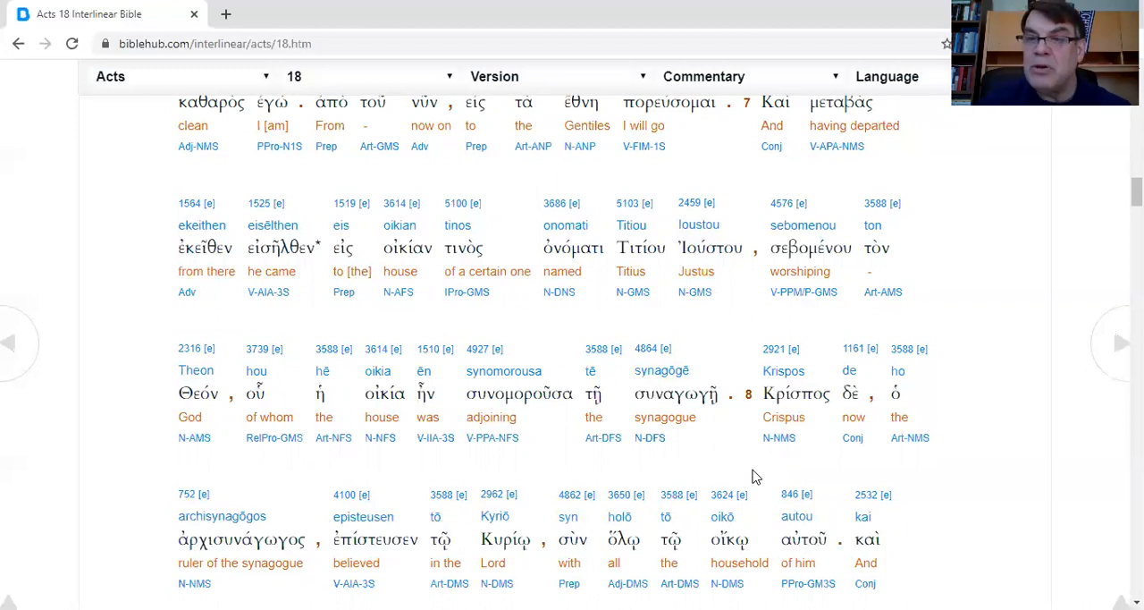
pyautogui.moveTo(787, 479)
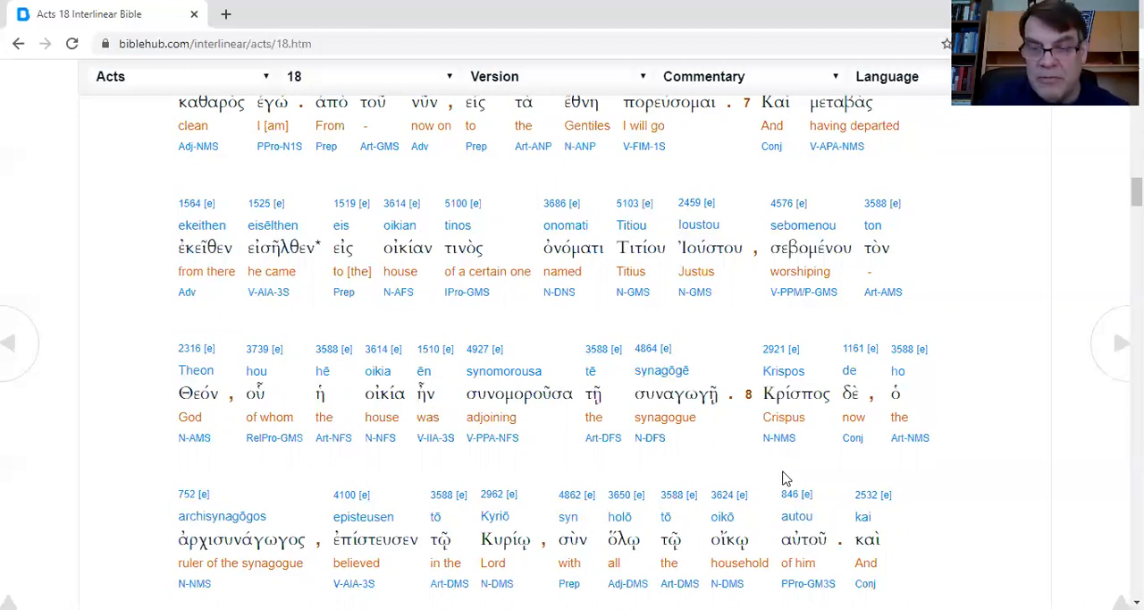
pyautogui.moveTo(105, 502)
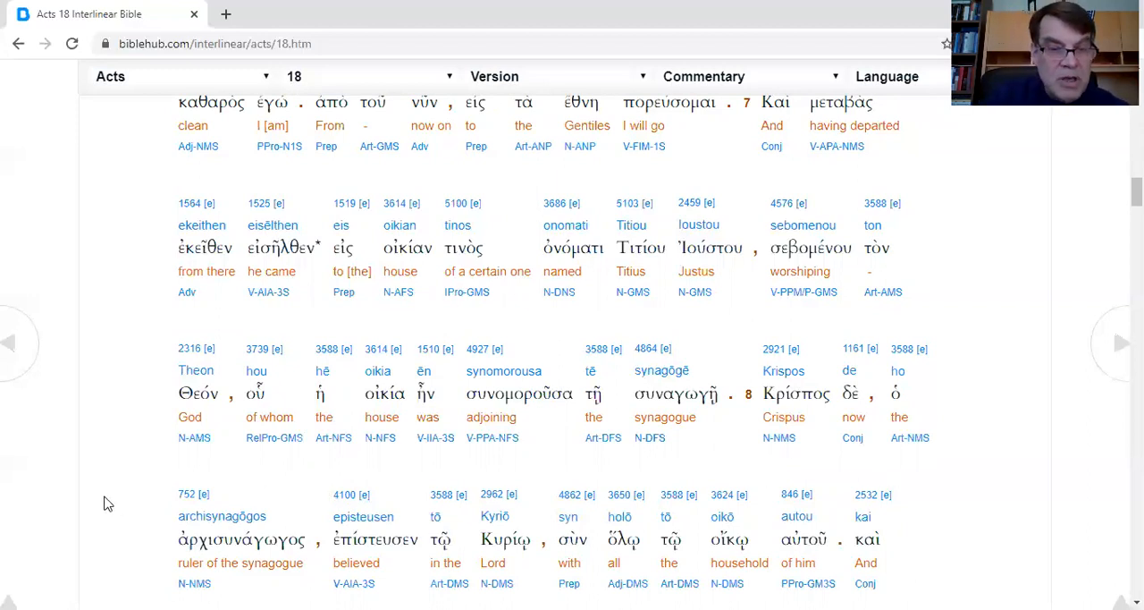
pyautogui.scroll(-3)
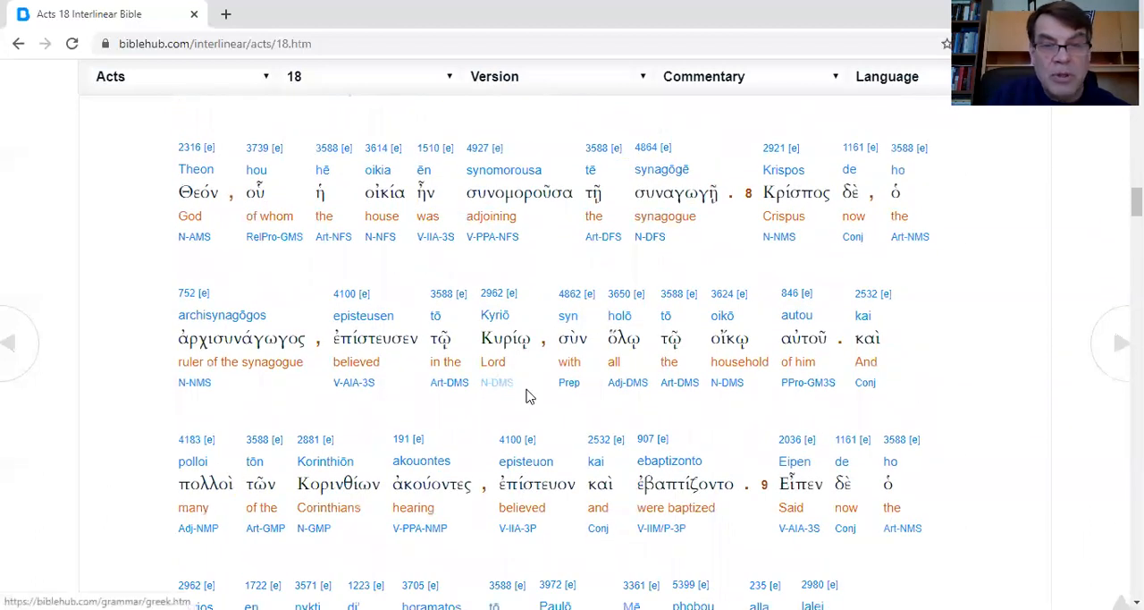
pyautogui.moveTo(880, 410)
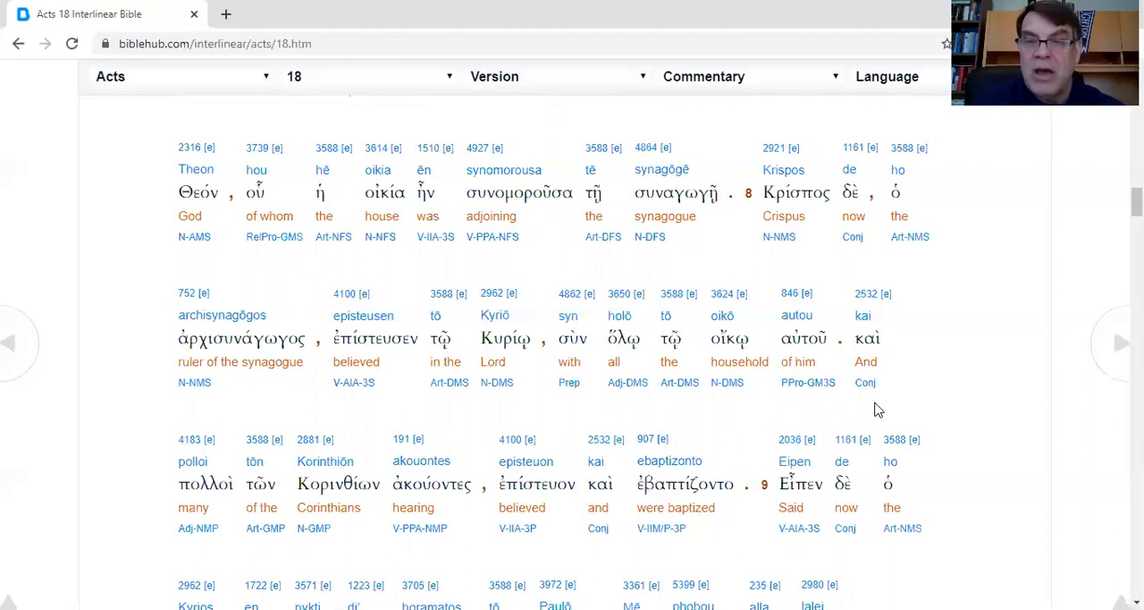
pyautogui.moveTo(982, 322)
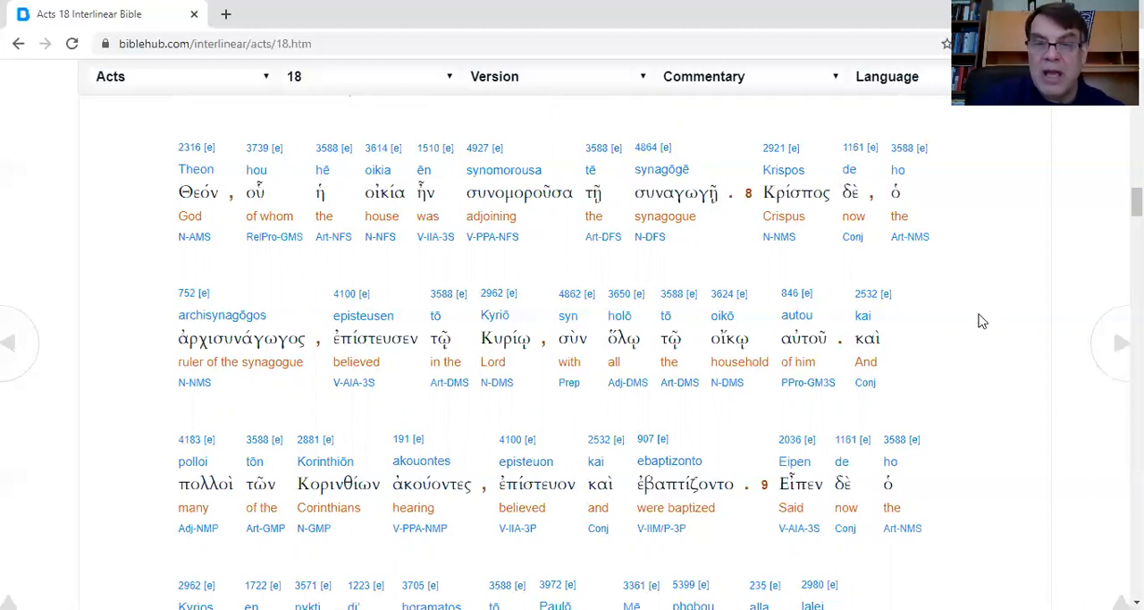
pyautogui.moveTo(930, 413)
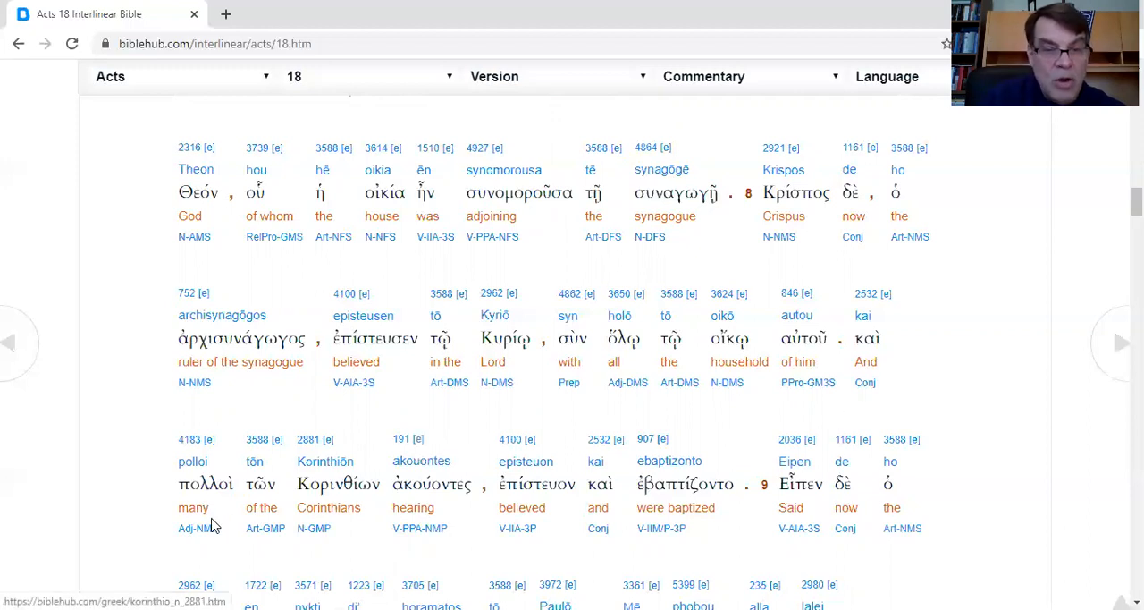
pyautogui.moveTo(476, 547)
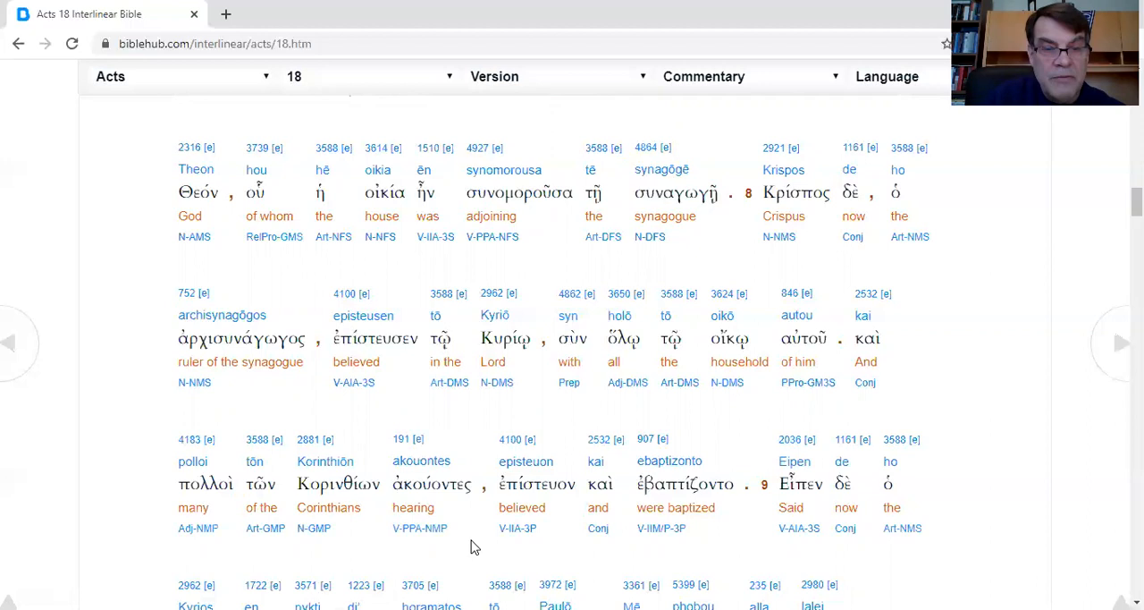
pyautogui.moveTo(766, 543)
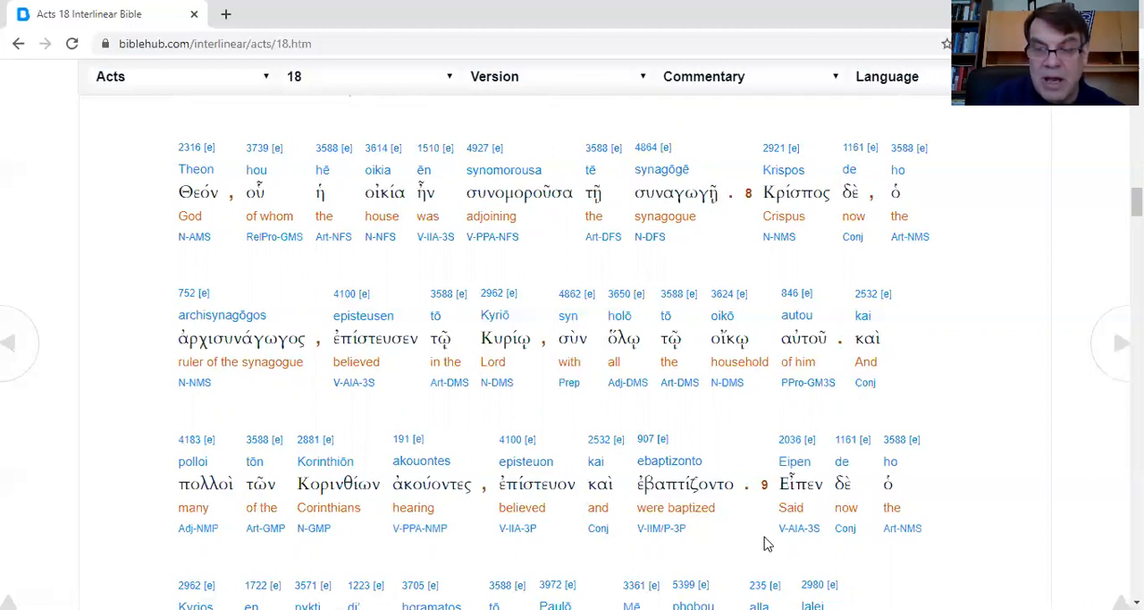
pyautogui.scroll(-3)
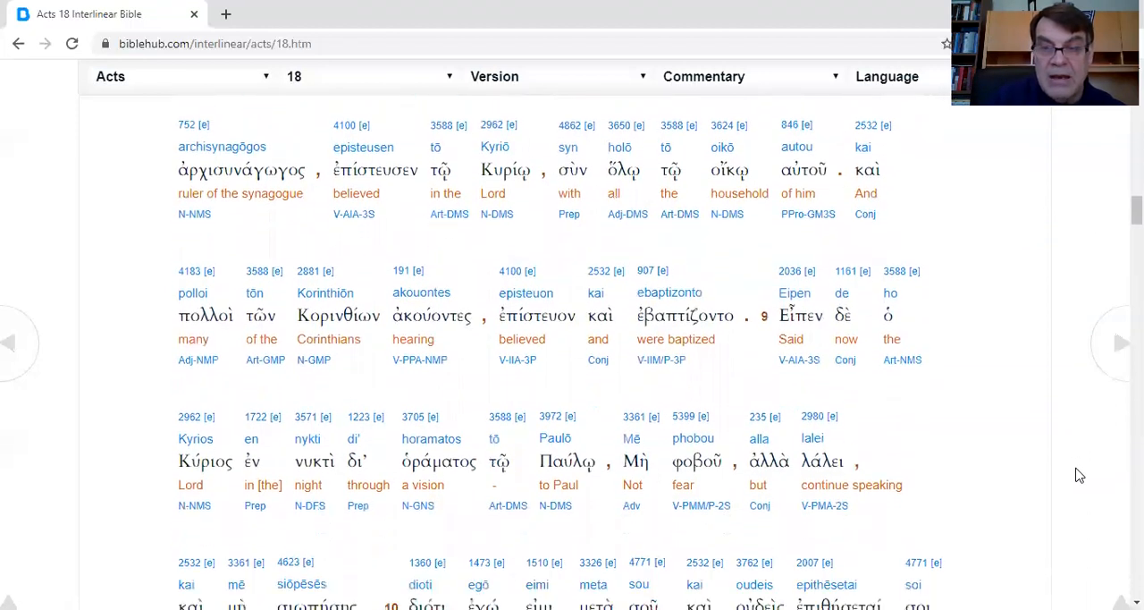
pyautogui.scroll(-3)
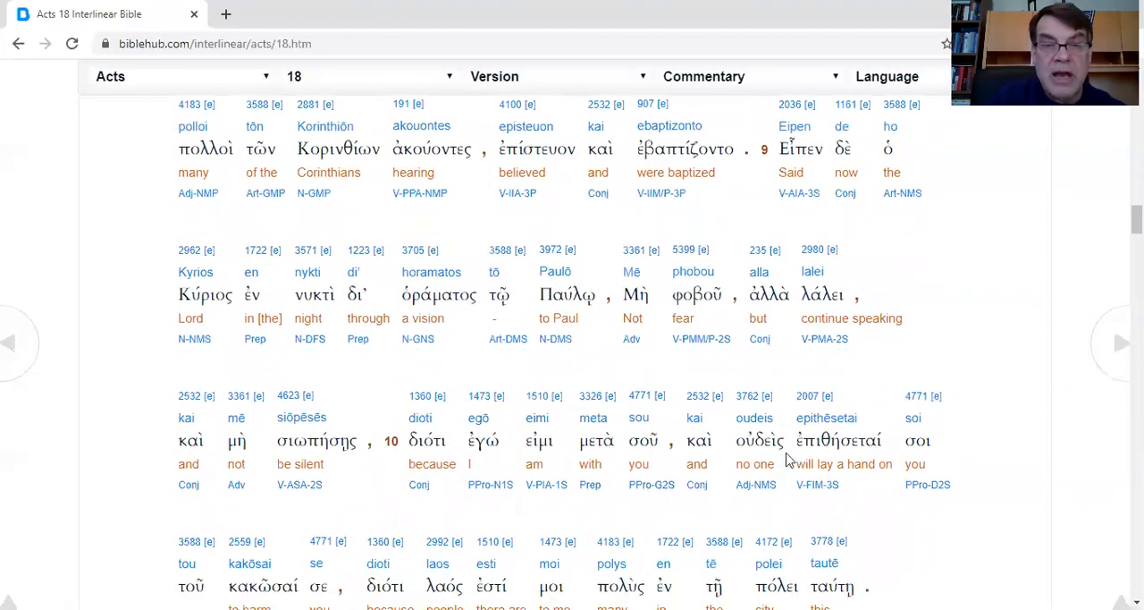
pyautogui.moveTo(693, 372)
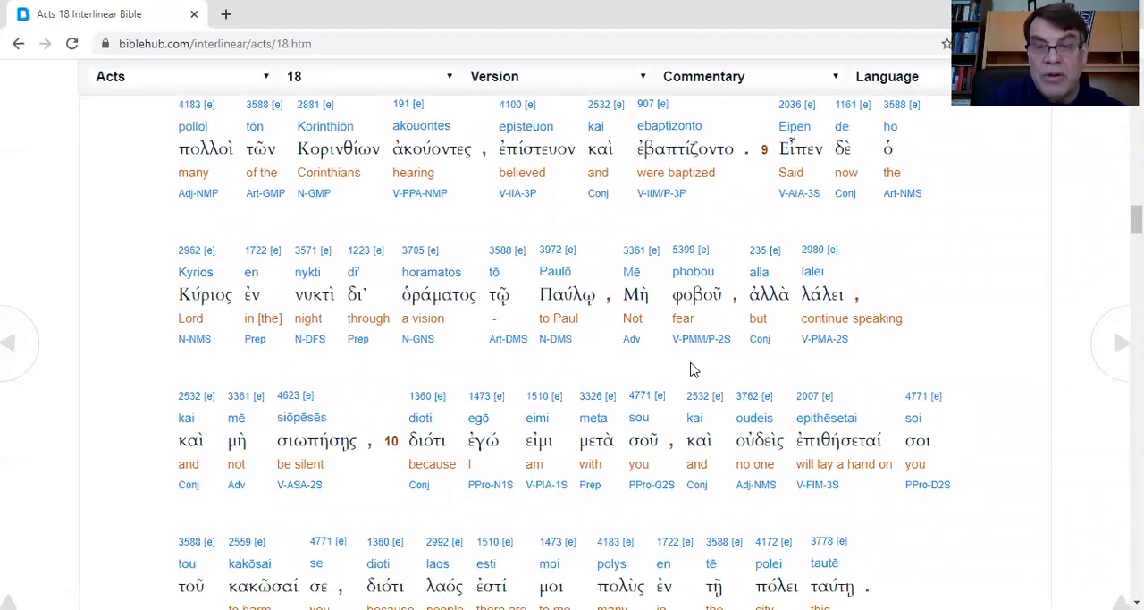
pyautogui.moveTo(164, 506)
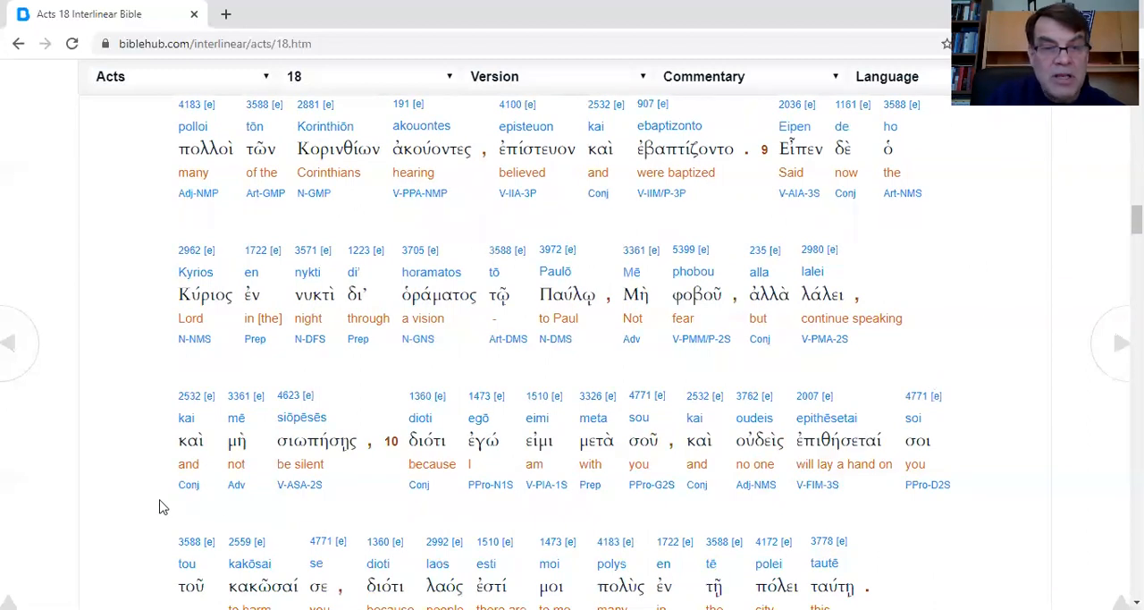
pyautogui.moveTo(357, 518)
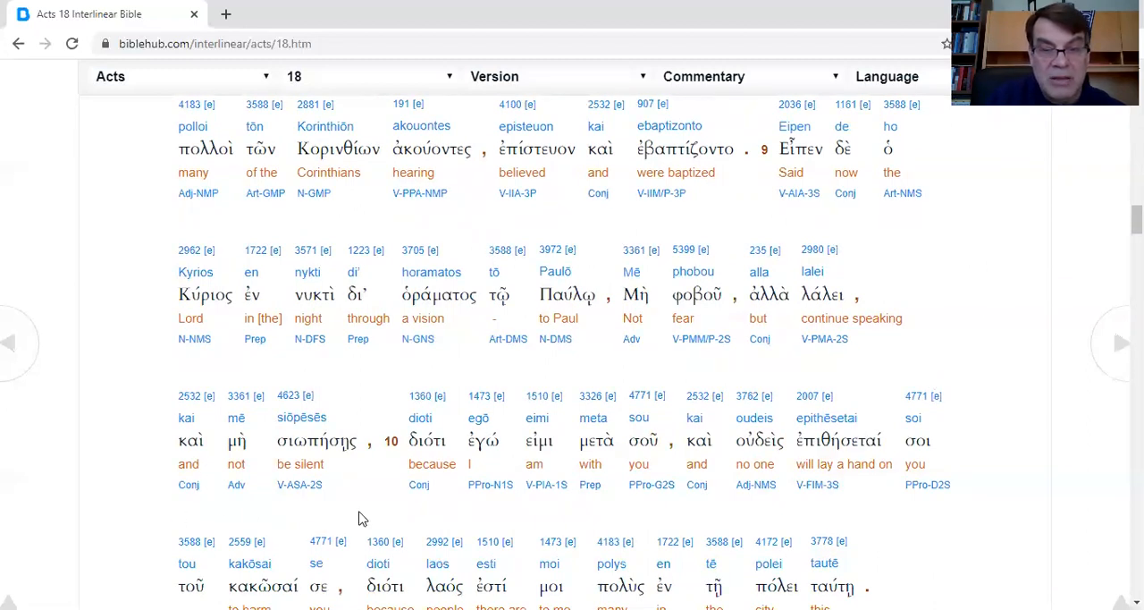
pyautogui.scroll(-3)
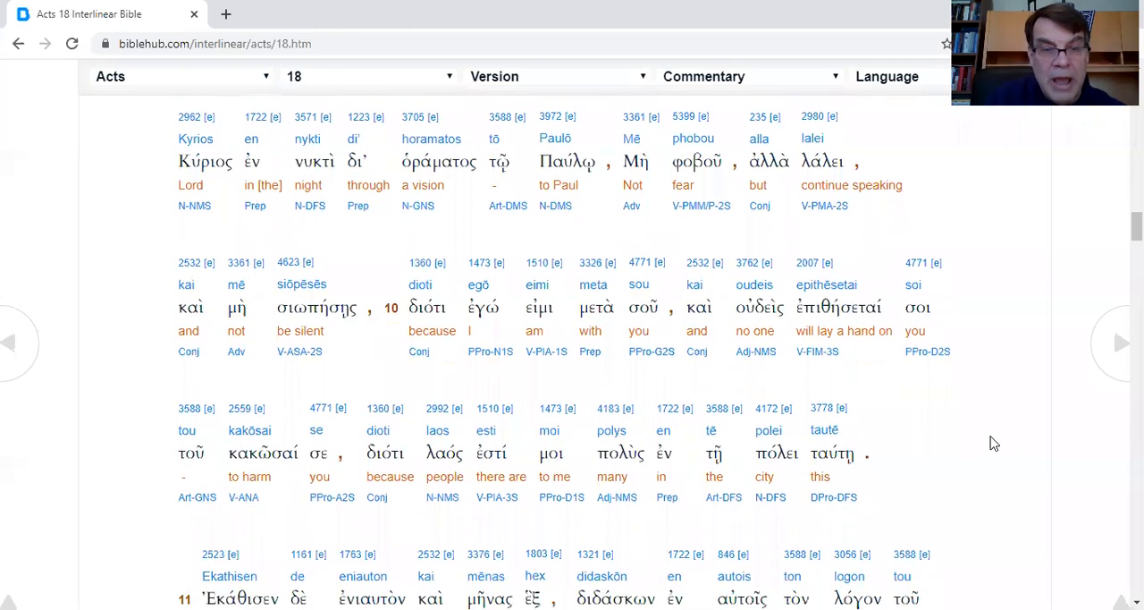
pyautogui.scroll(-3)
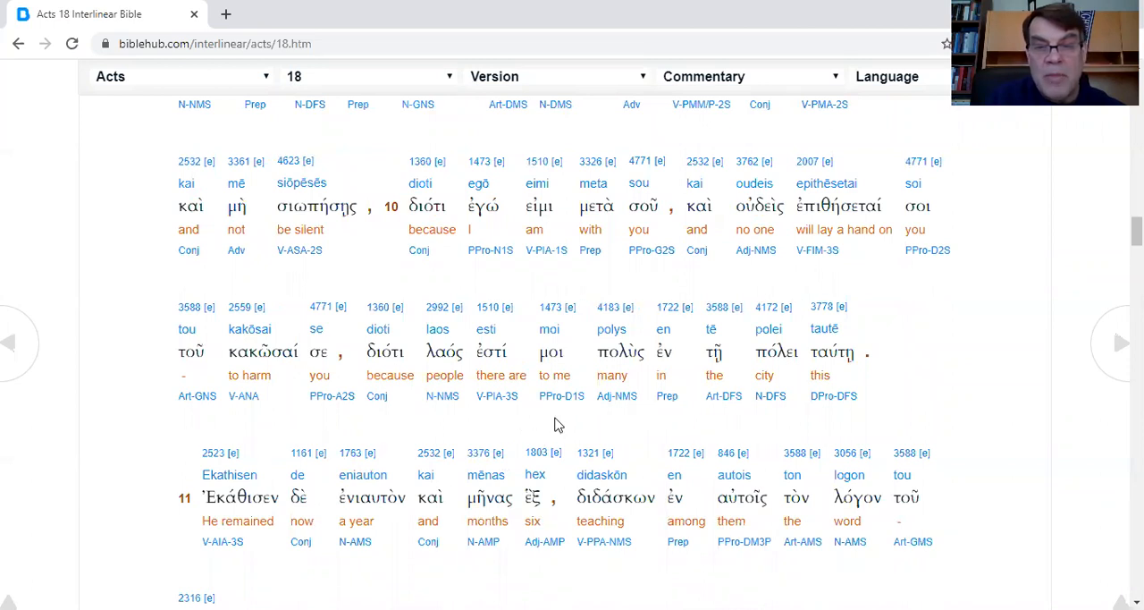
pyautogui.moveTo(983, 408)
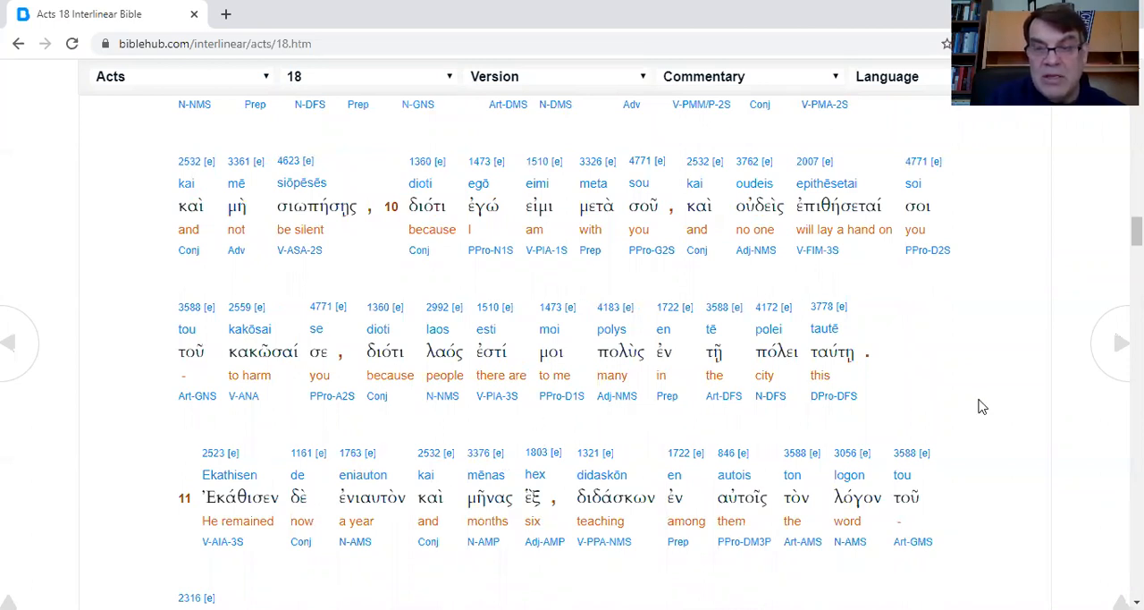
pyautogui.scroll(-3)
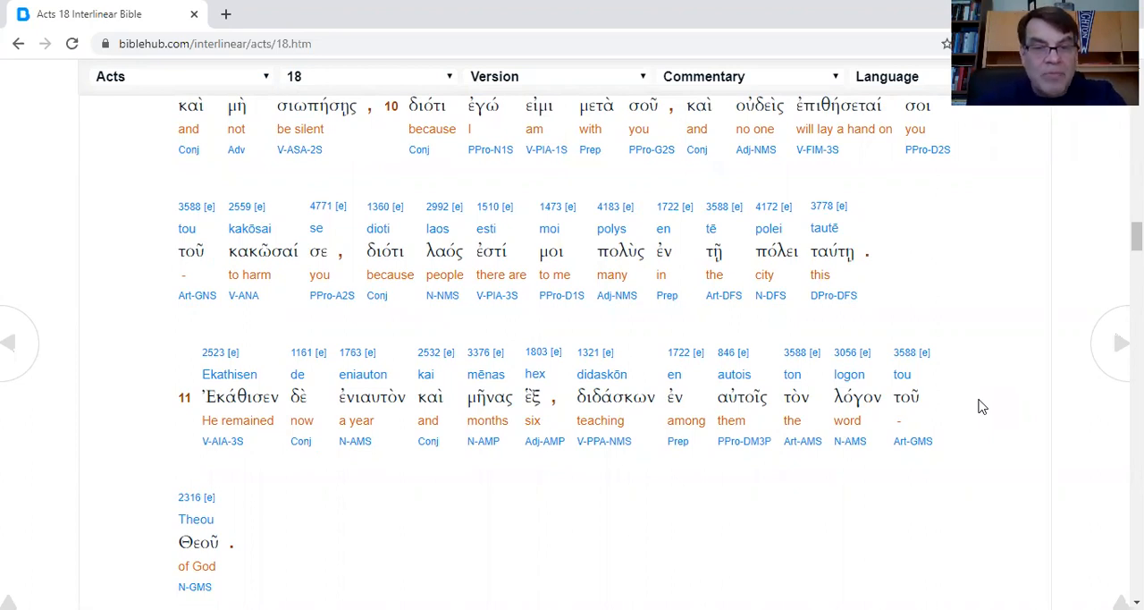
pyautogui.scroll(-3)
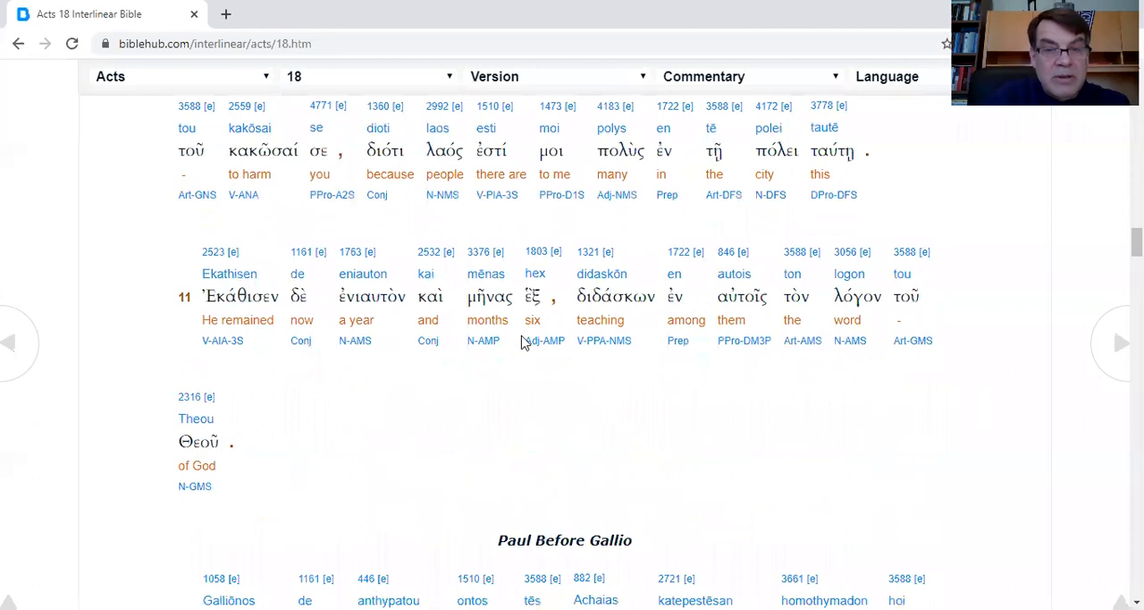
pyautogui.moveTo(318, 379)
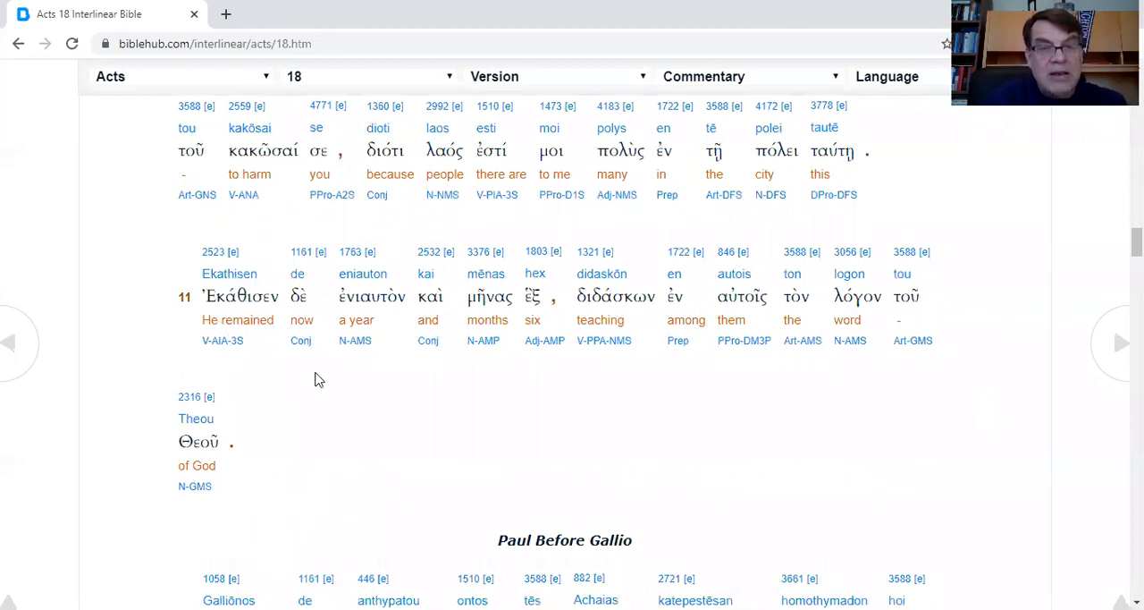
pyautogui.moveTo(538, 405)
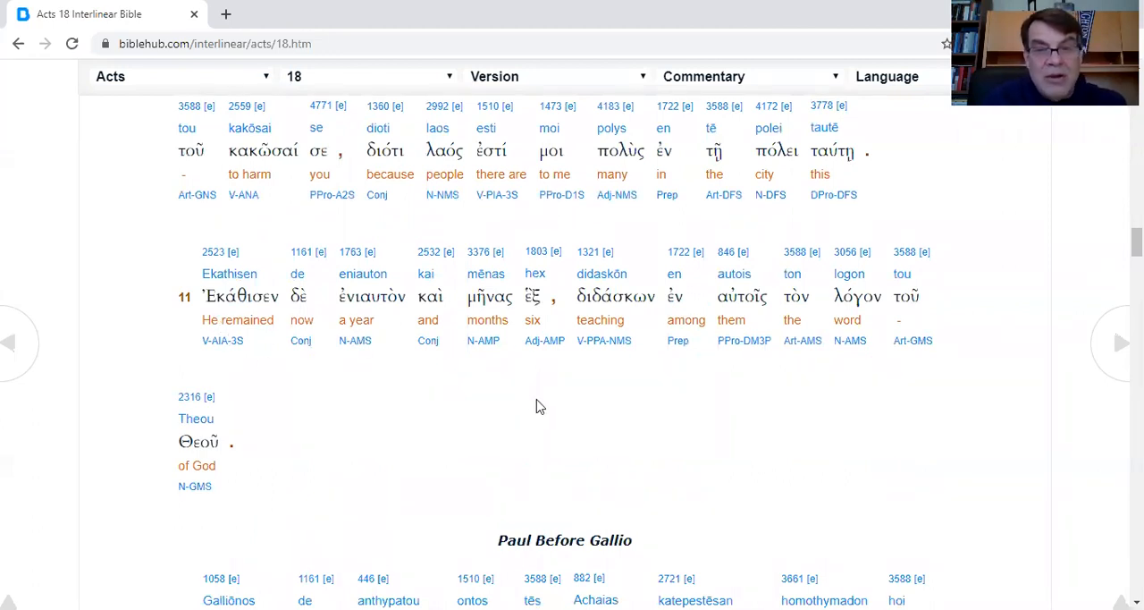
pyautogui.moveTo(640, 402)
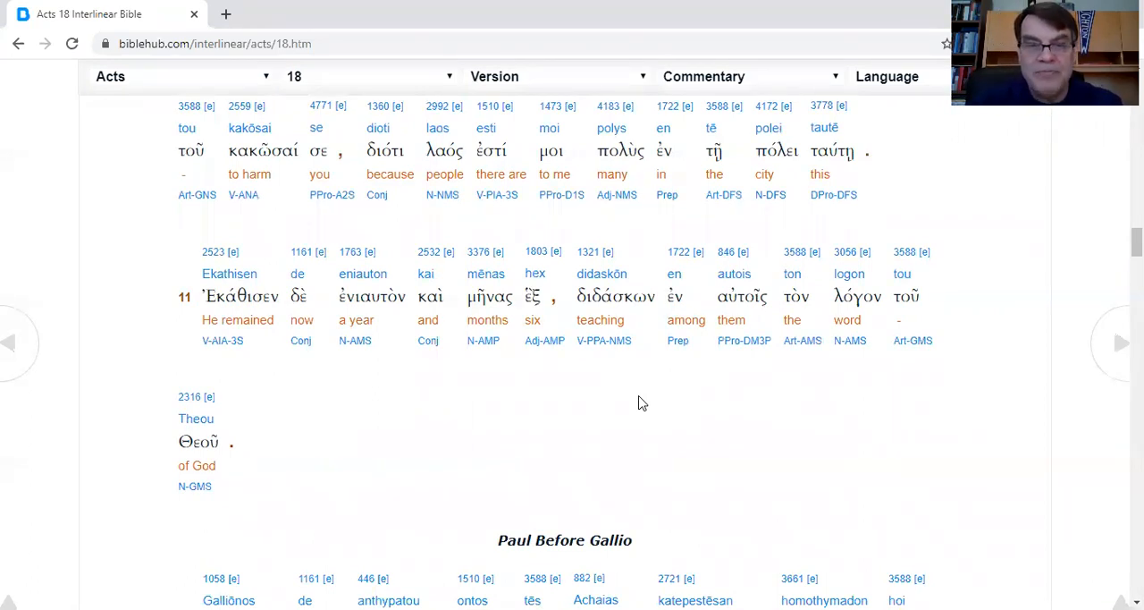
pyautogui.moveTo(633, 387)
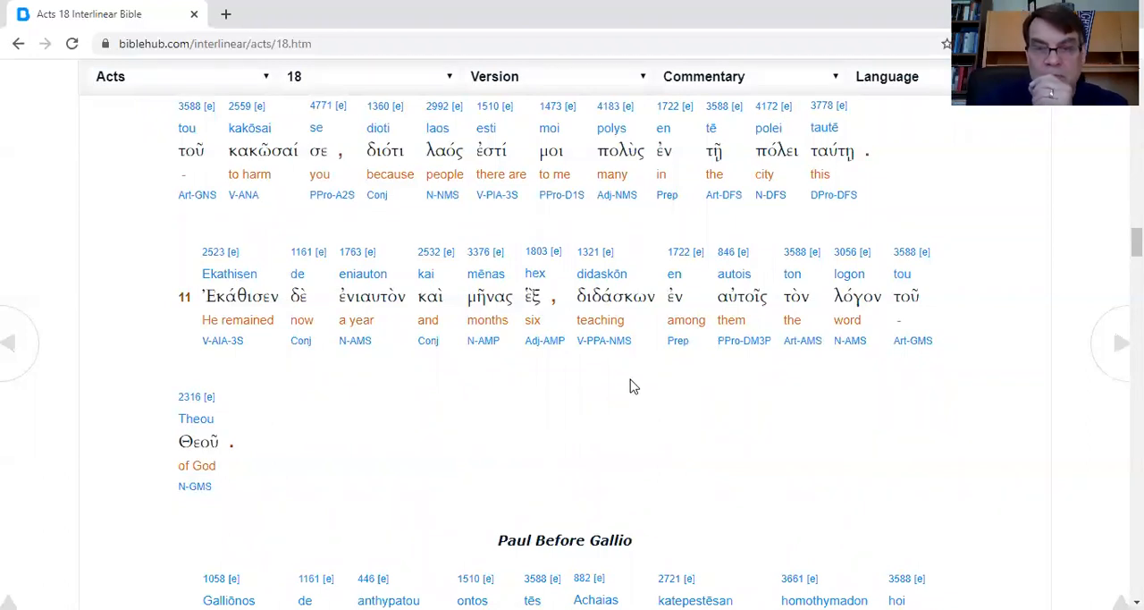
pyautogui.moveTo(738, 383)
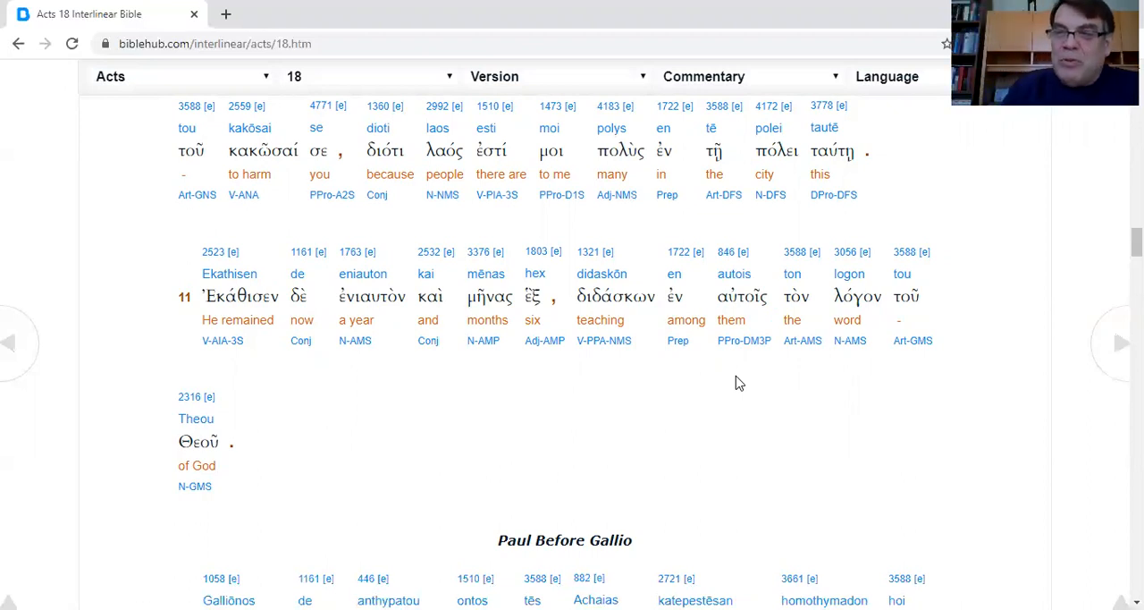
pyautogui.moveTo(707, 454)
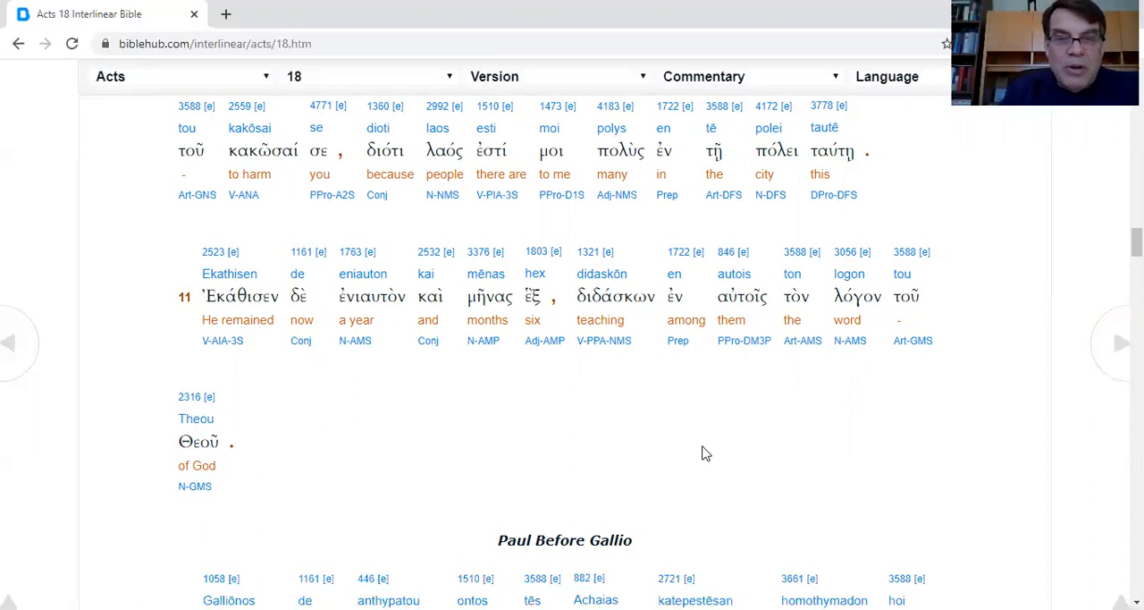
pyautogui.moveTo(551, 458)
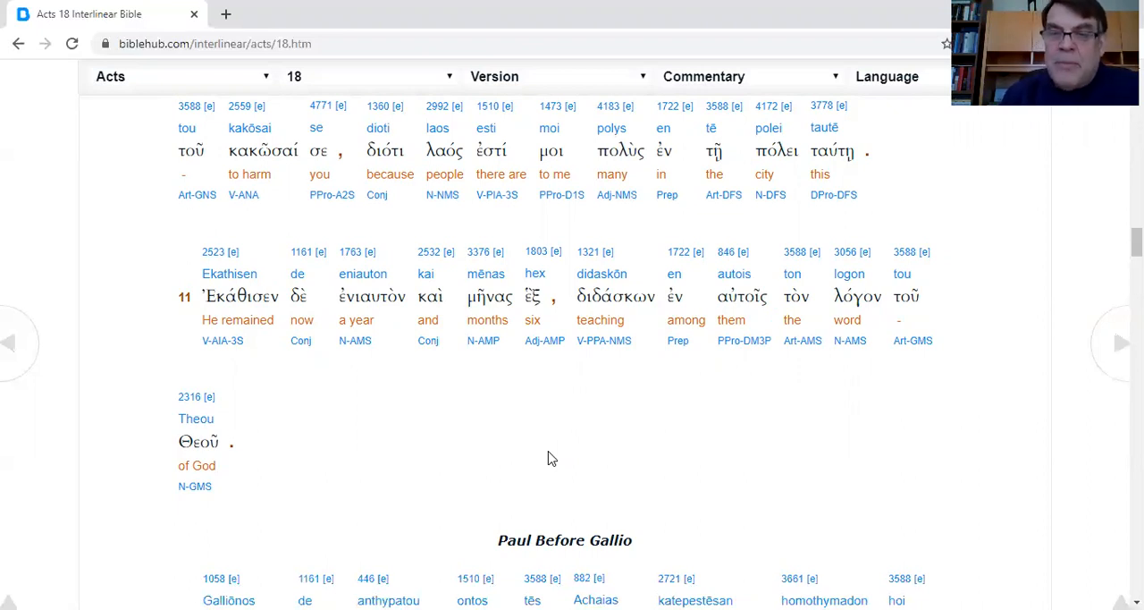
pyautogui.moveTo(483, 400)
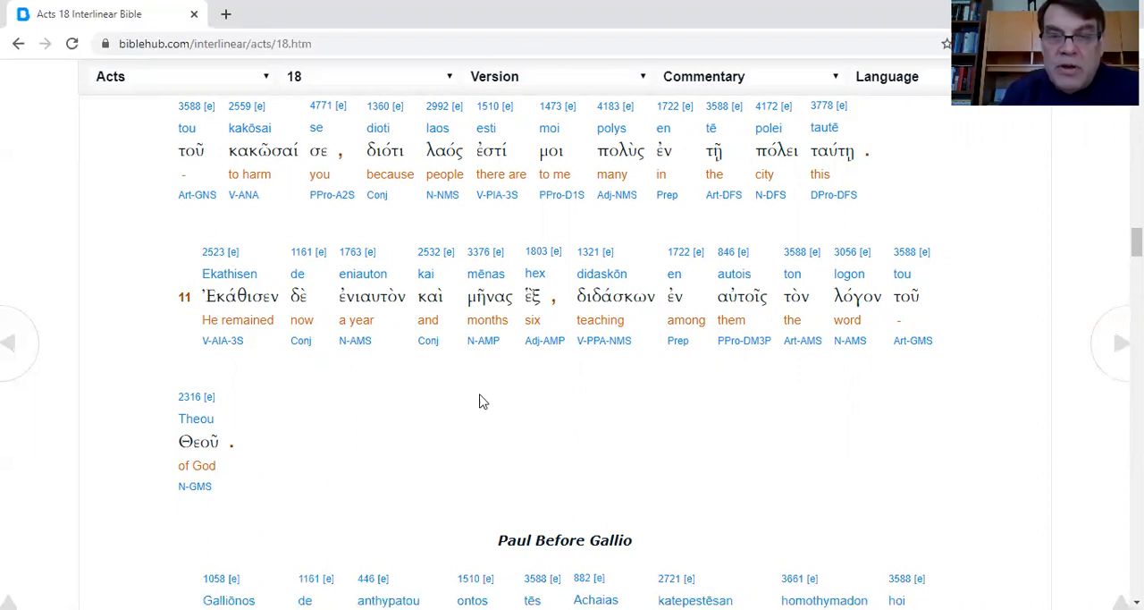
pyautogui.moveTo(941, 408)
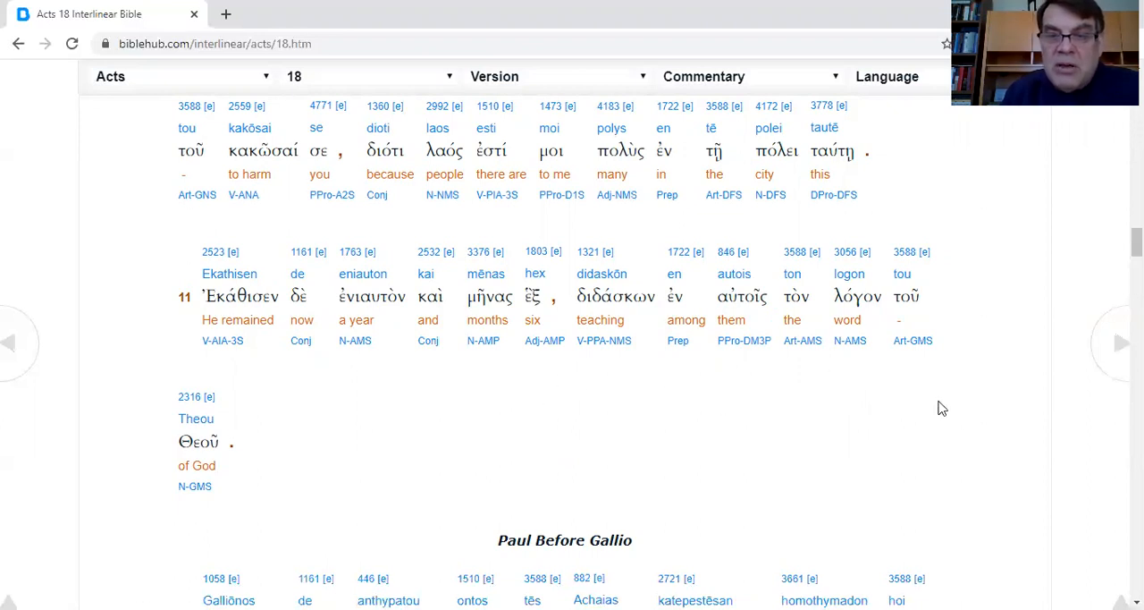
pyautogui.moveTo(445, 458)
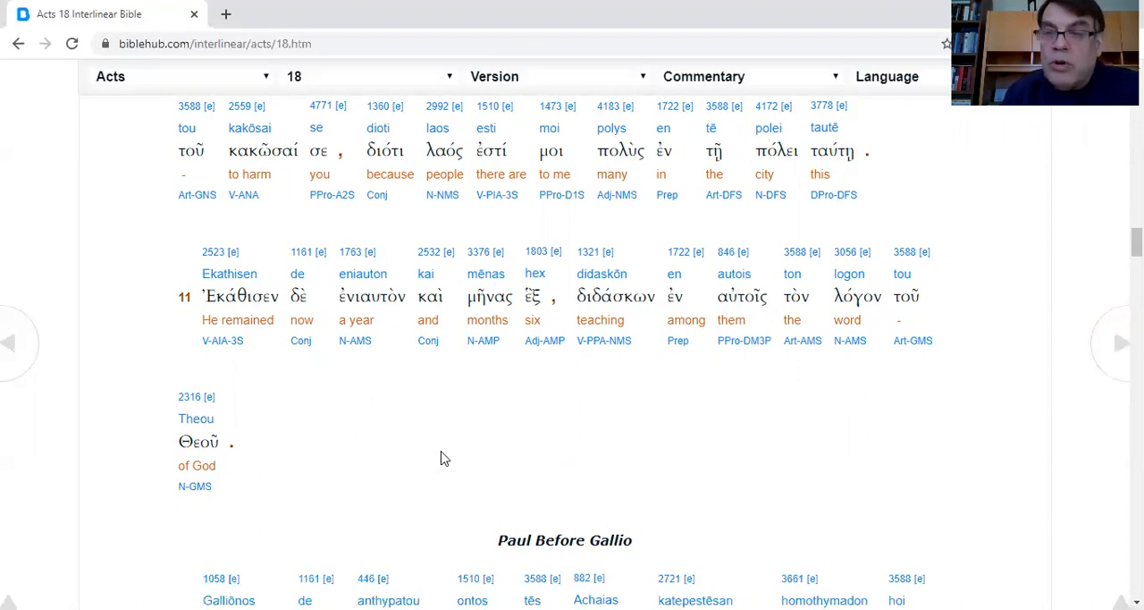
pyautogui.moveTo(633, 429)
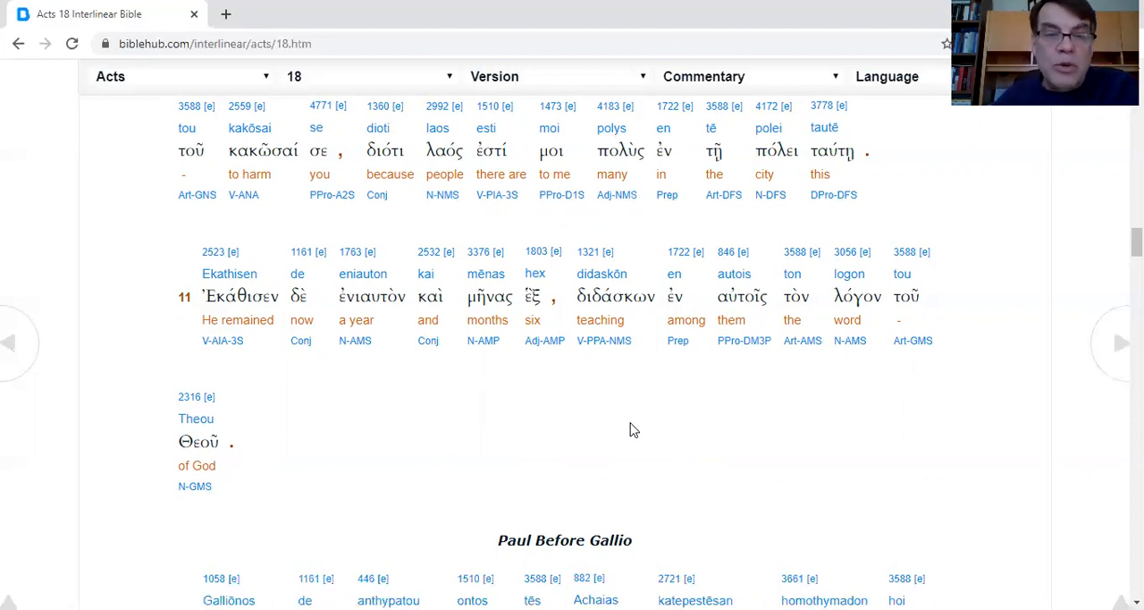
pyautogui.moveTo(336, 461)
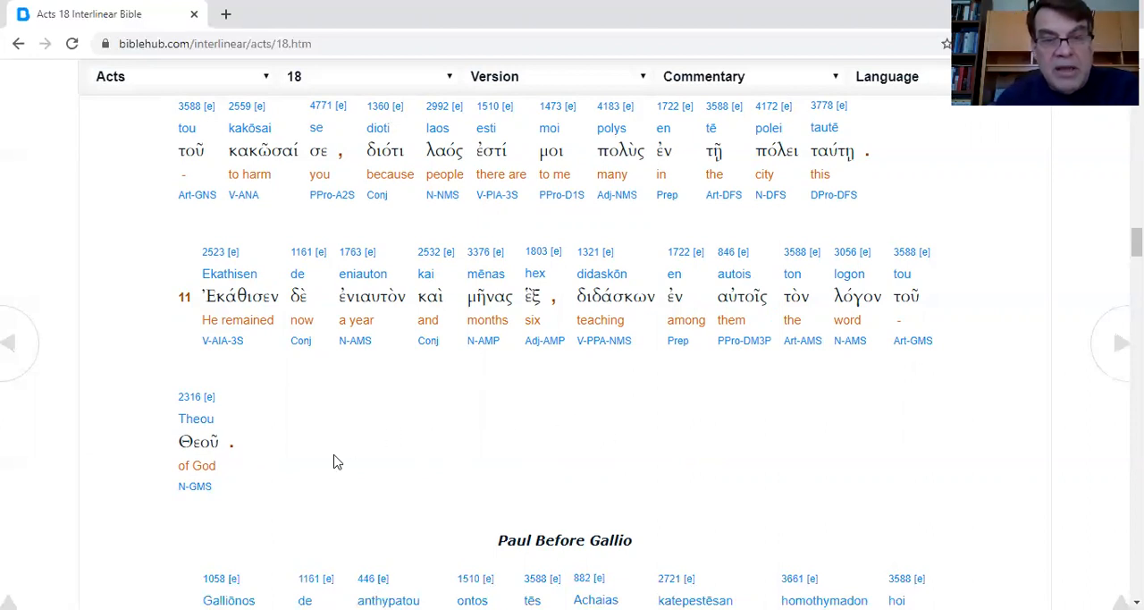
pyautogui.moveTo(529, 427)
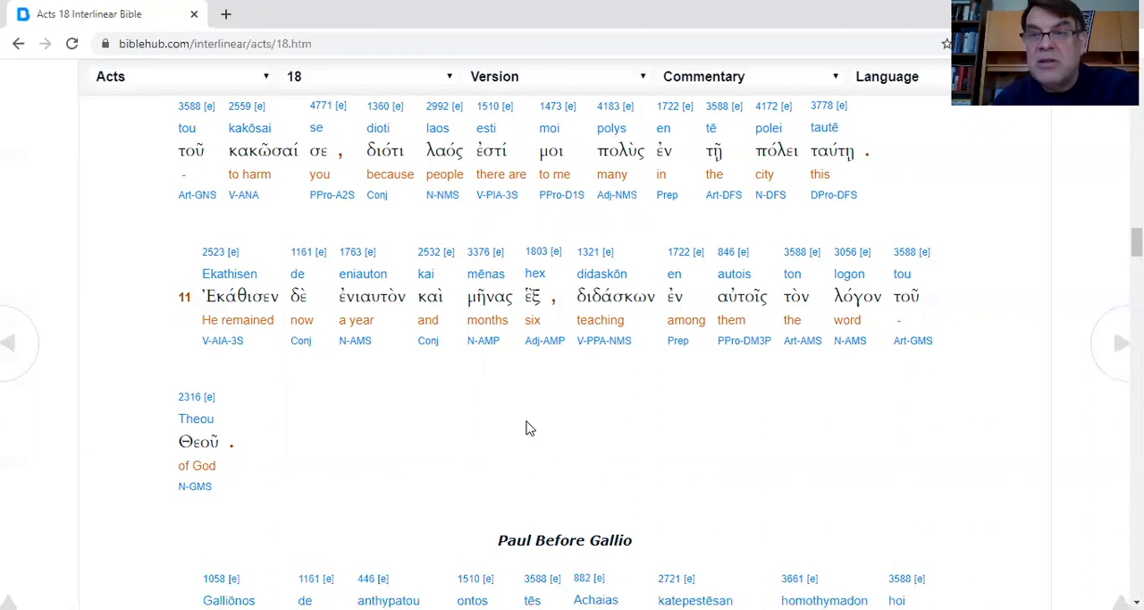
pyautogui.moveTo(605, 440)
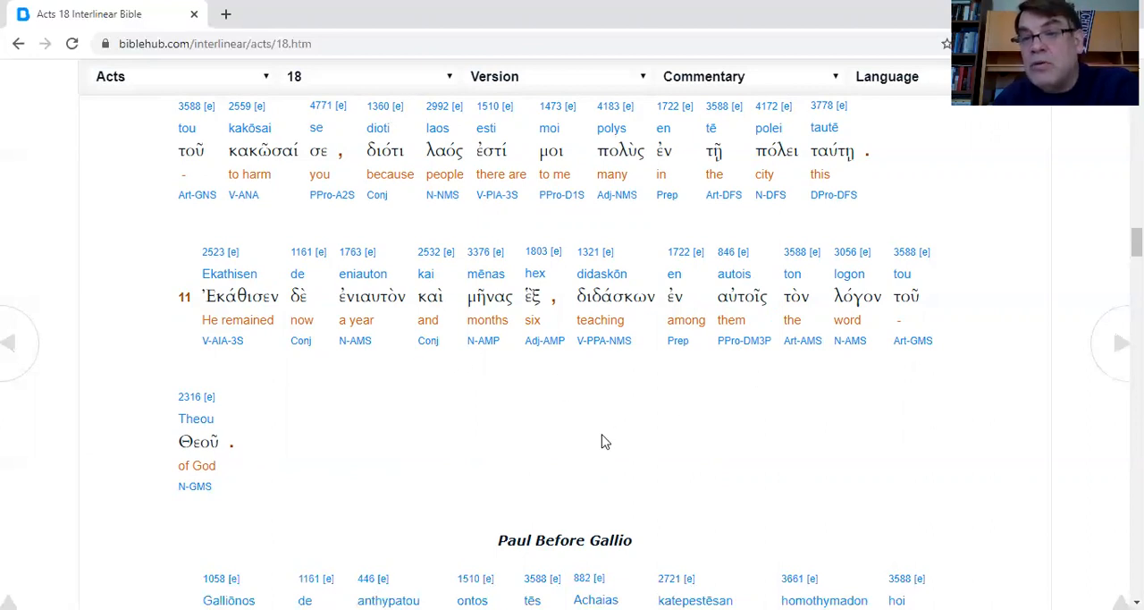
pyautogui.scroll(-3)
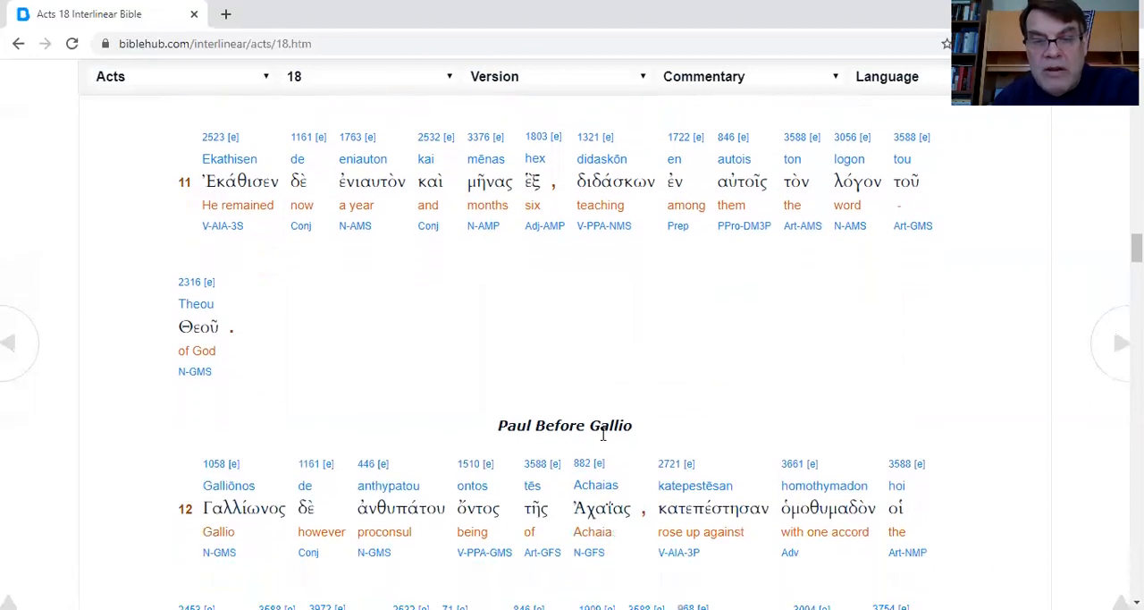
pyautogui.scroll(-3)
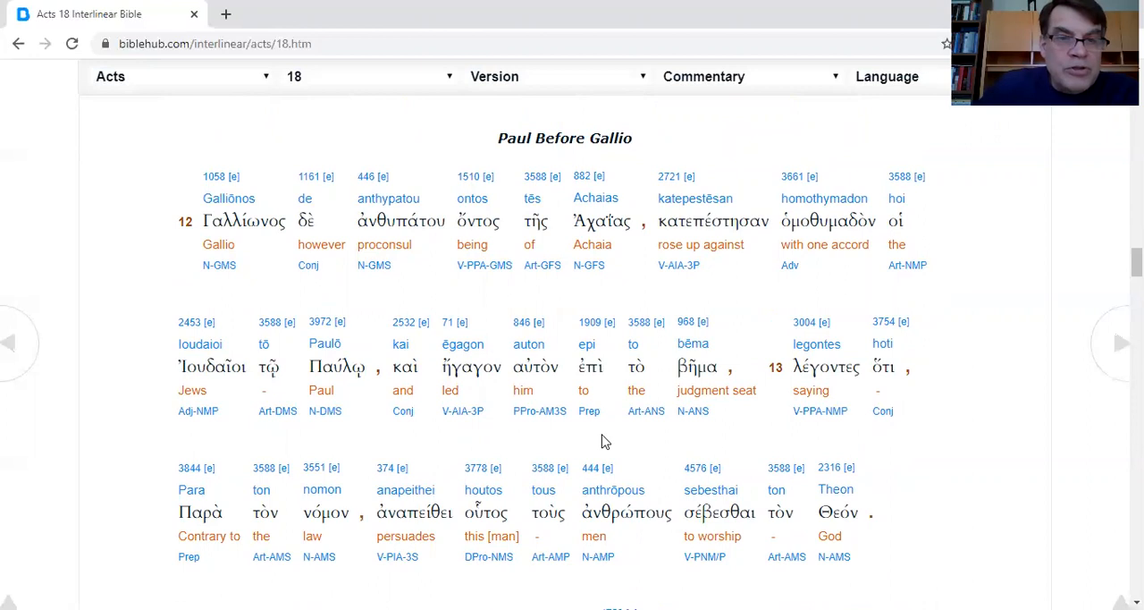
pyautogui.moveTo(183, 299)
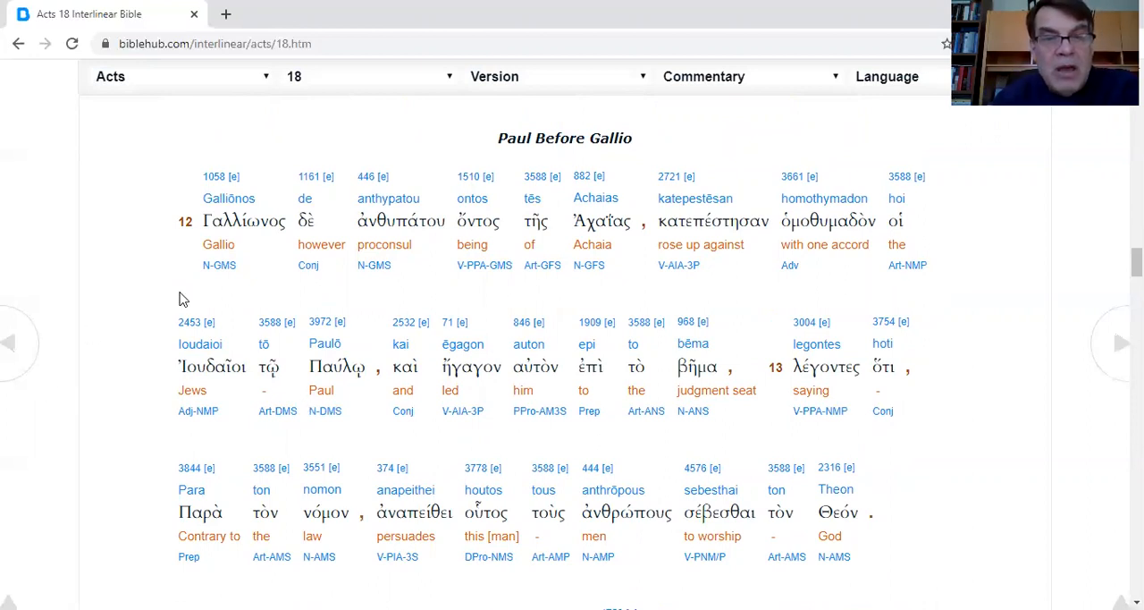
pyautogui.moveTo(572, 297)
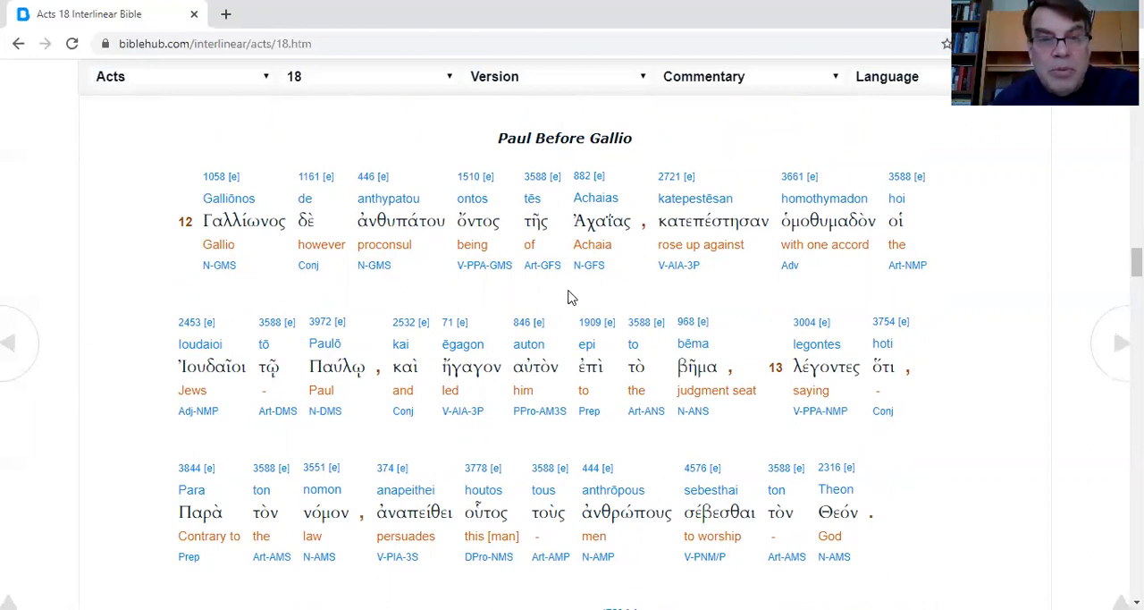
pyautogui.moveTo(425, 282)
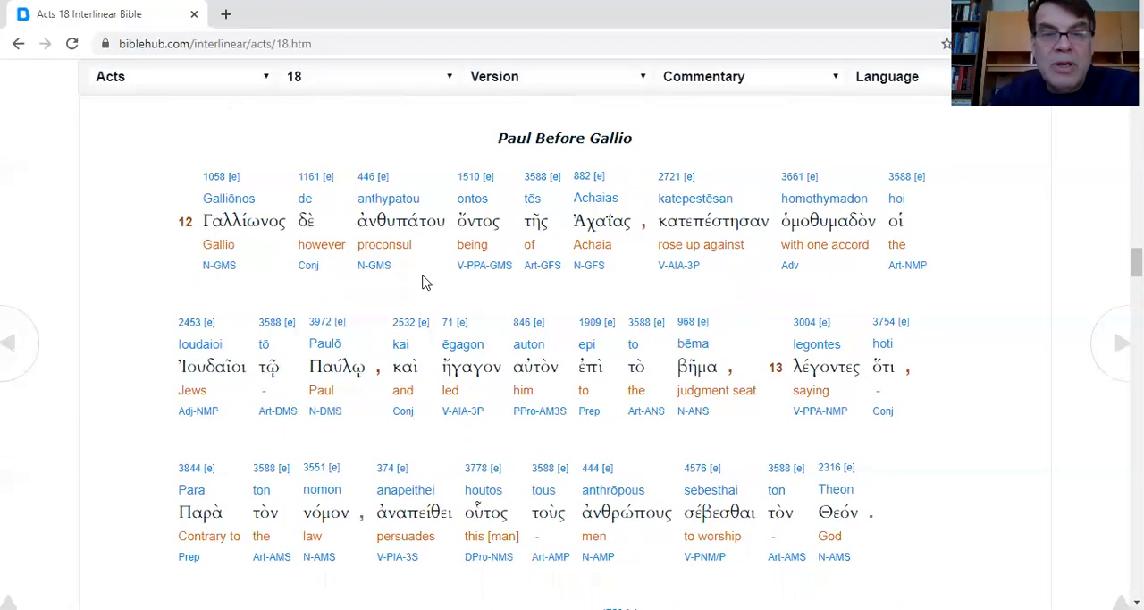
pyautogui.moveTo(409, 297)
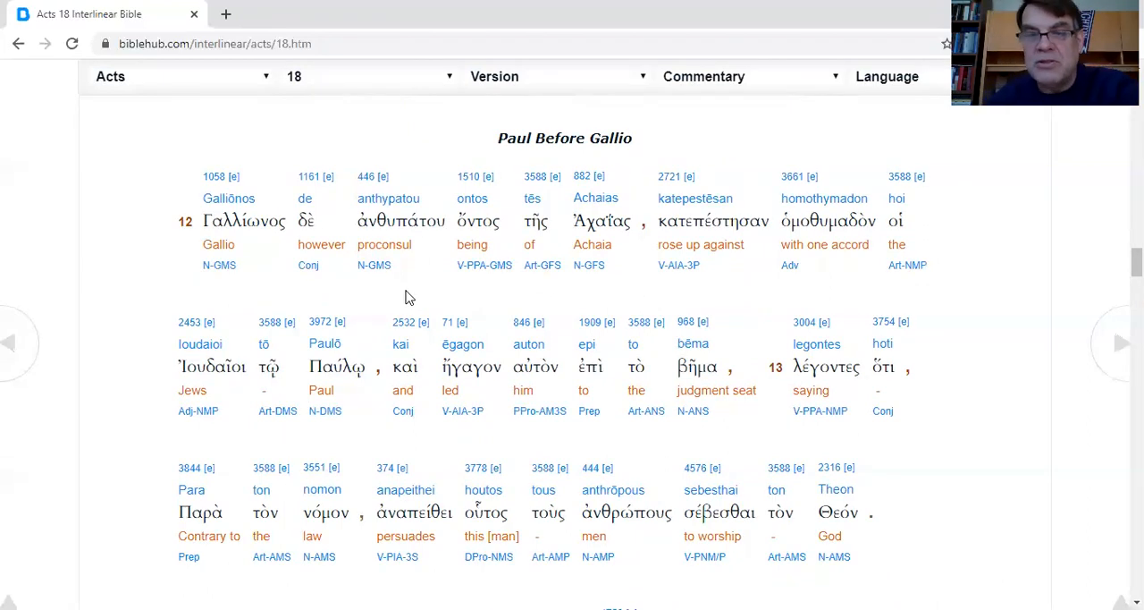
pyautogui.moveTo(626, 286)
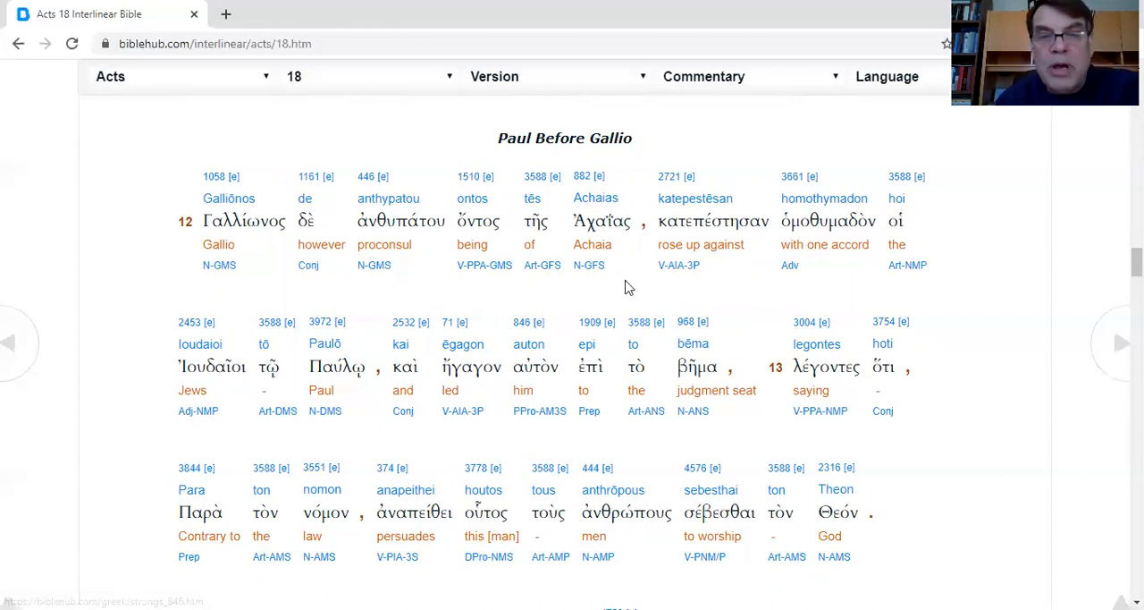
pyautogui.moveTo(762, 286)
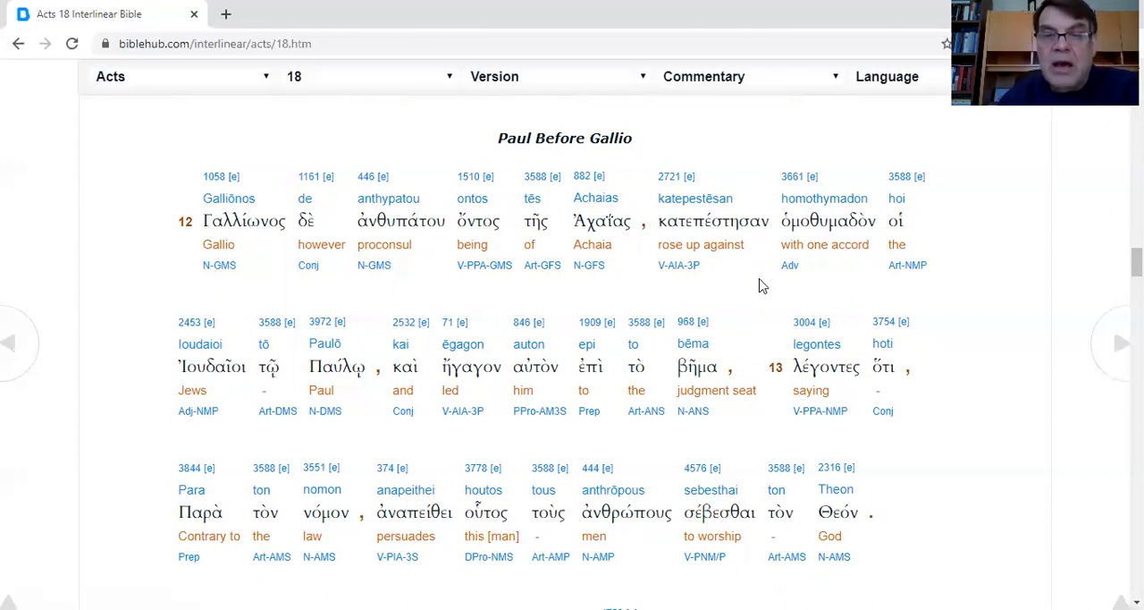
pyautogui.moveTo(785, 286)
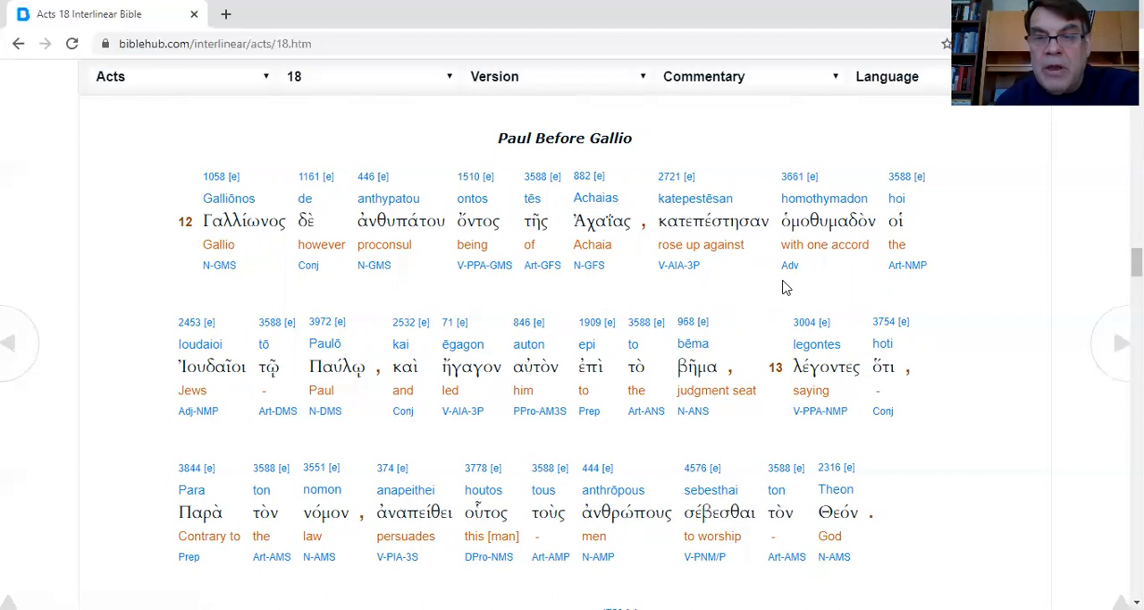
pyautogui.moveTo(933, 299)
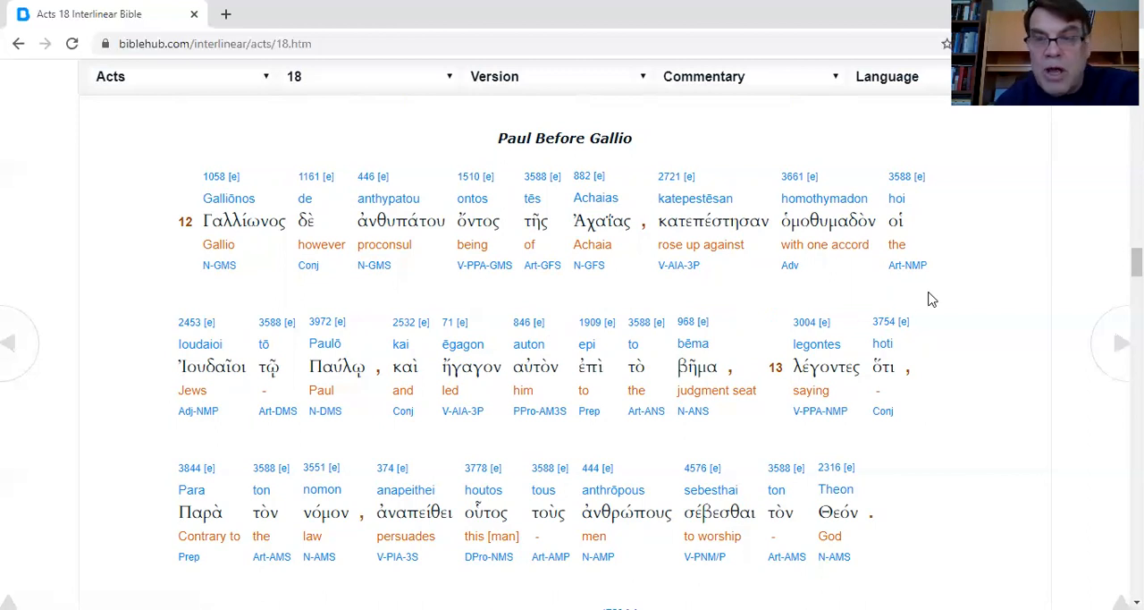
pyautogui.moveTo(351, 443)
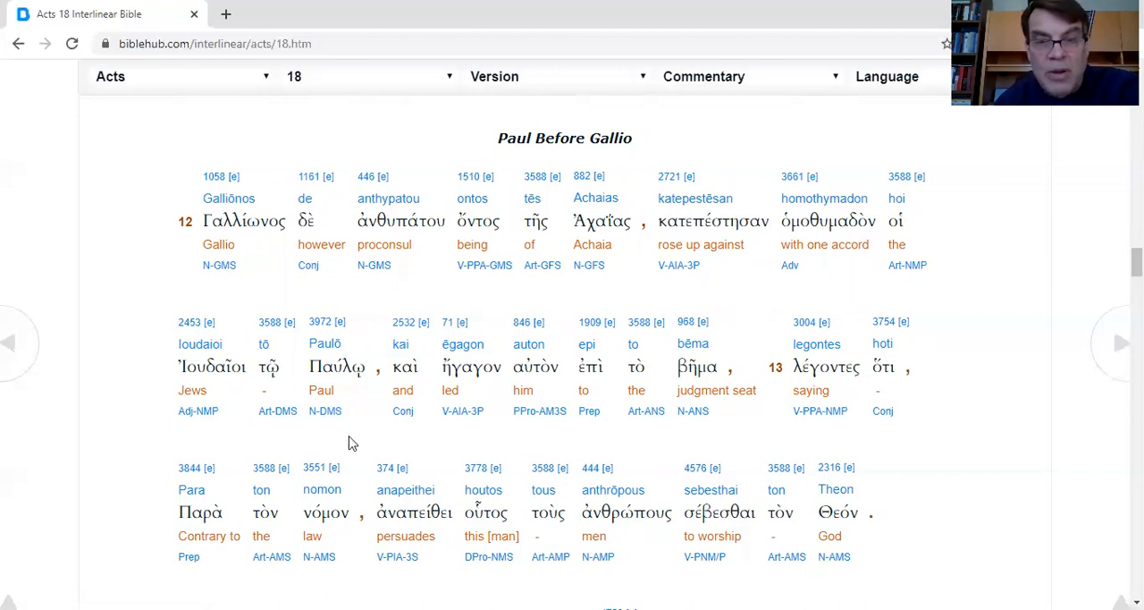
pyautogui.moveTo(754, 440)
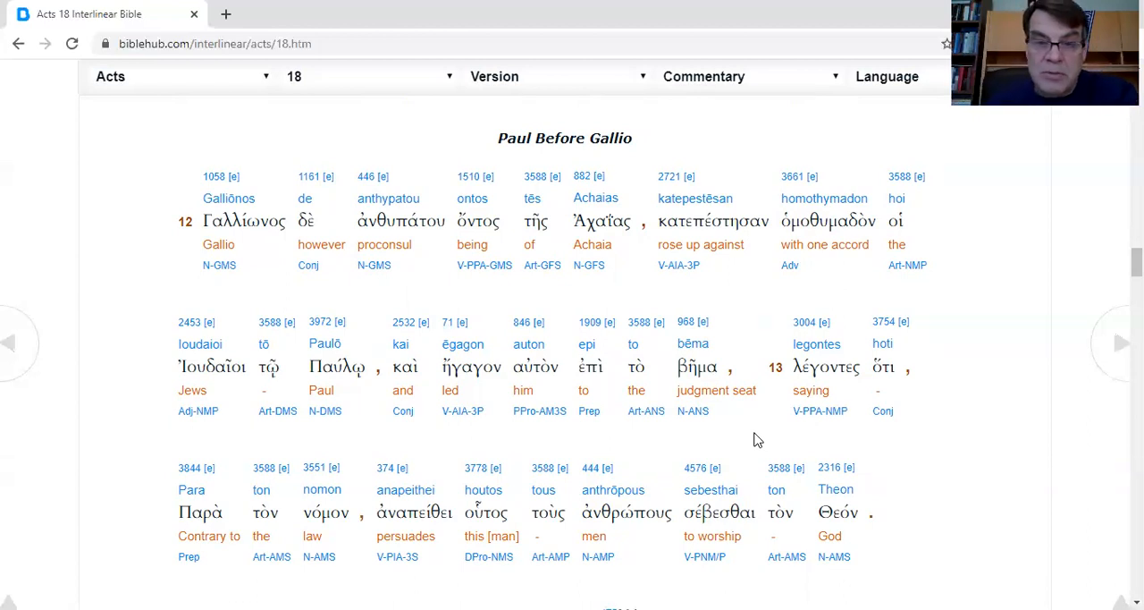
pyautogui.moveTo(833, 434)
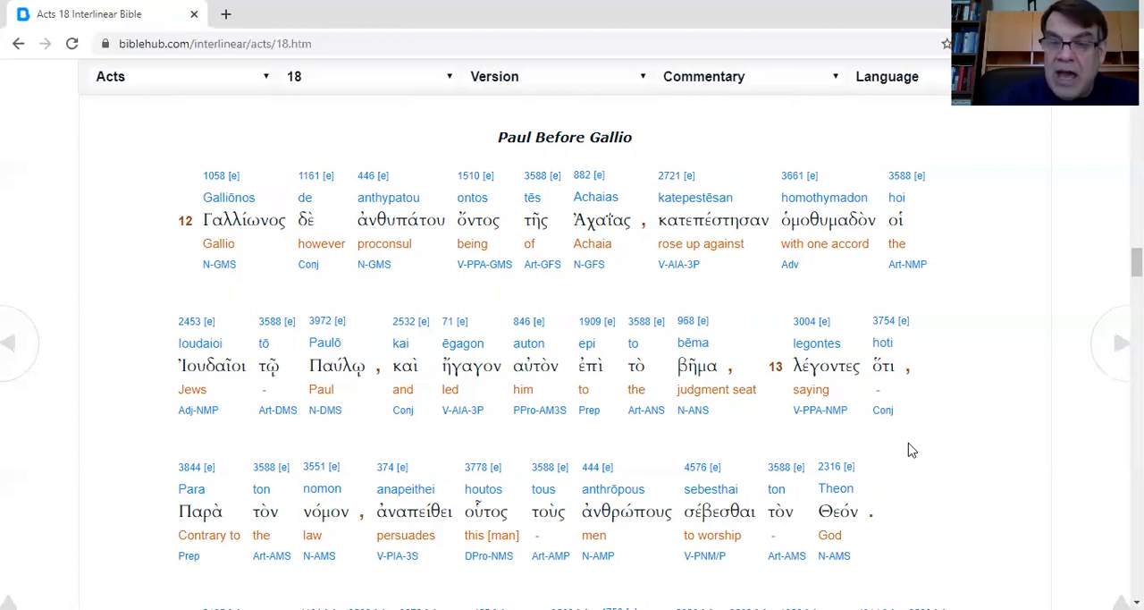
pyautogui.scroll(-3)
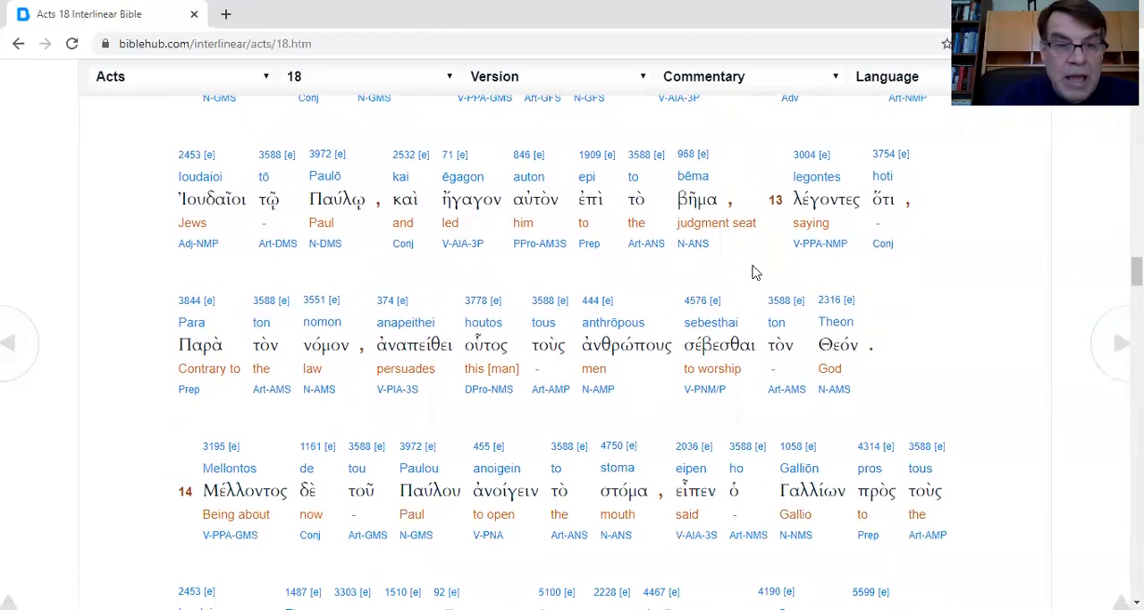
pyautogui.moveTo(194, 369)
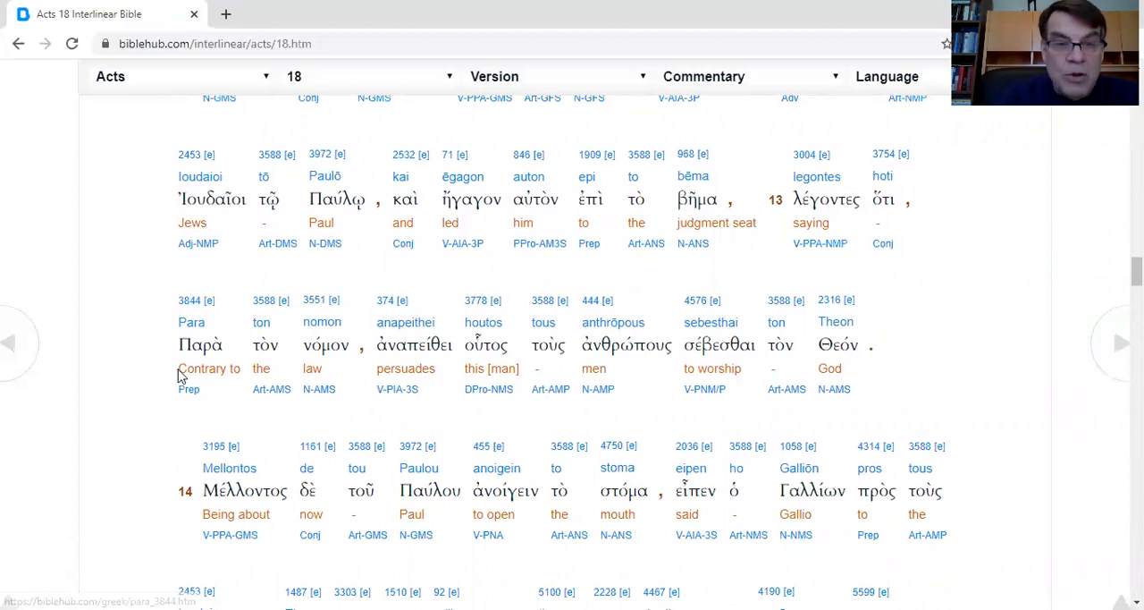
pyautogui.moveTo(465, 411)
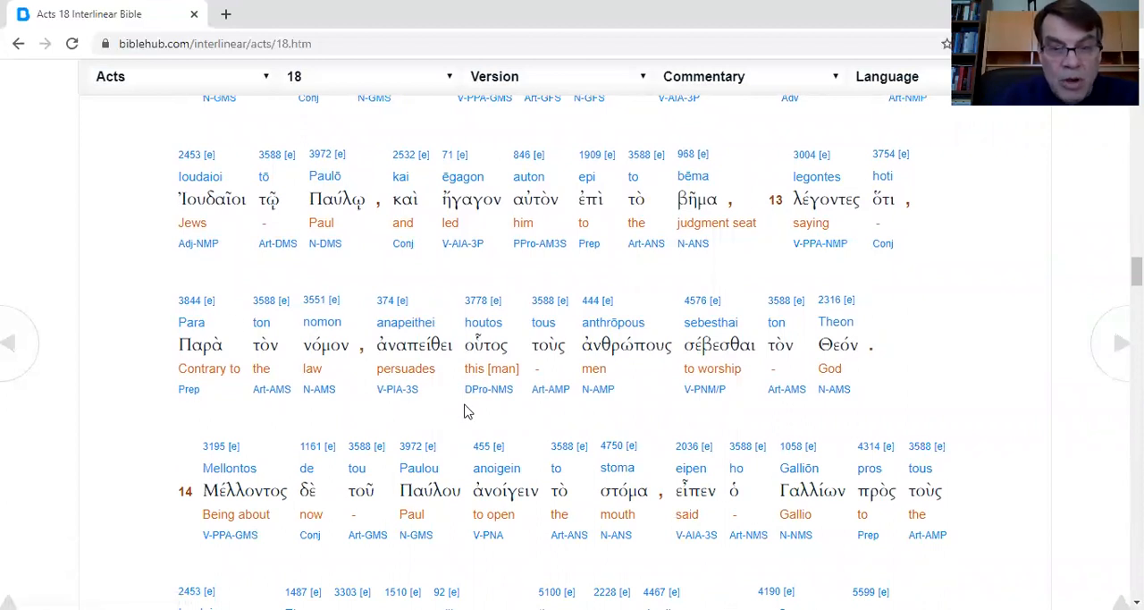
pyautogui.moveTo(698, 422)
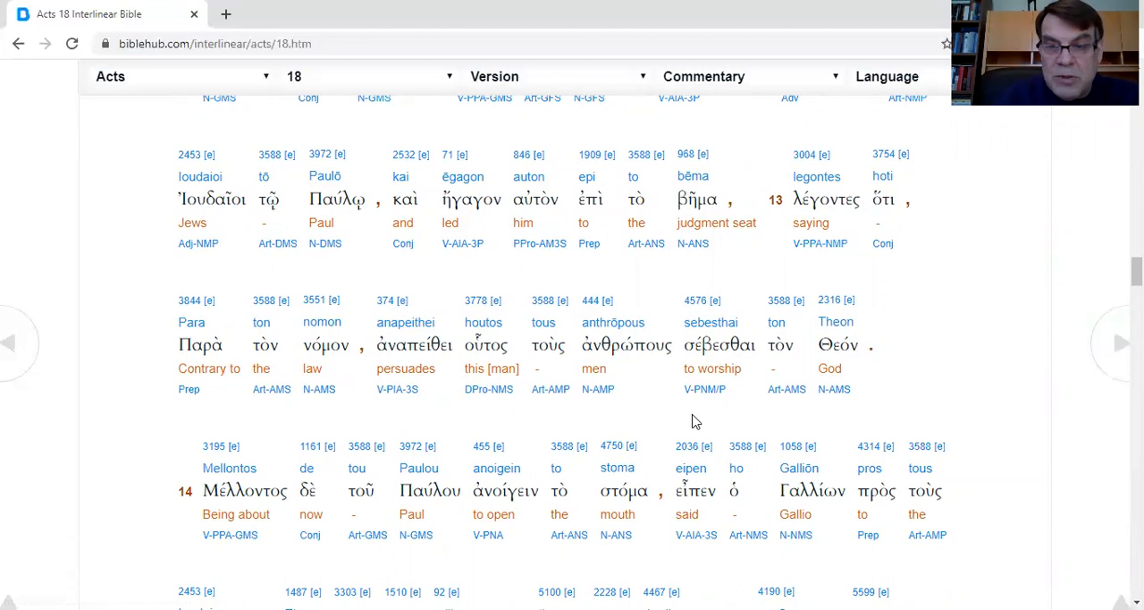
pyautogui.moveTo(944, 339)
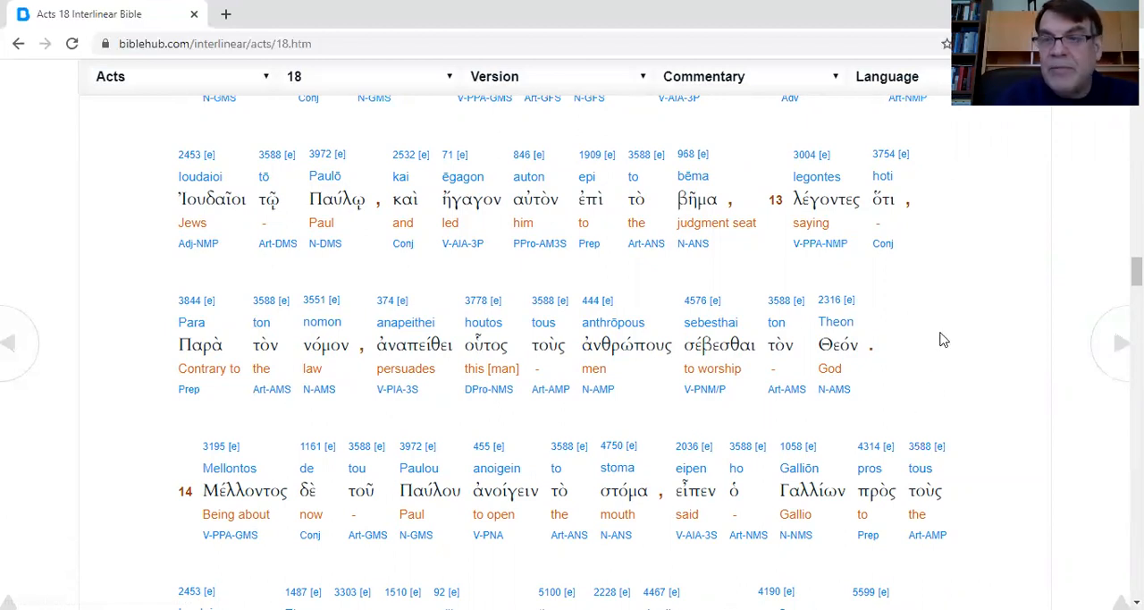
pyautogui.scroll(-3)
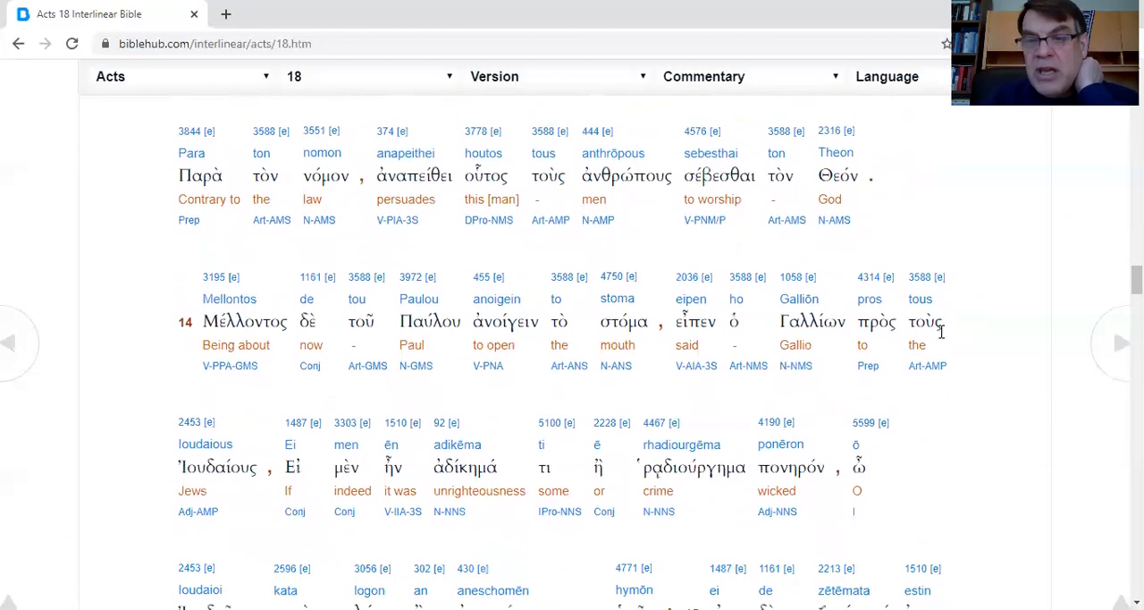
pyautogui.scroll(-3)
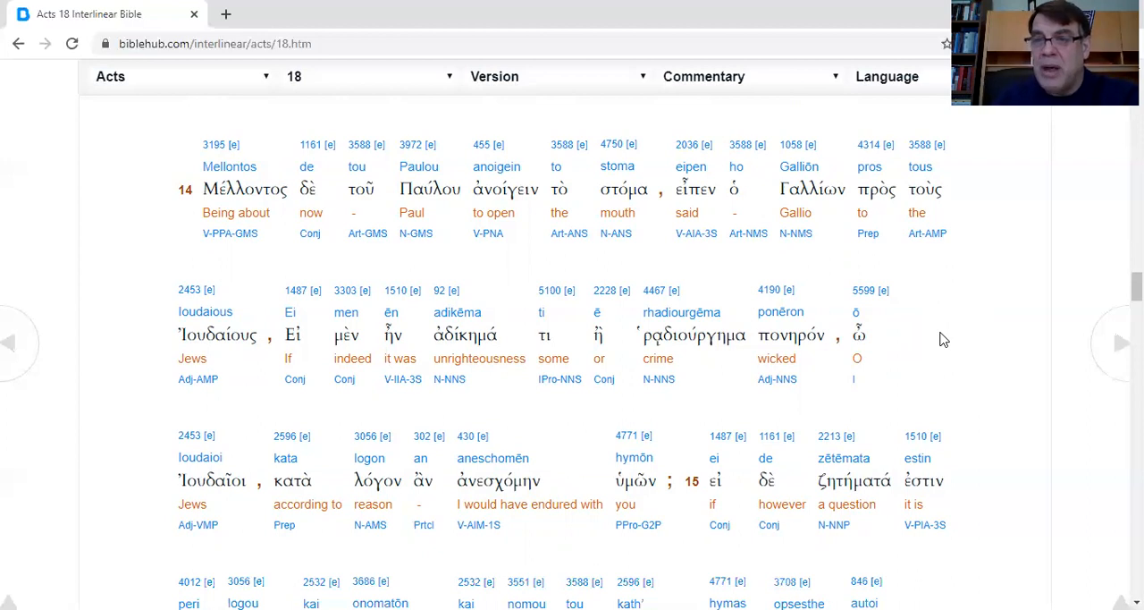
pyautogui.moveTo(215, 261)
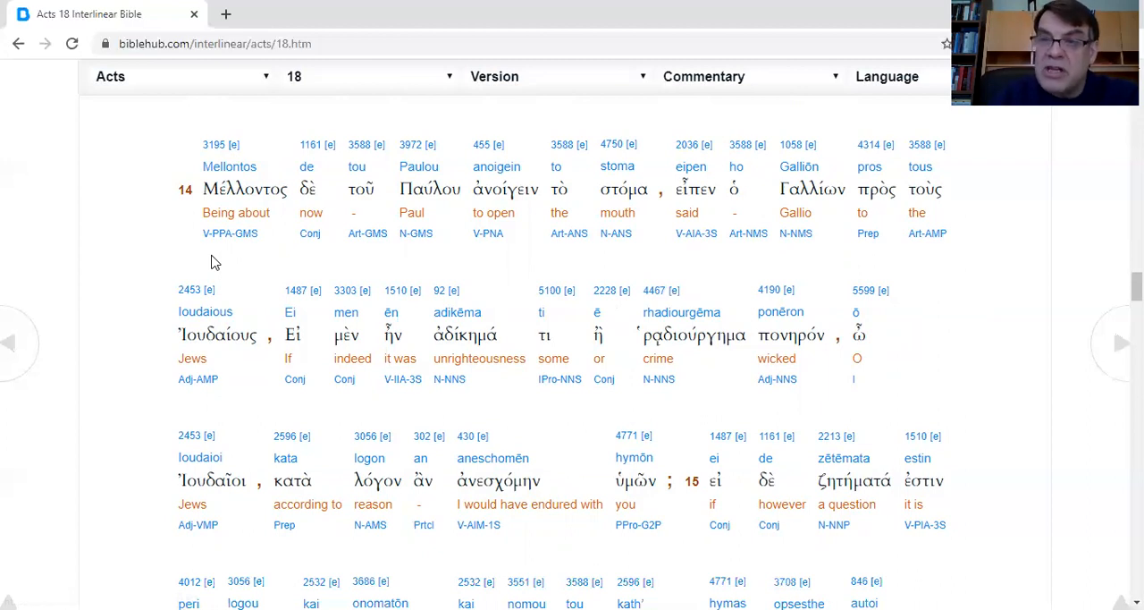
pyautogui.moveTo(322, 261)
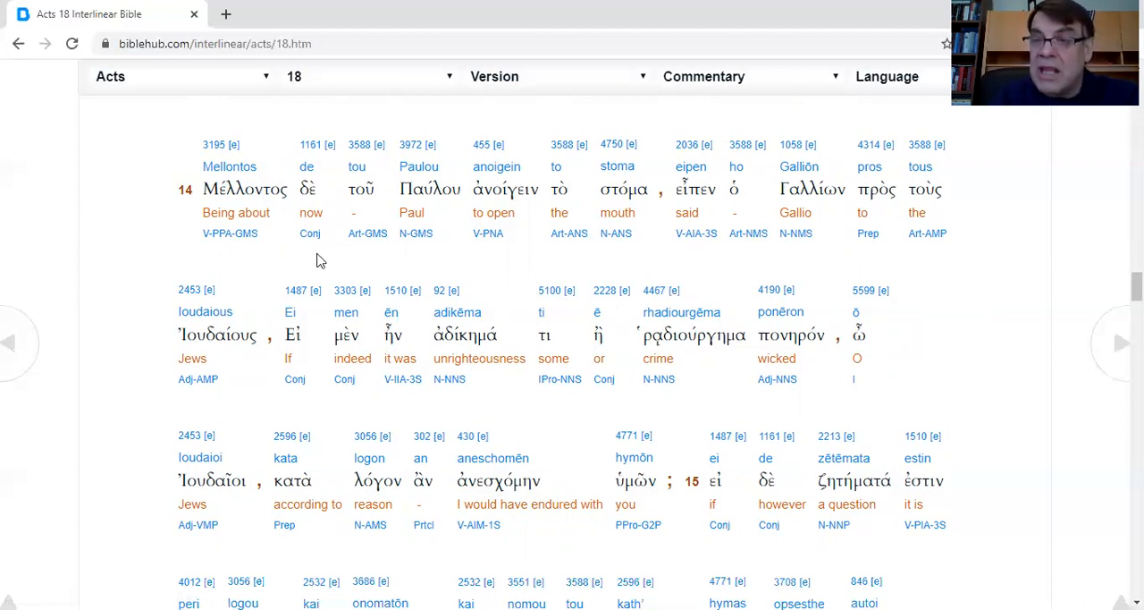
pyautogui.moveTo(222, 263)
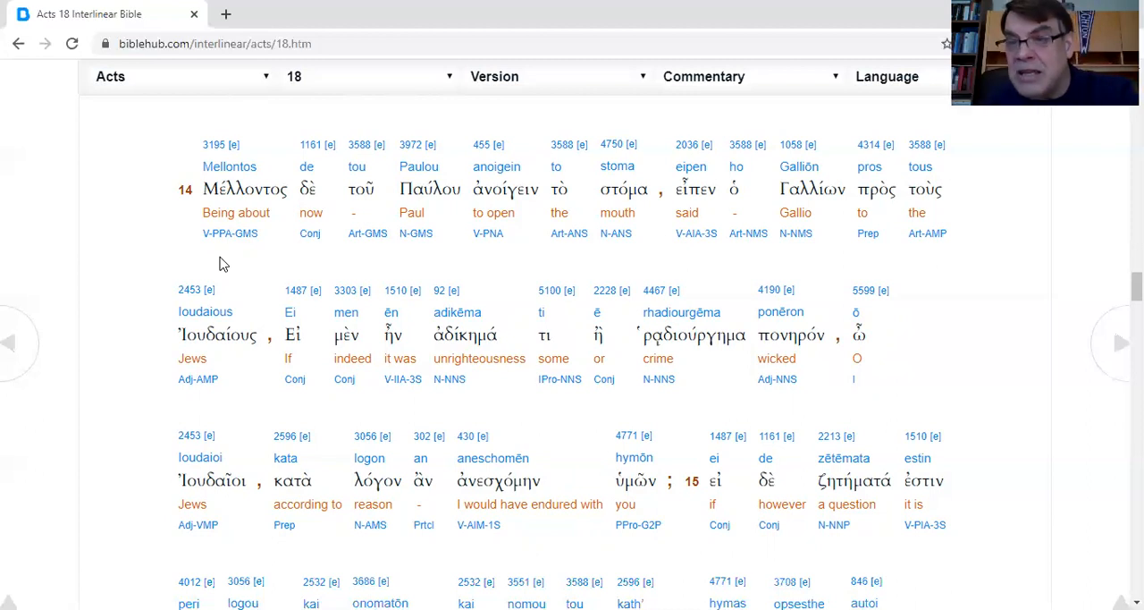
pyautogui.moveTo(176, 204)
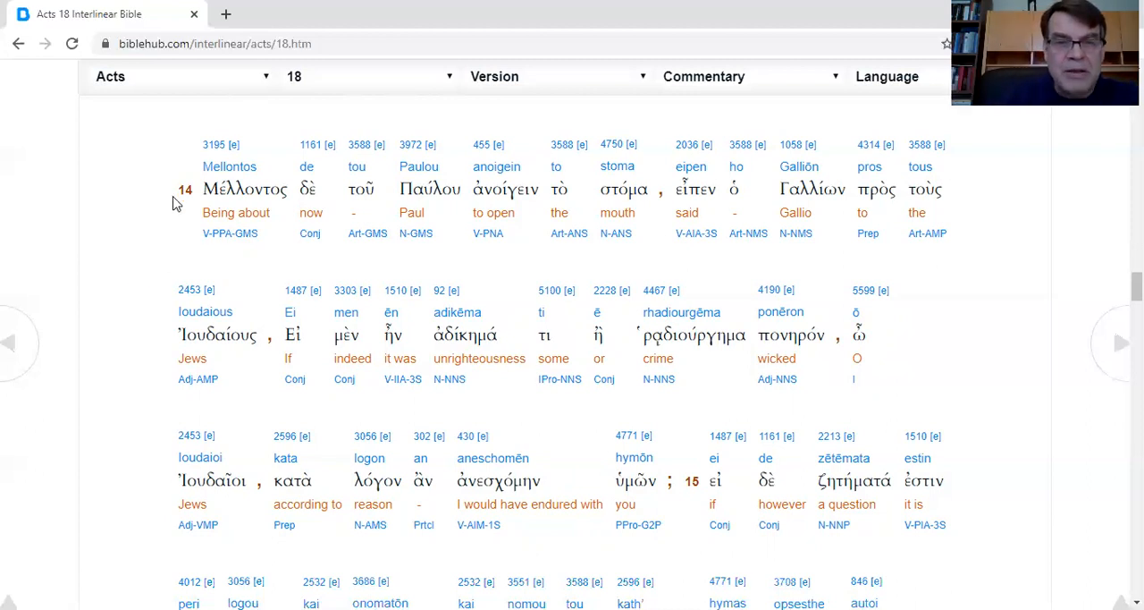
pyautogui.moveTo(472, 261)
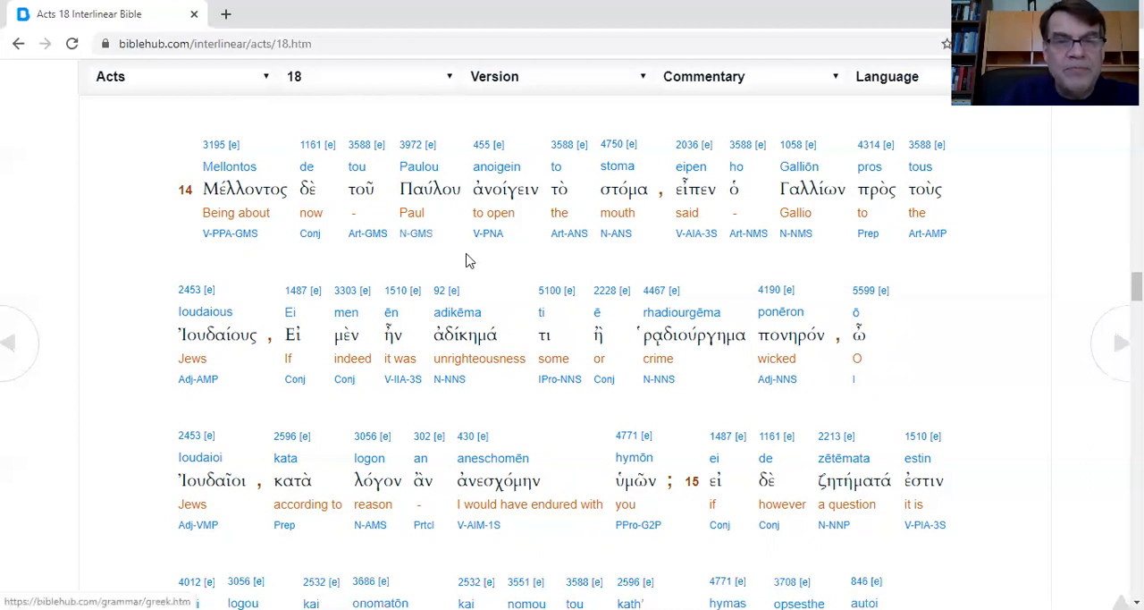
pyautogui.moveTo(712, 267)
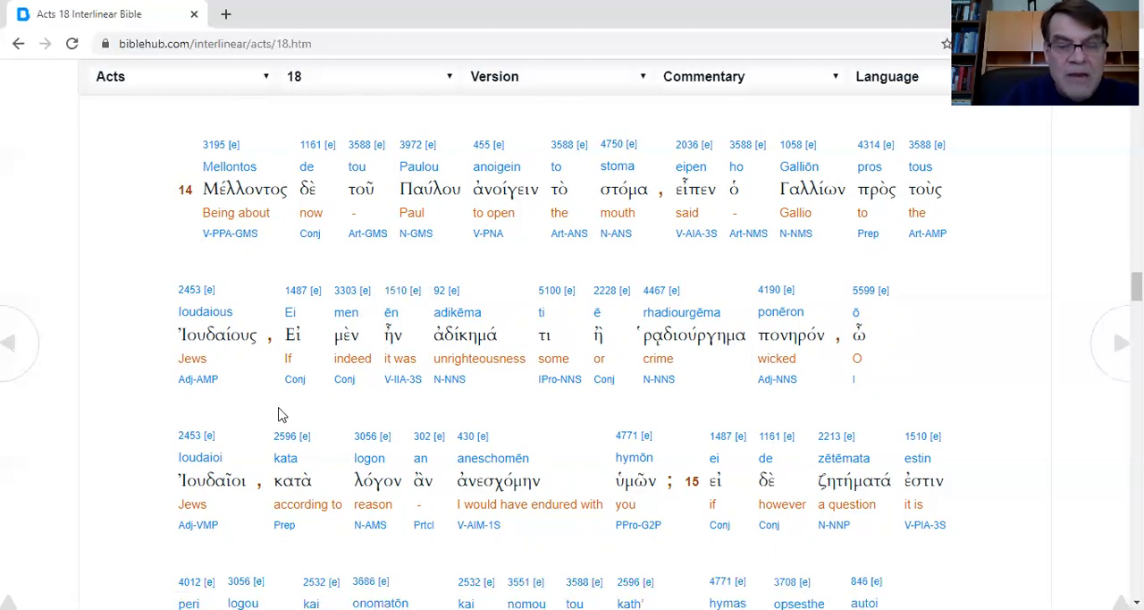
pyautogui.moveTo(630, 394)
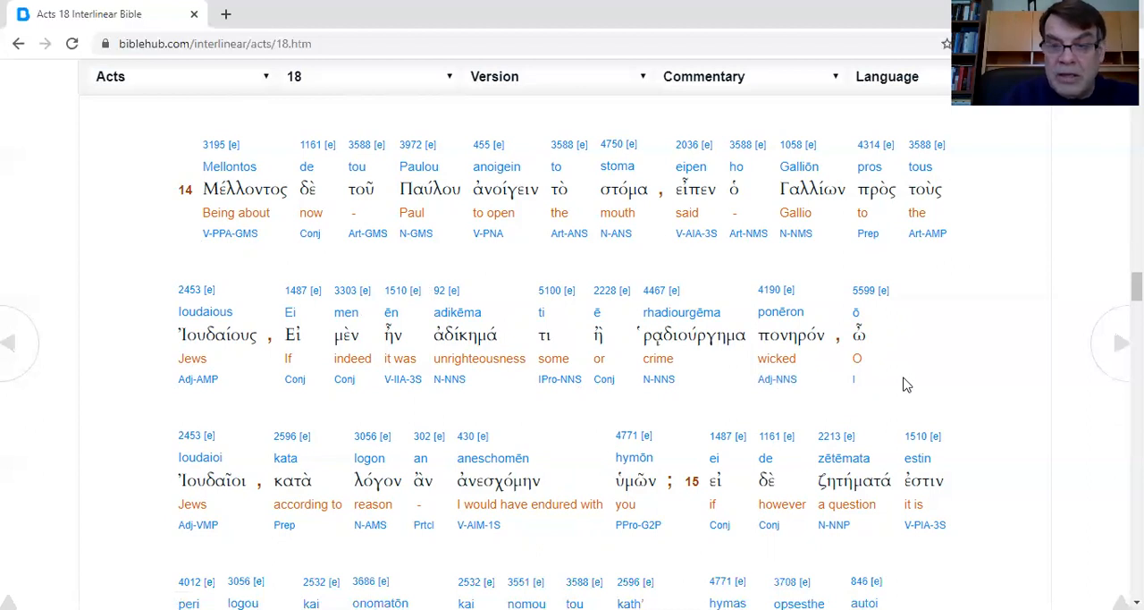
pyautogui.moveTo(930, 386)
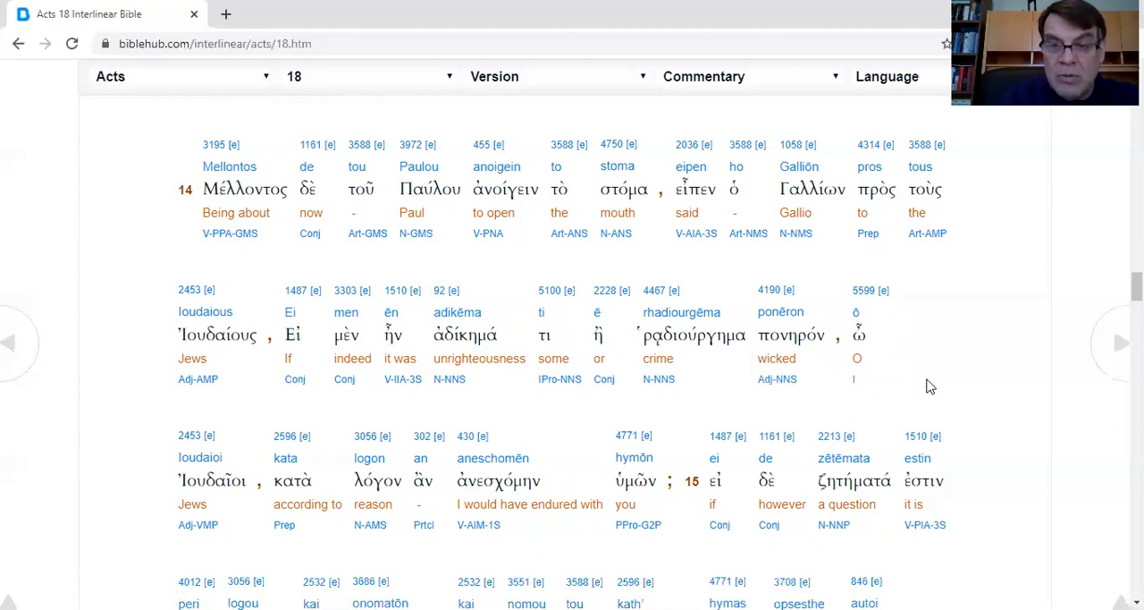
pyautogui.scroll(-3)
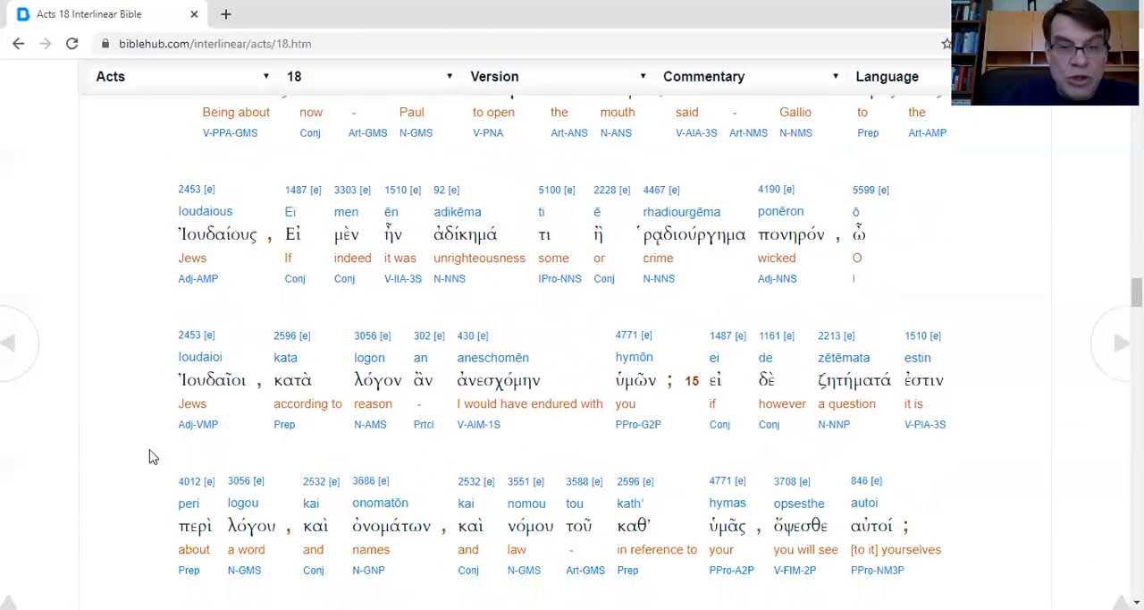
pyautogui.moveTo(433, 447)
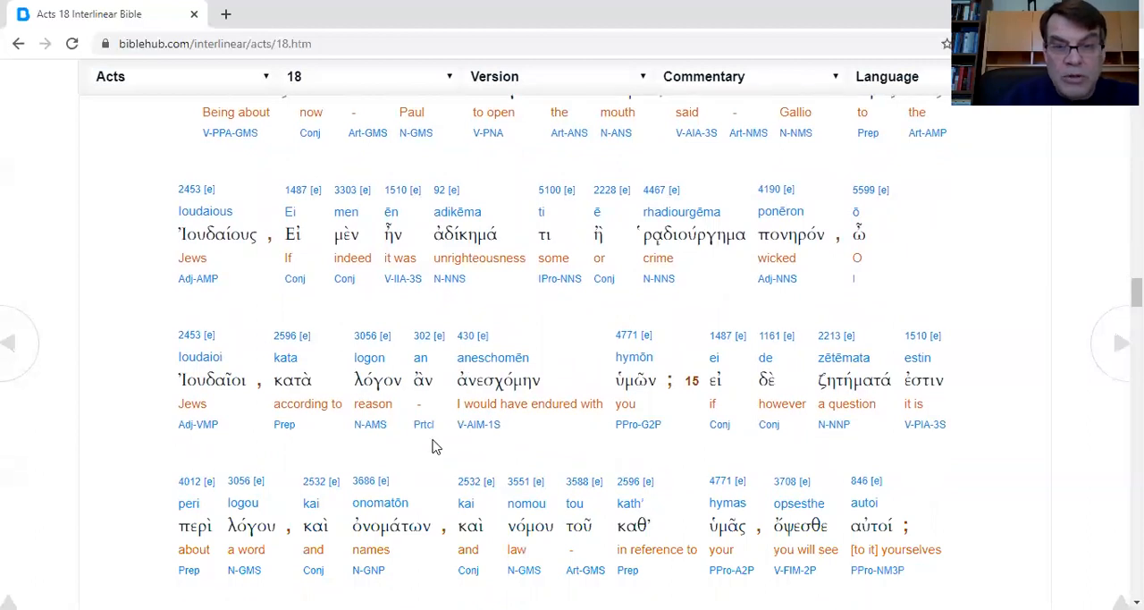
pyautogui.moveTo(580, 447)
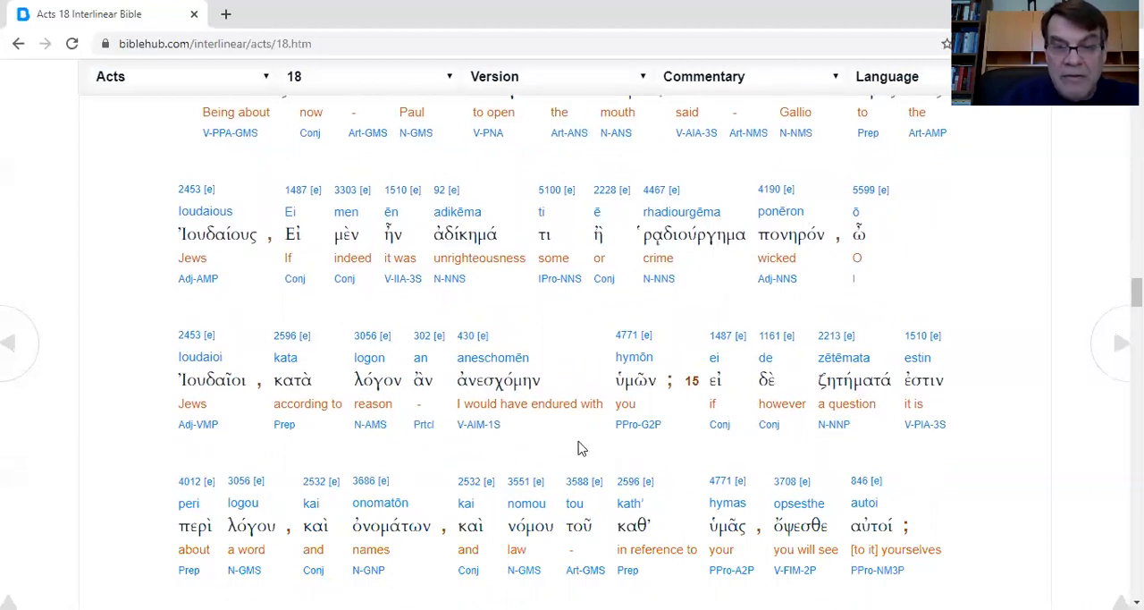
pyautogui.moveTo(747, 436)
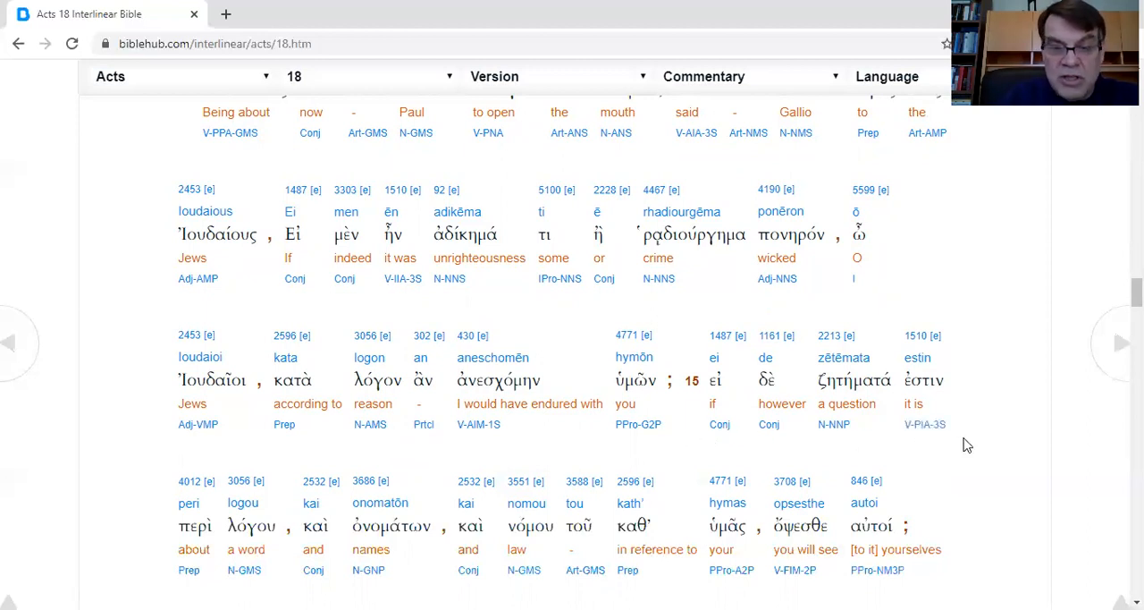
pyautogui.scroll(-3)
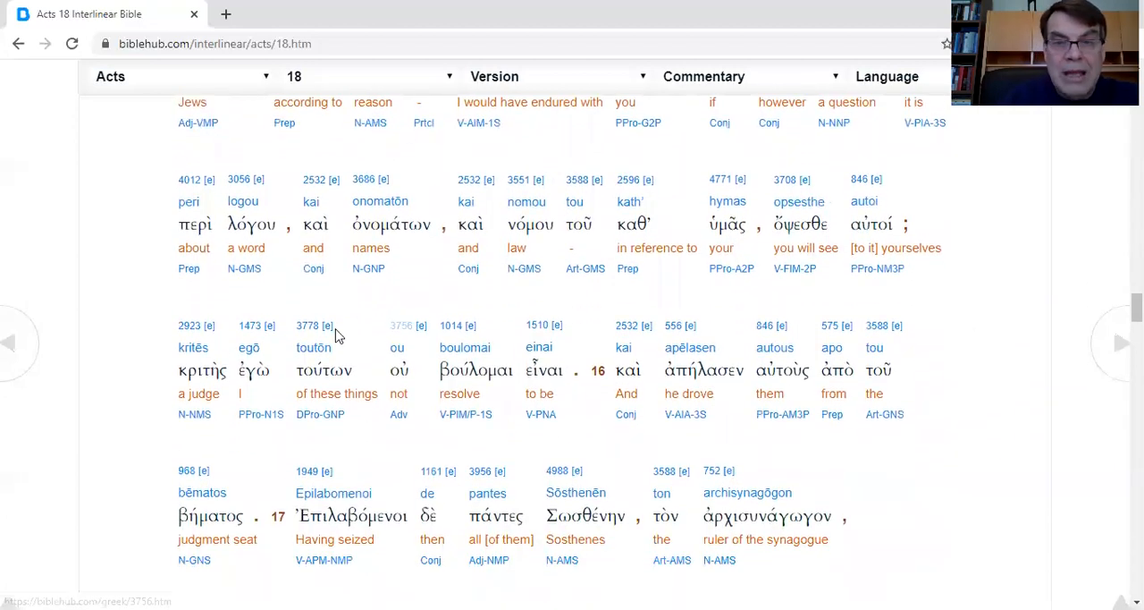
pyautogui.moveTo(422, 301)
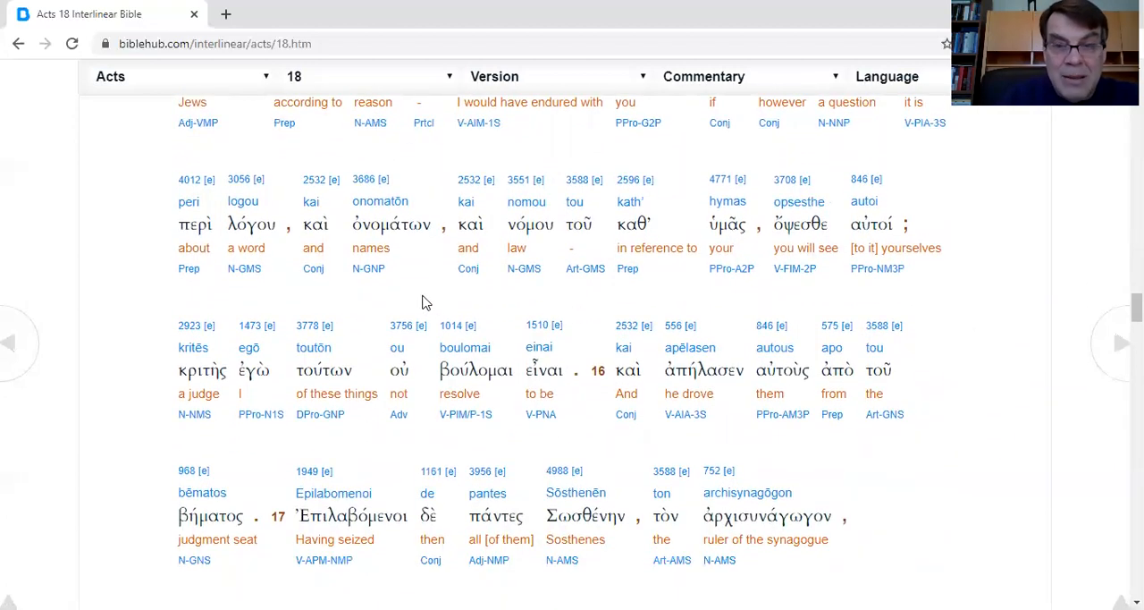
pyautogui.moveTo(134, 297)
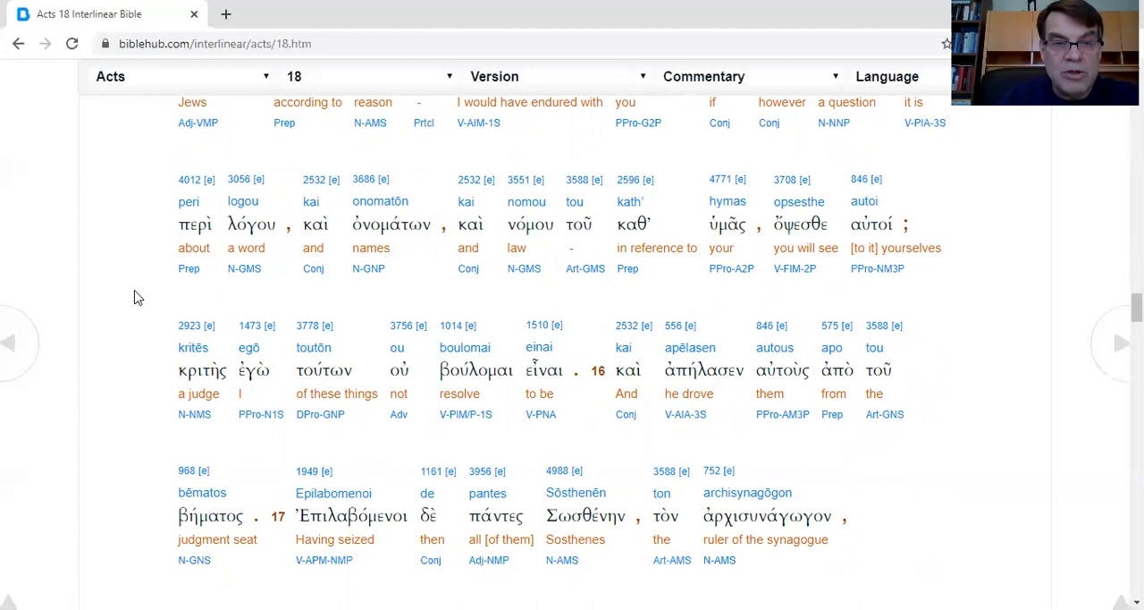
pyautogui.moveTo(633, 293)
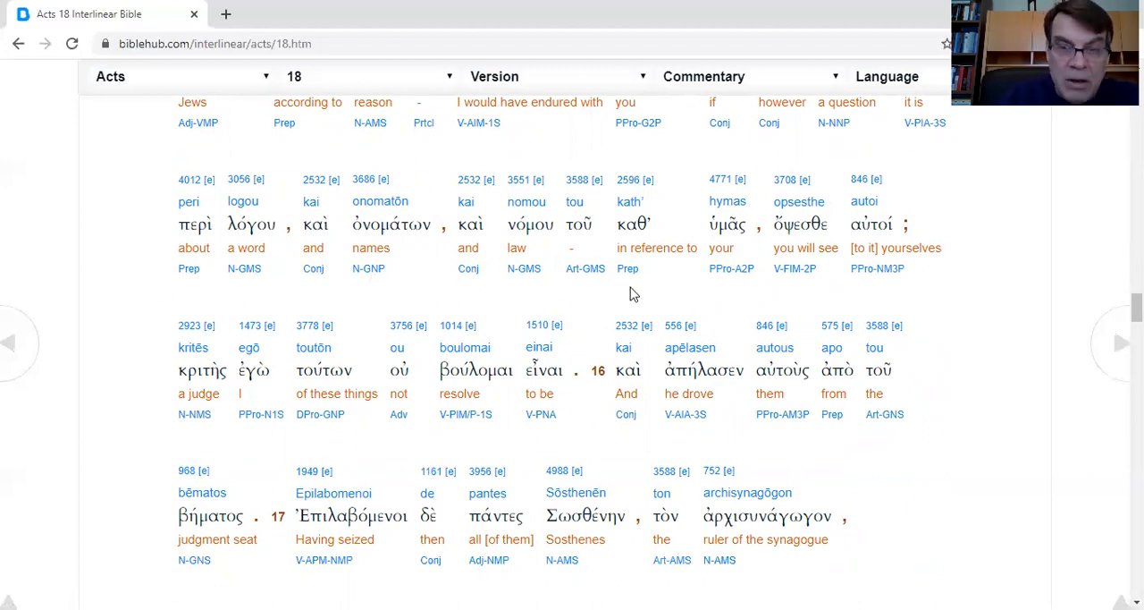
pyautogui.moveTo(803, 304)
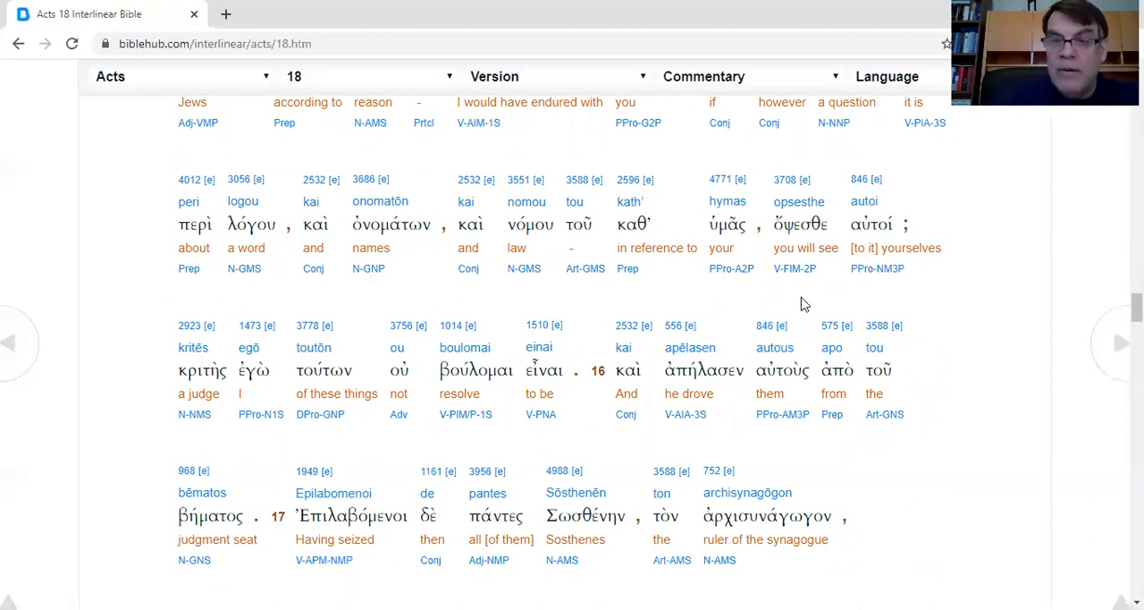
pyautogui.moveTo(908, 300)
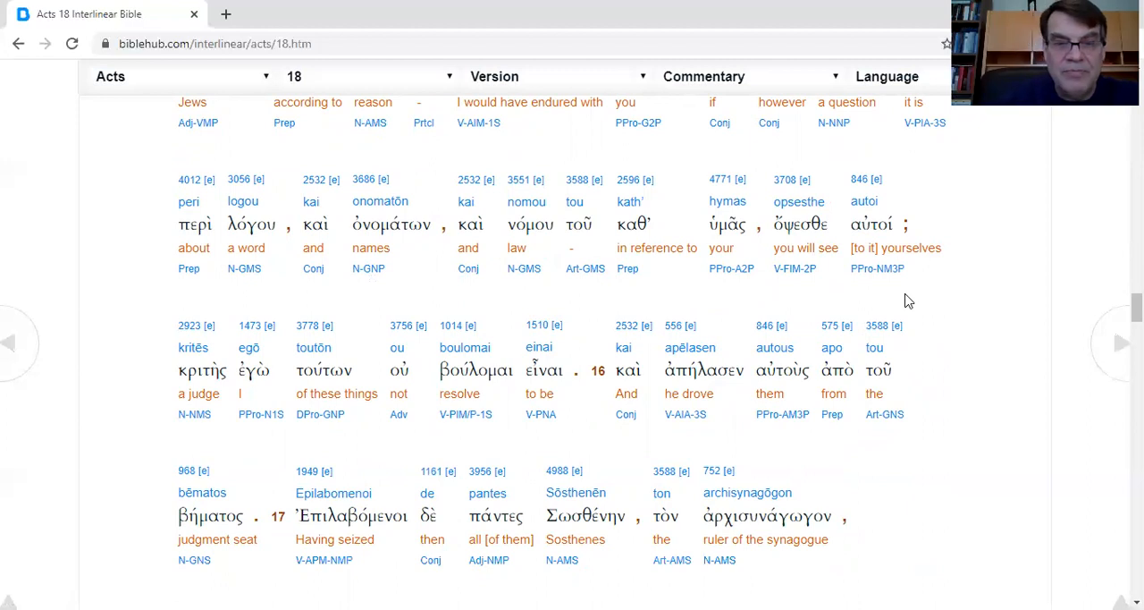
pyautogui.scroll(-3)
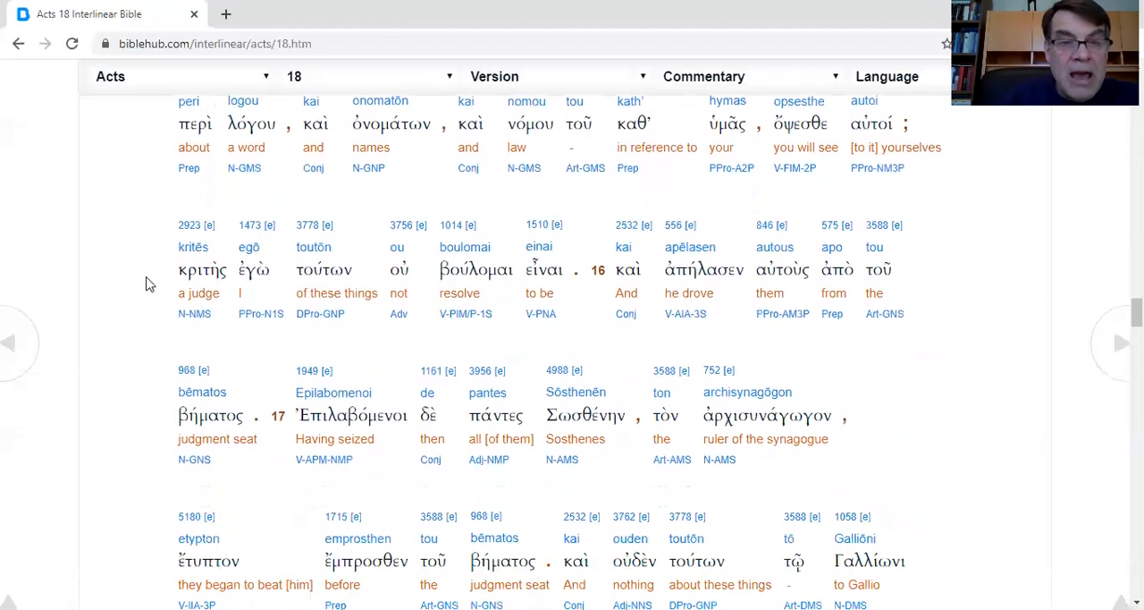
pyautogui.moveTo(397, 322)
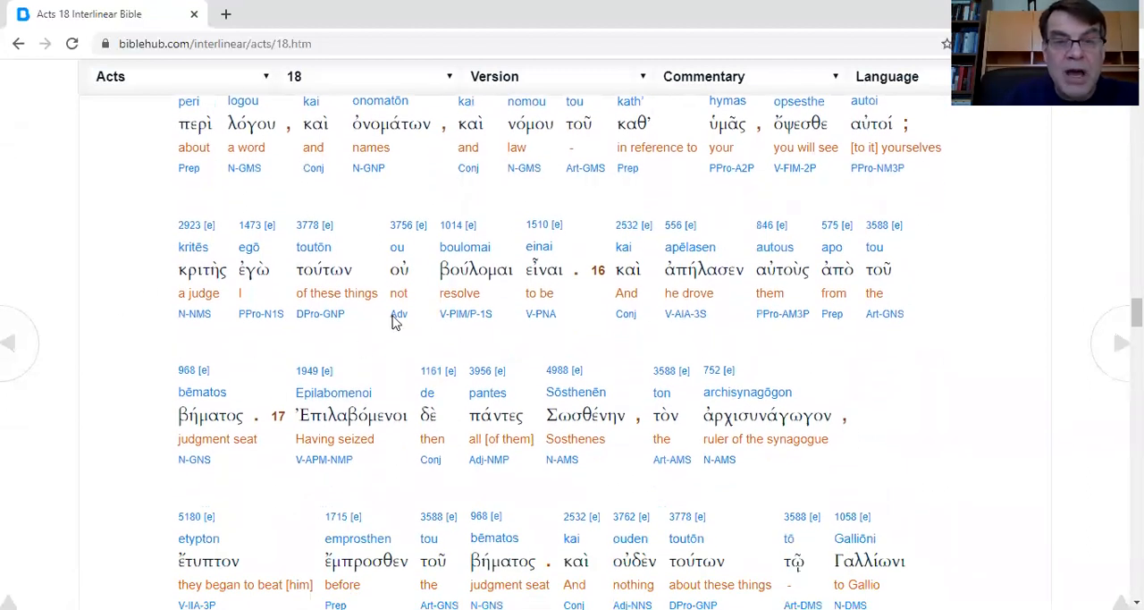
pyautogui.moveTo(551, 333)
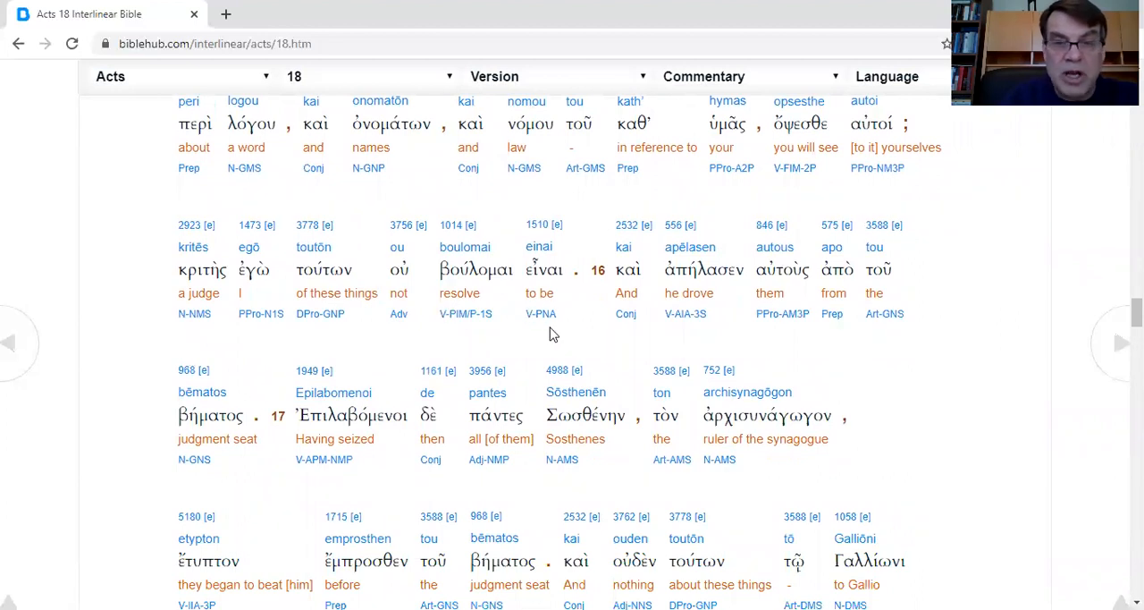
pyautogui.moveTo(601, 340)
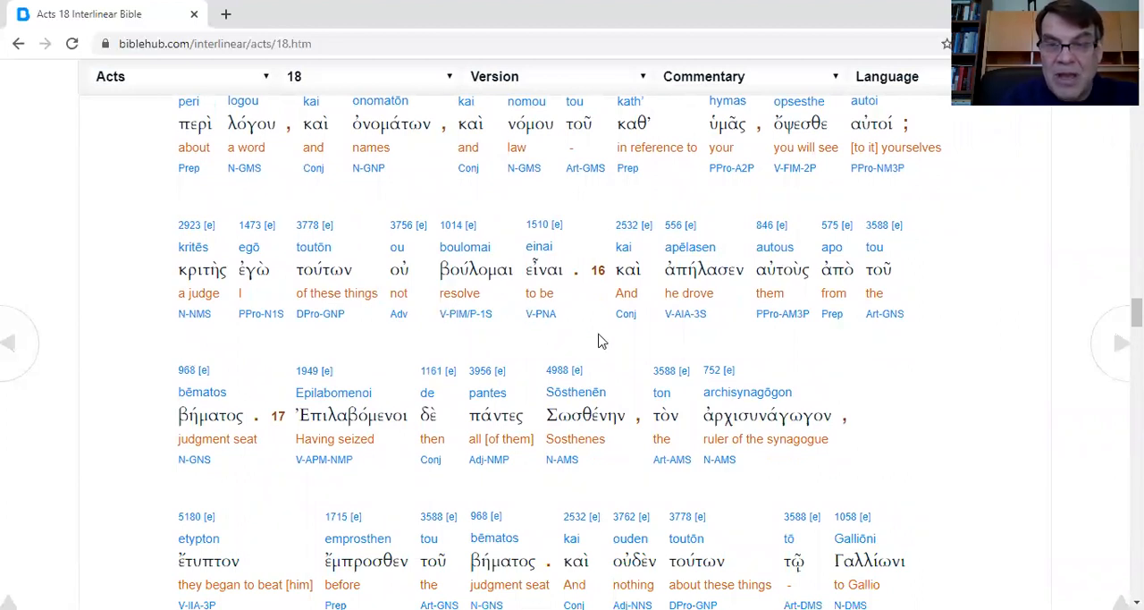
pyautogui.moveTo(481, 380)
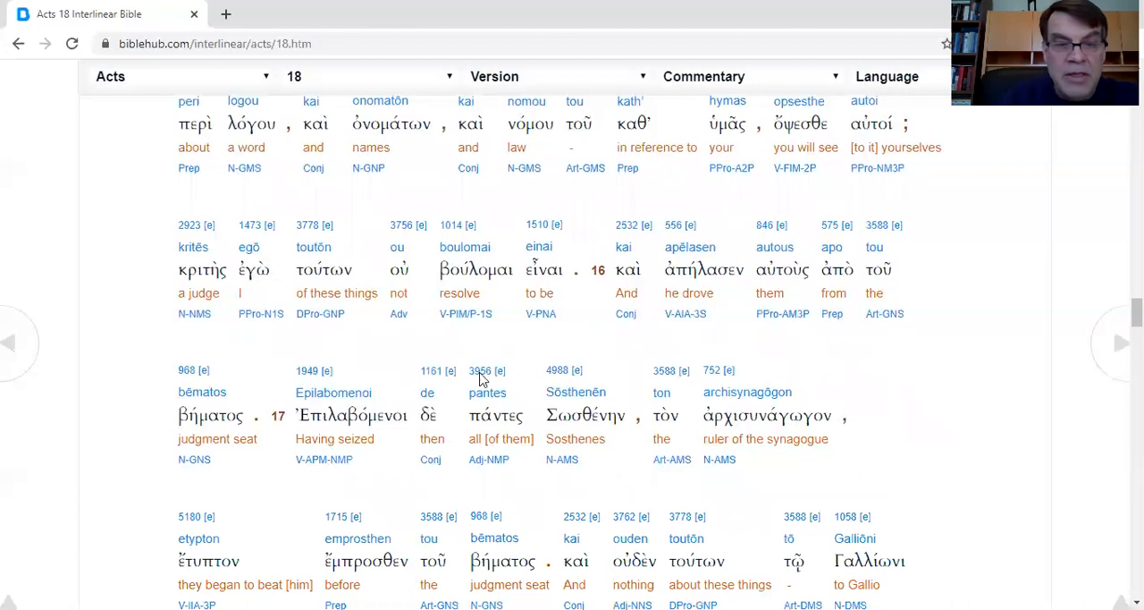
pyautogui.moveTo(271, 486)
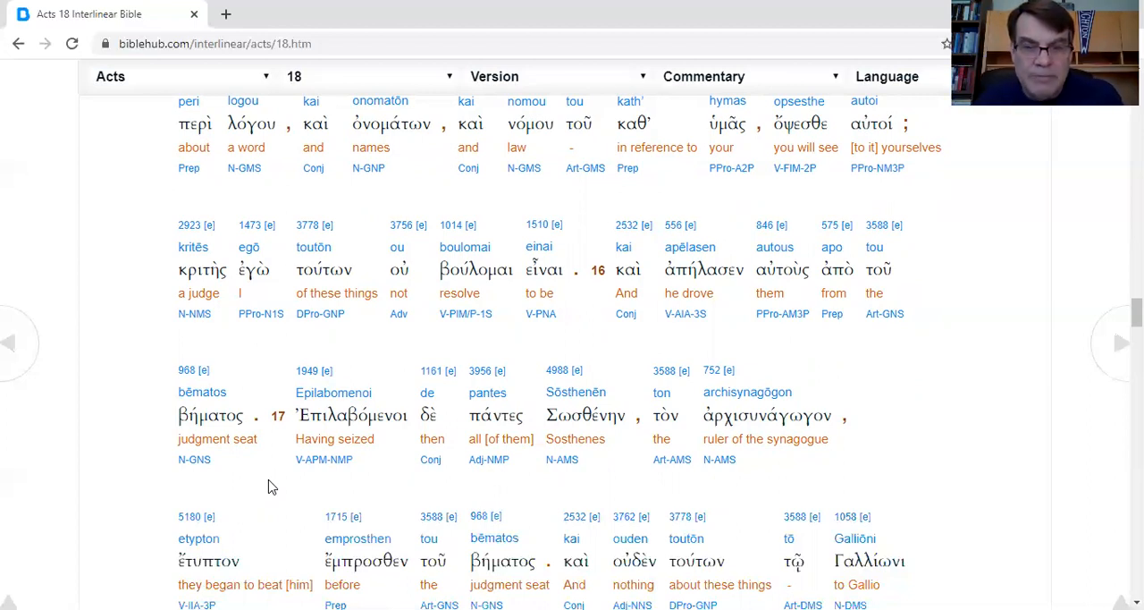
pyautogui.scroll(-3)
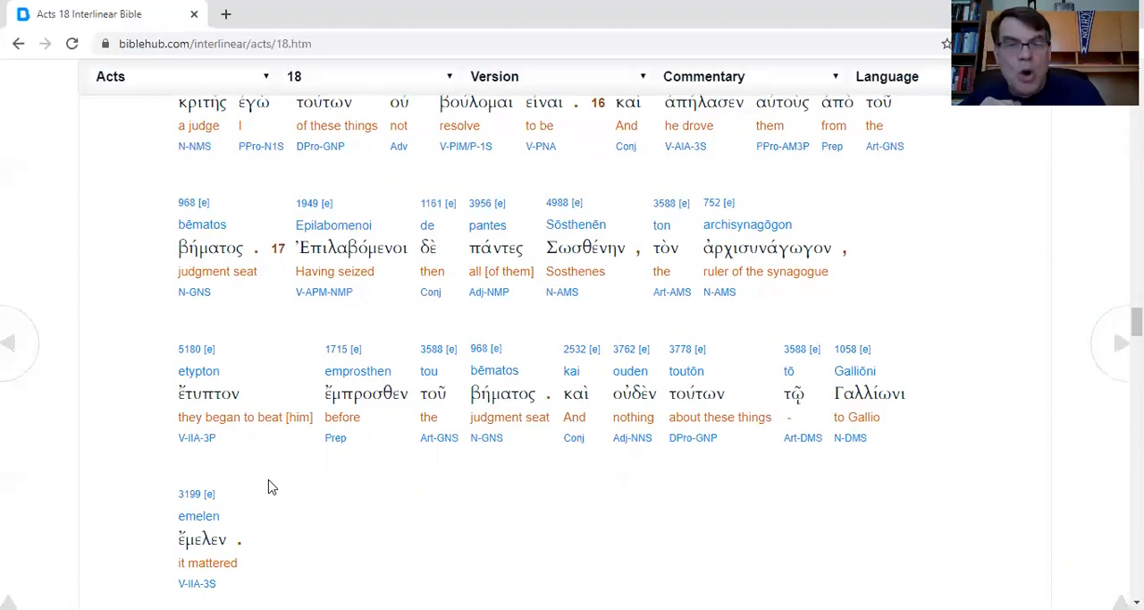
pyautogui.moveTo(357, 370)
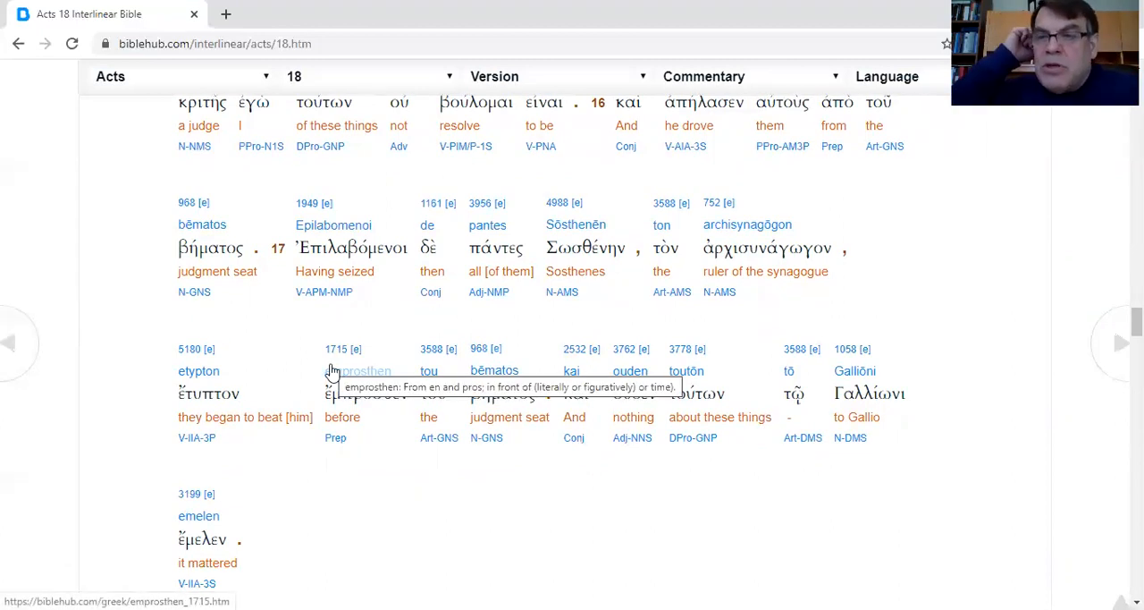
pyautogui.moveTo(365, 315)
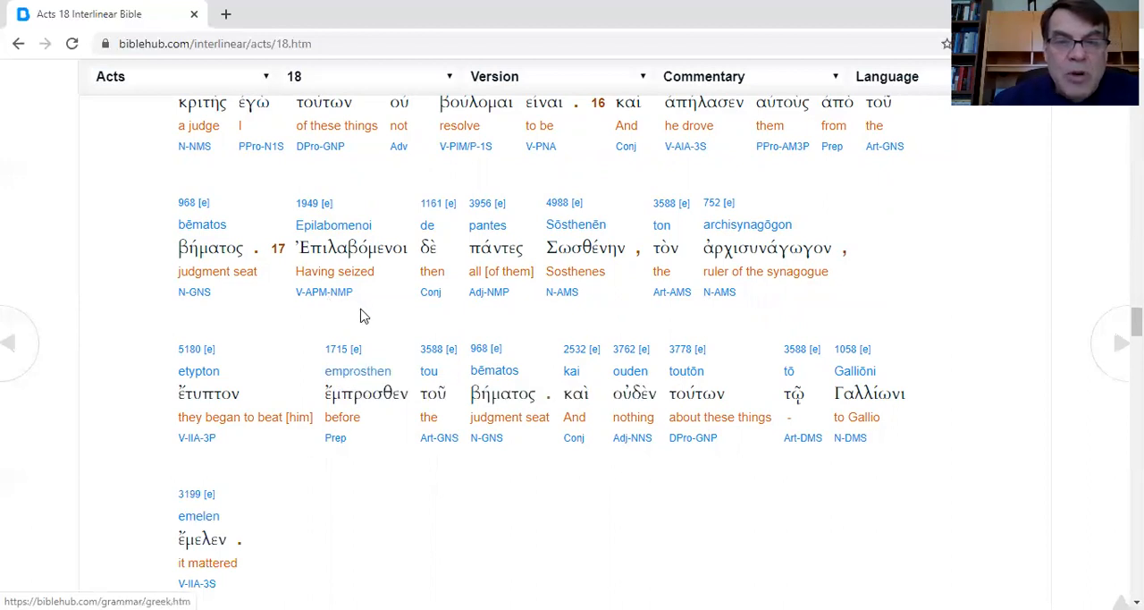
pyautogui.moveTo(630, 311)
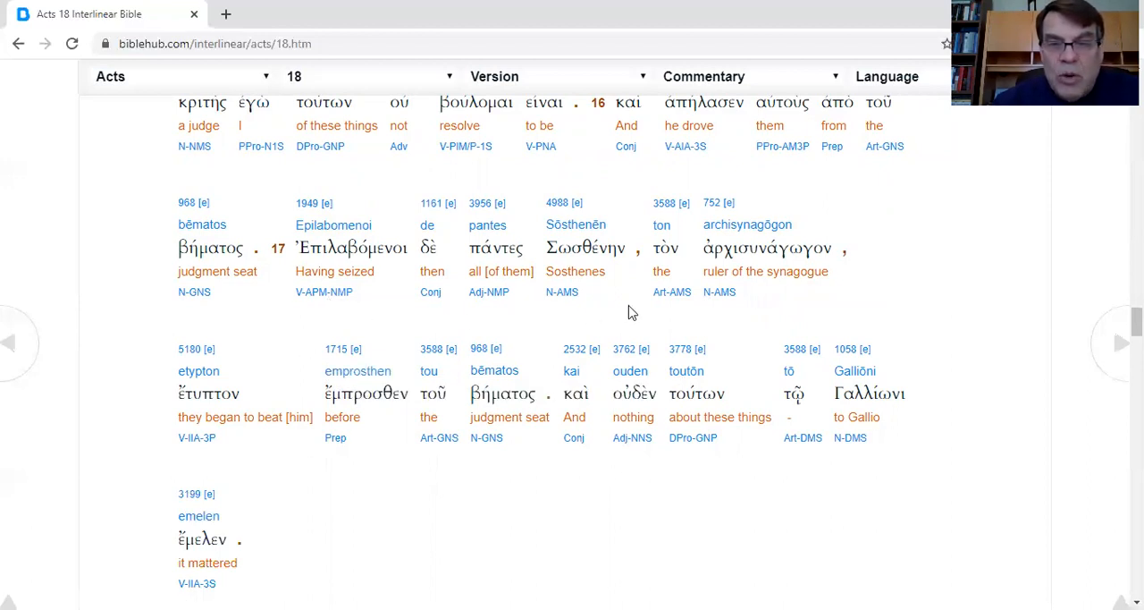
pyautogui.moveTo(402, 493)
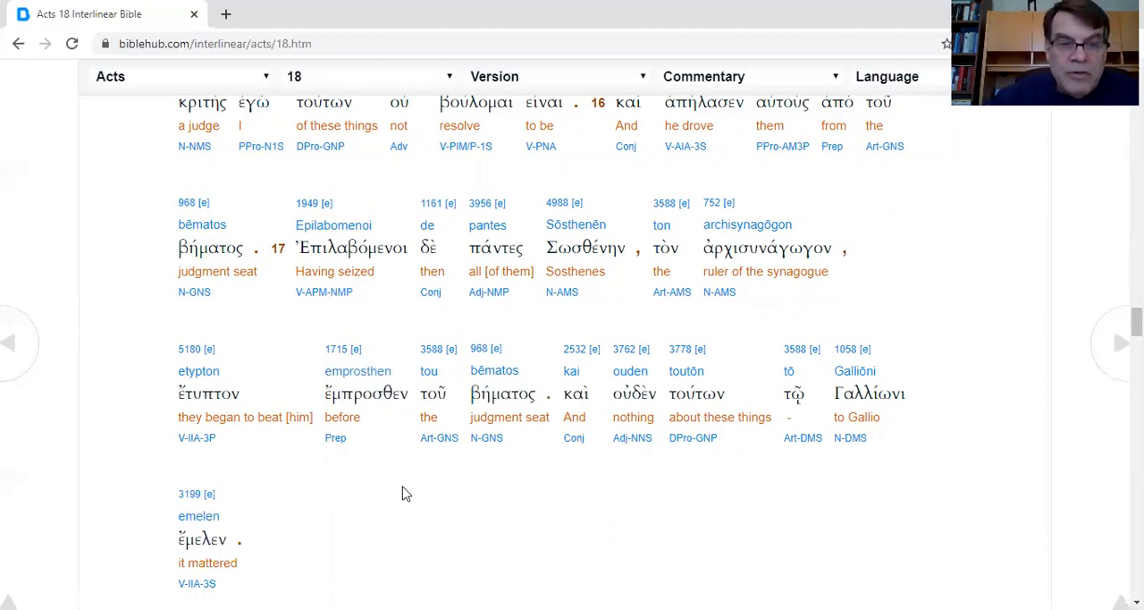
pyautogui.moveTo(540, 515)
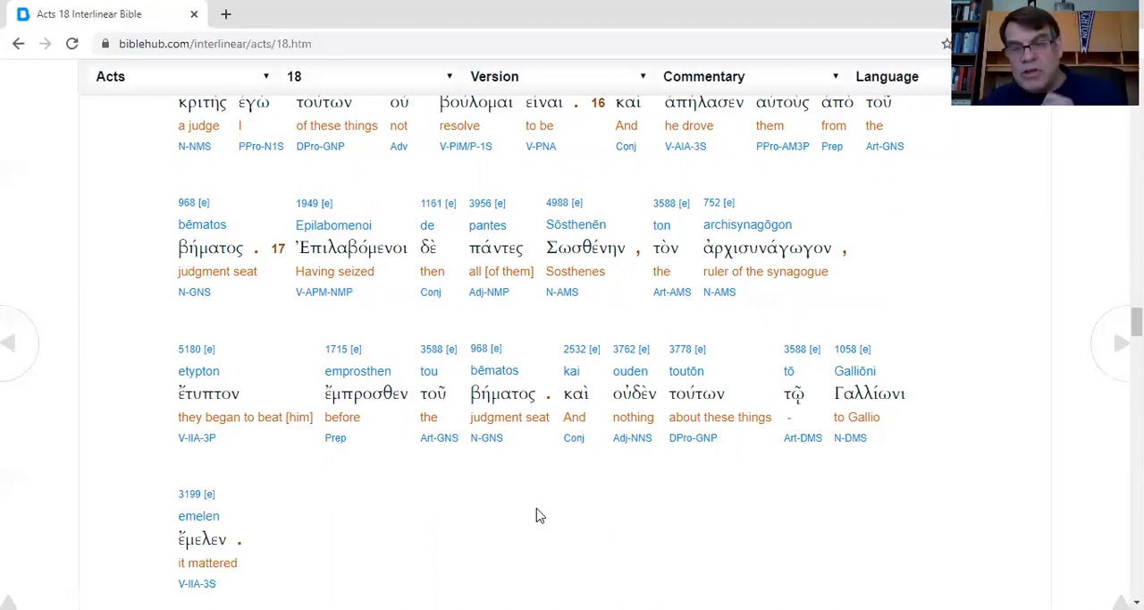
pyautogui.moveTo(848, 520)
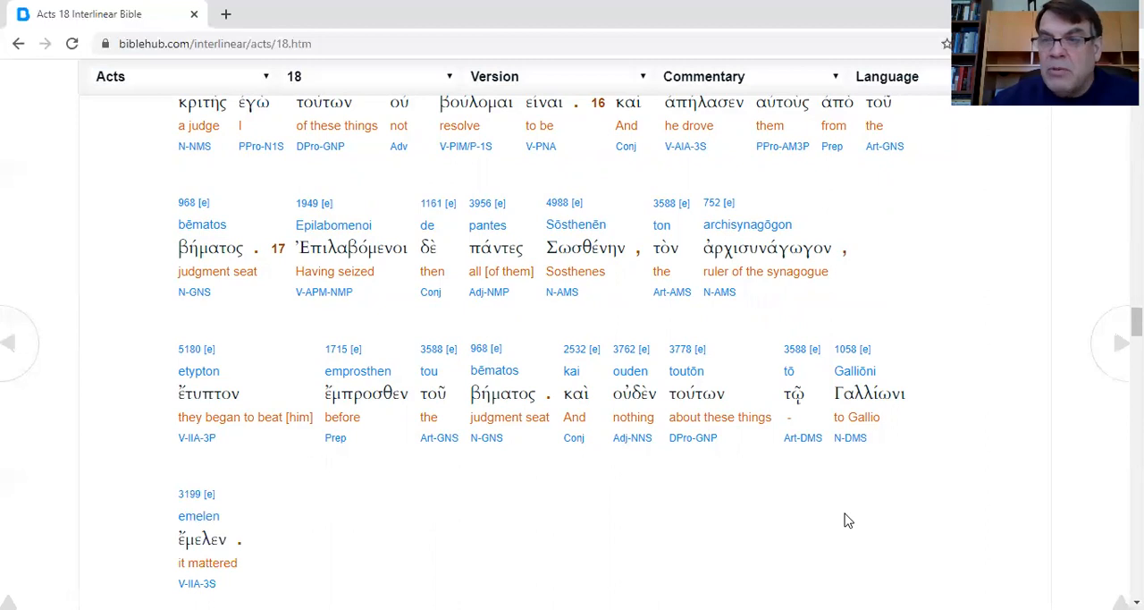
pyautogui.moveTo(562, 301)
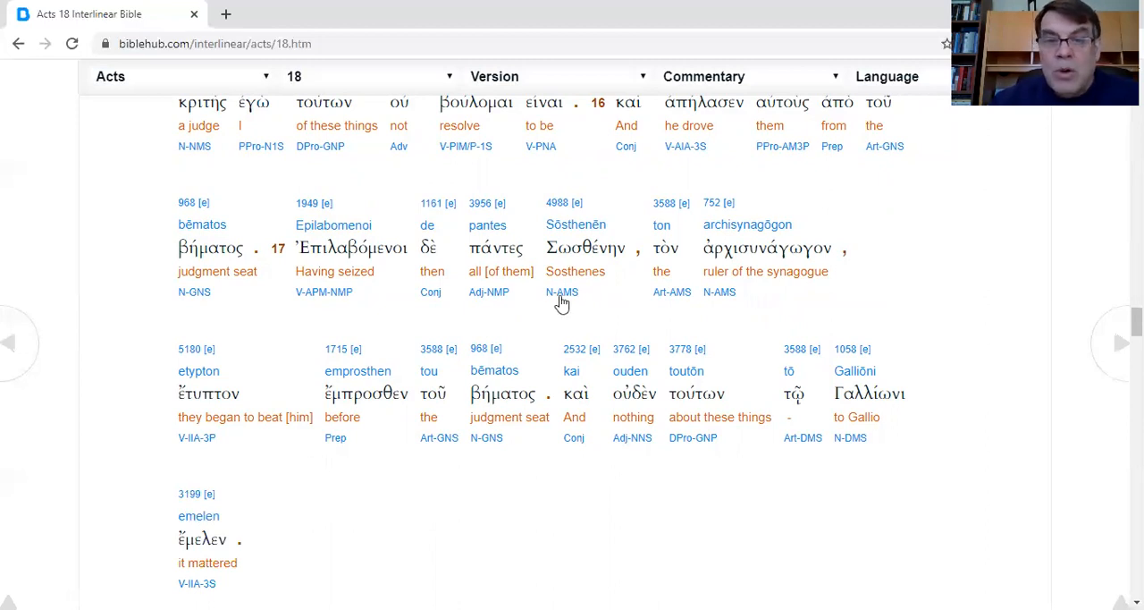
pyautogui.moveTo(715, 319)
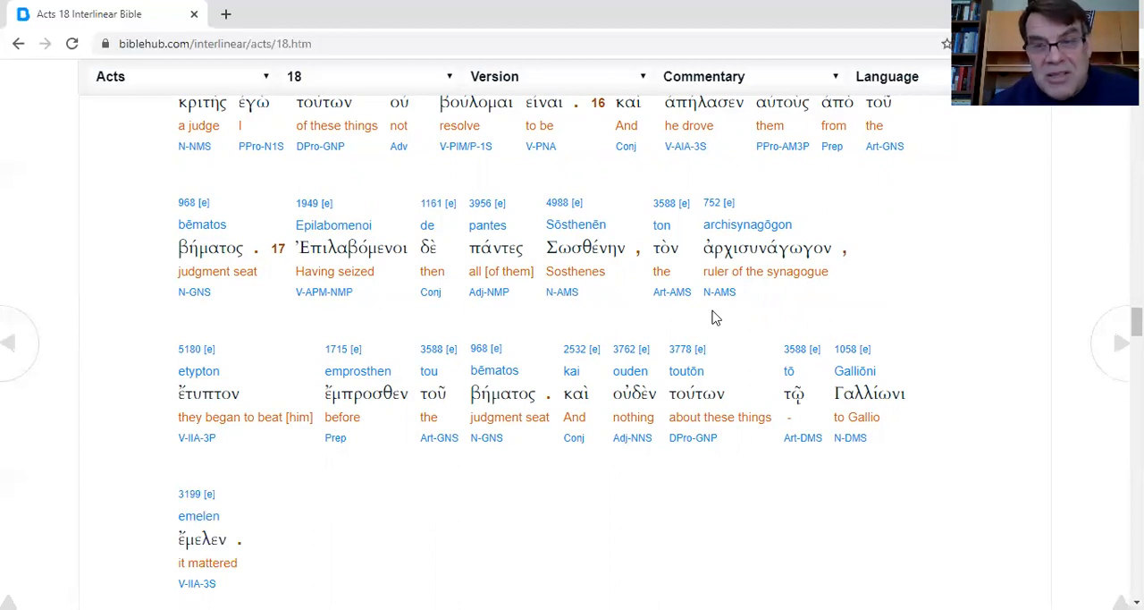
pyautogui.moveTo(624, 314)
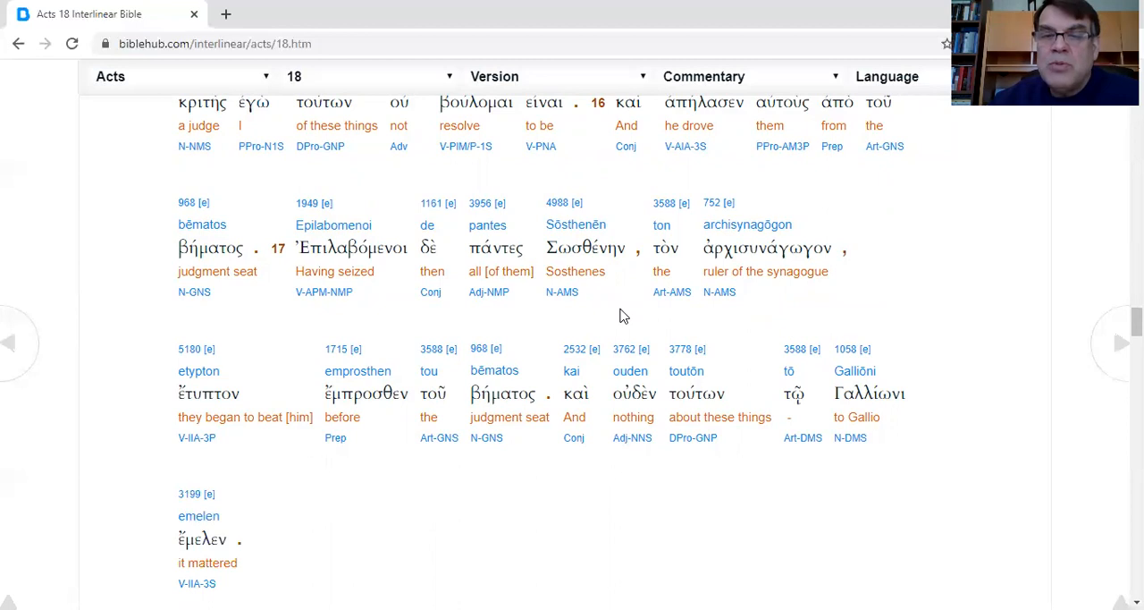
pyautogui.moveTo(590, 318)
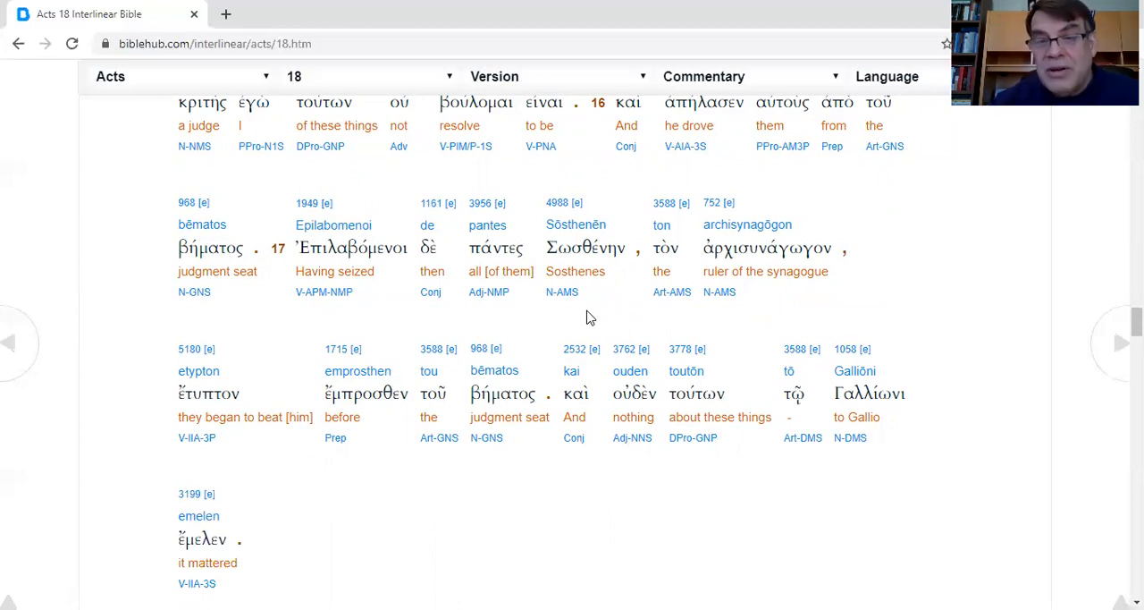
pyautogui.moveTo(848, 241)
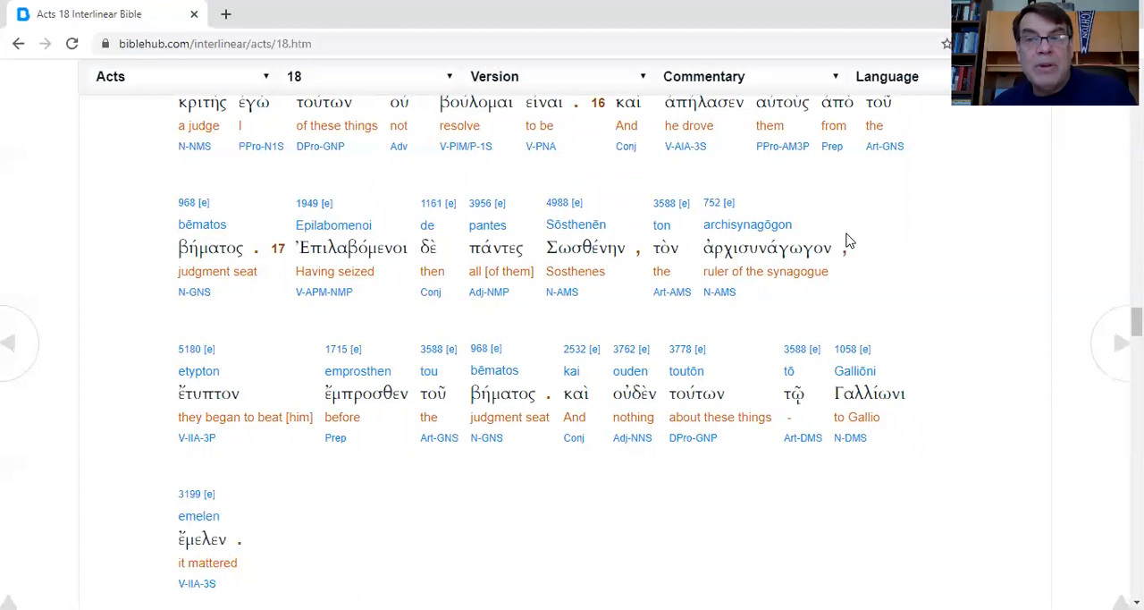
pyautogui.moveTo(687, 479)
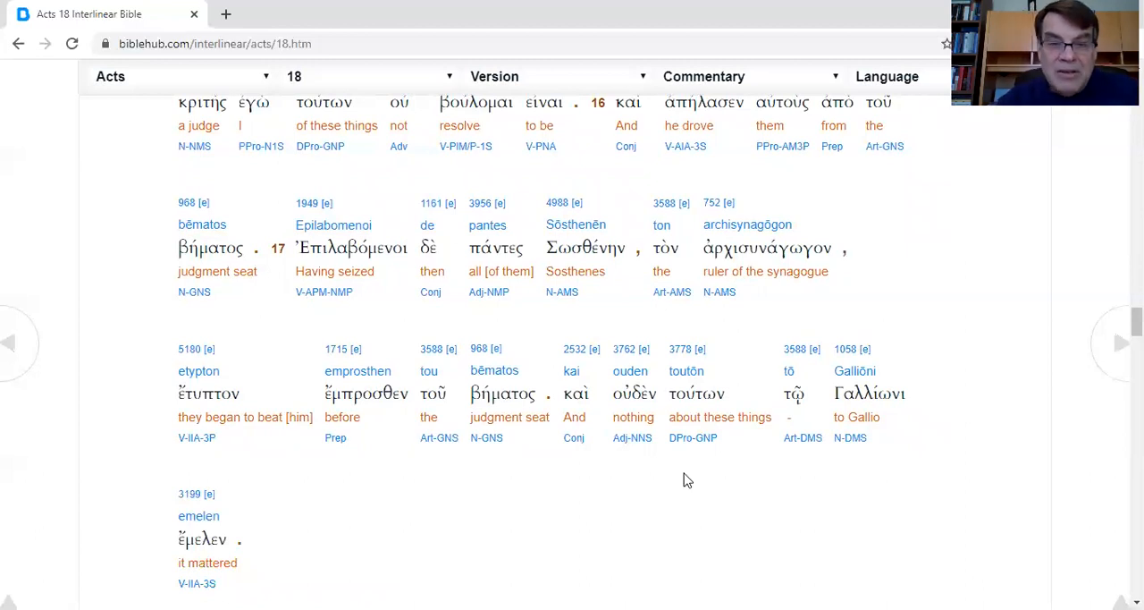
pyautogui.scroll(-3)
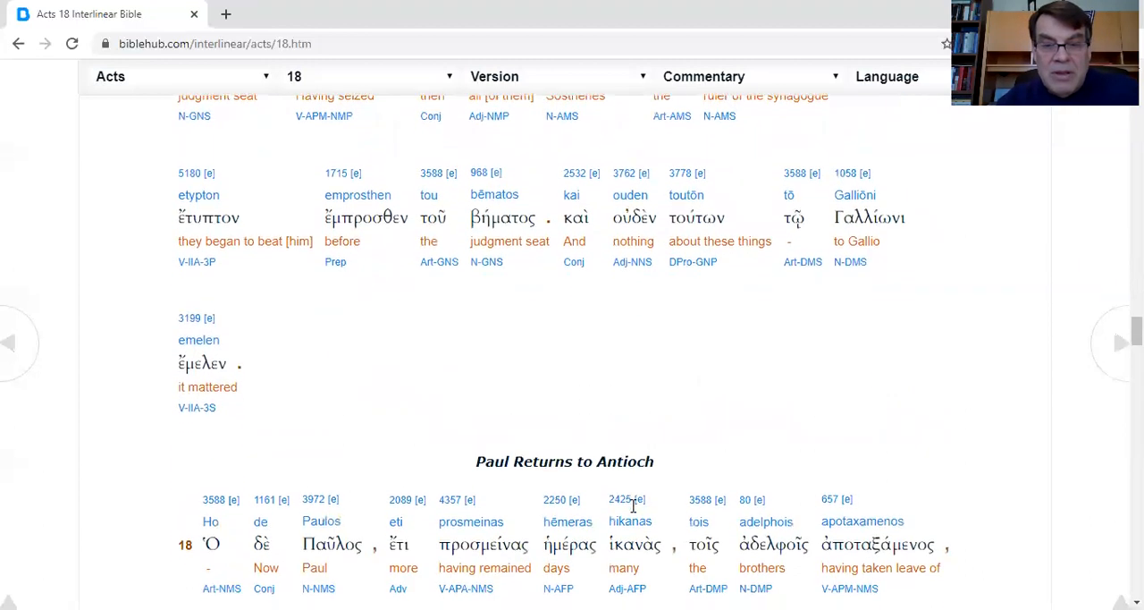
pyautogui.scroll(-3)
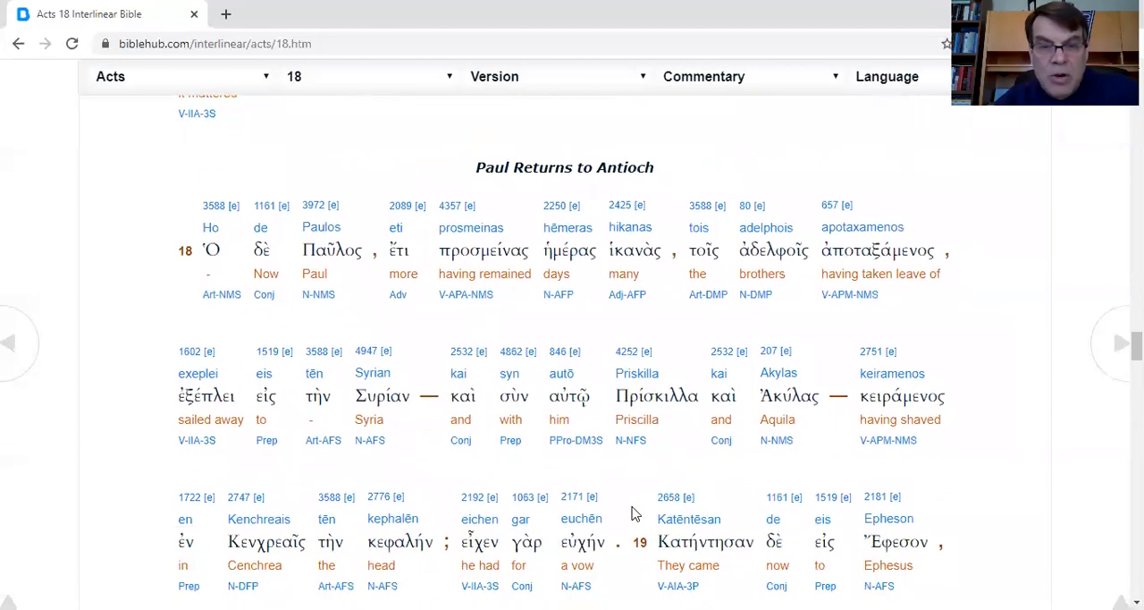
pyautogui.scroll(3)
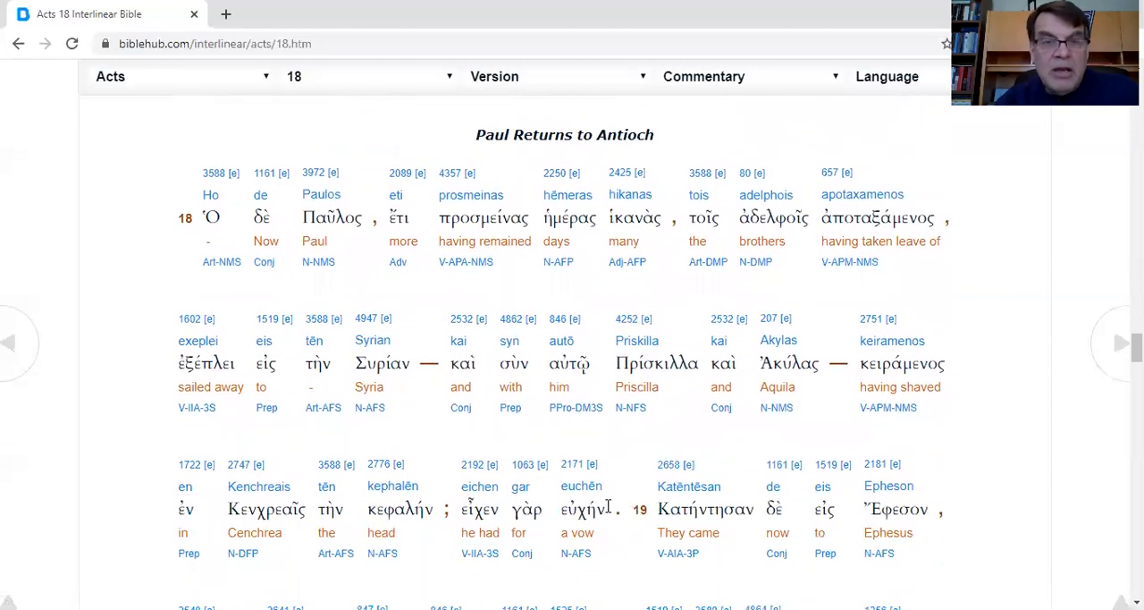
pyautogui.moveTo(252, 301)
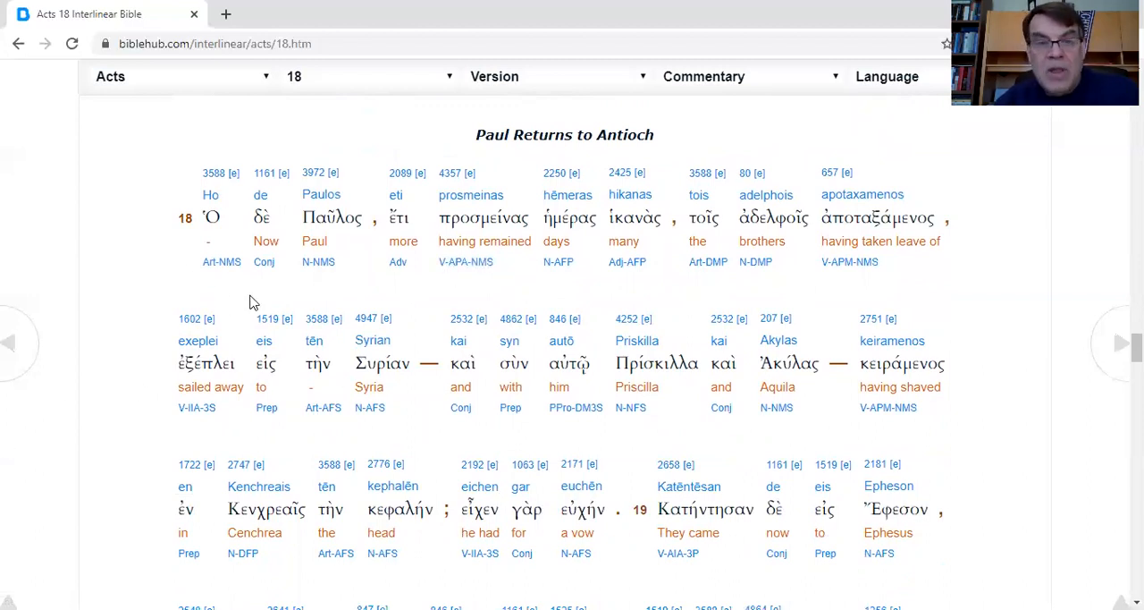
pyautogui.moveTo(826, 282)
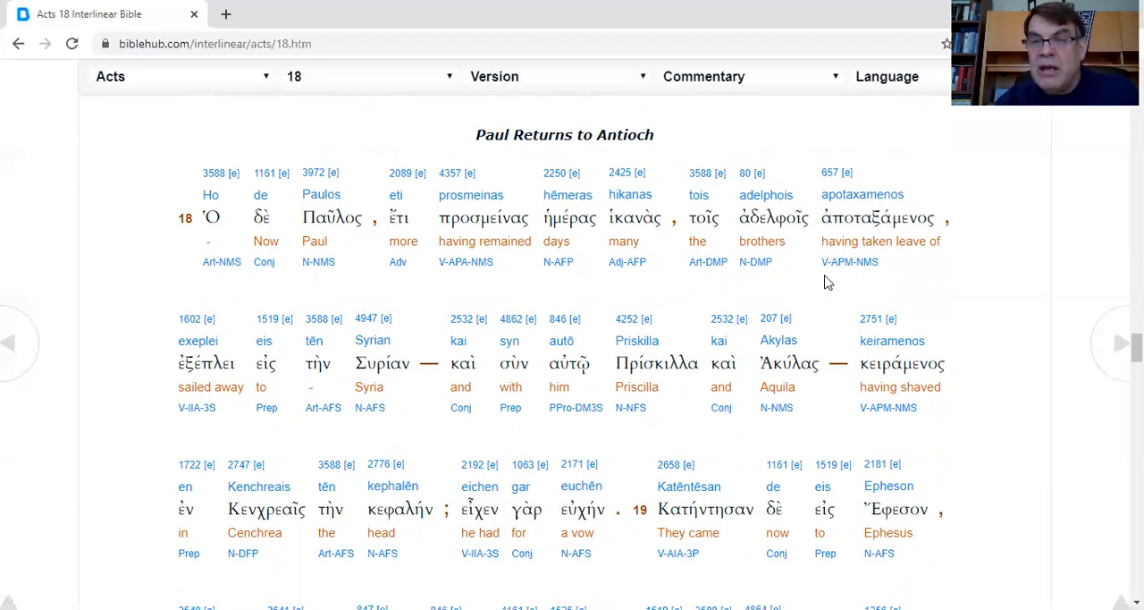
pyautogui.moveTo(522, 277)
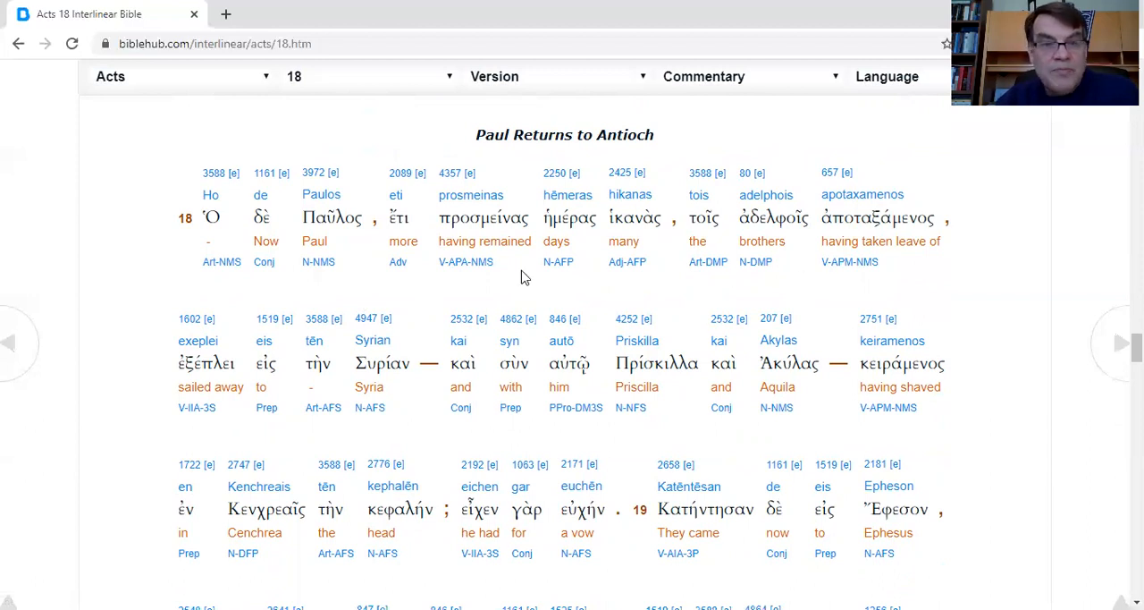
pyautogui.moveTo(412, 303)
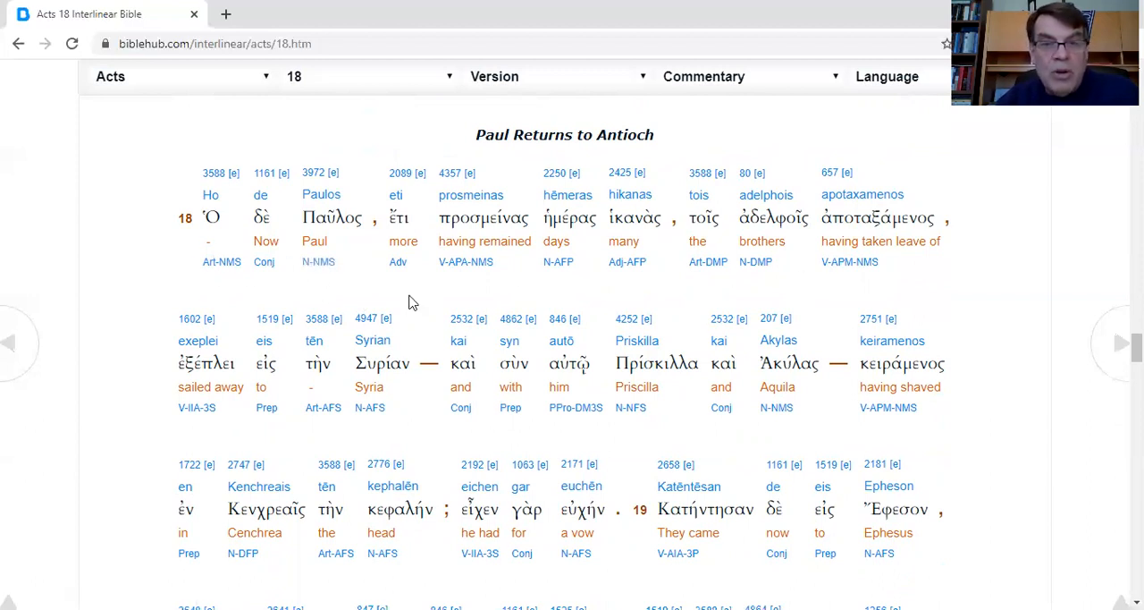
pyautogui.moveTo(711, 300)
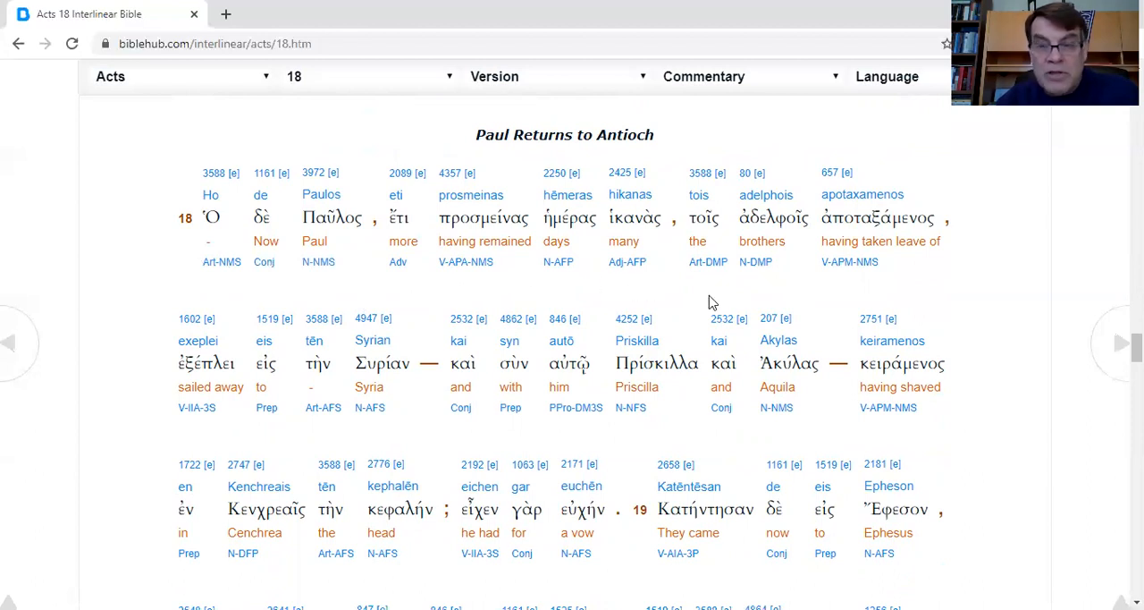
pyautogui.moveTo(848, 261)
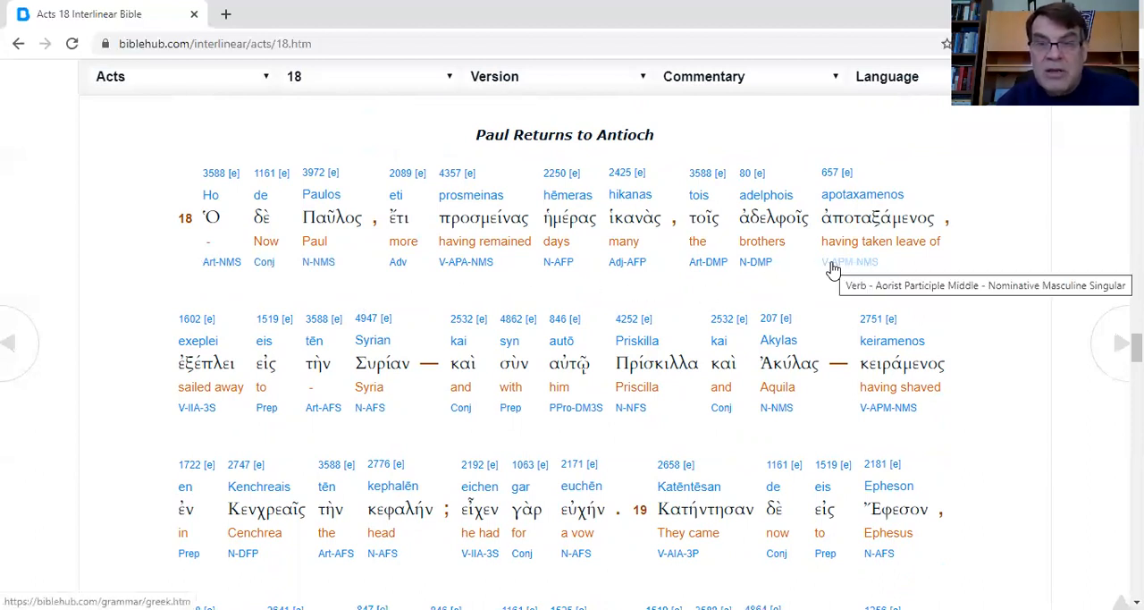
pyautogui.moveTo(948, 279)
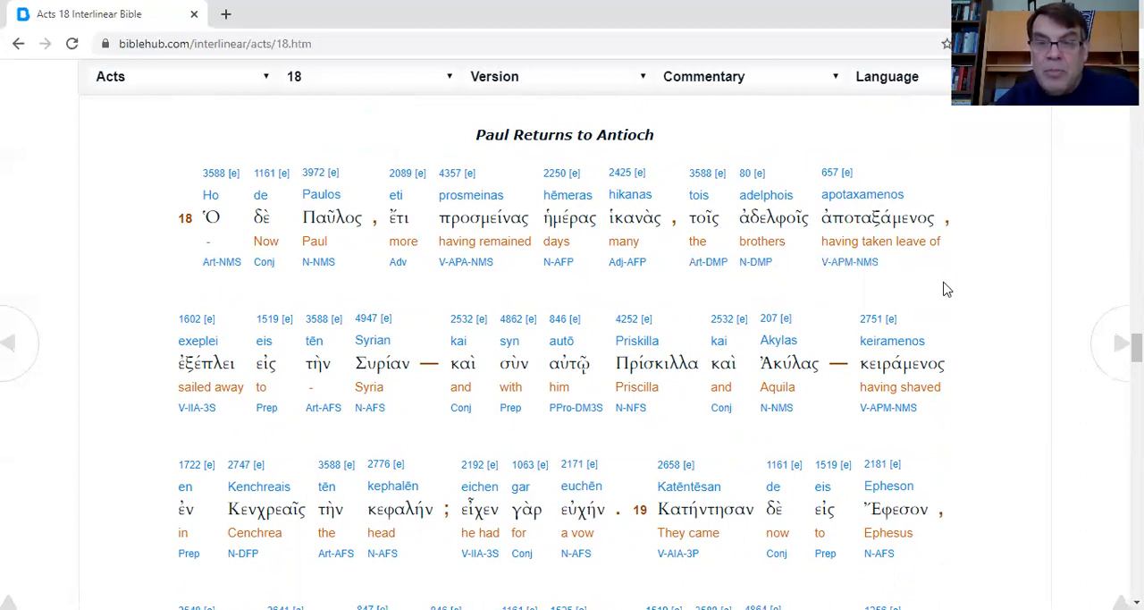
pyautogui.moveTo(390, 444)
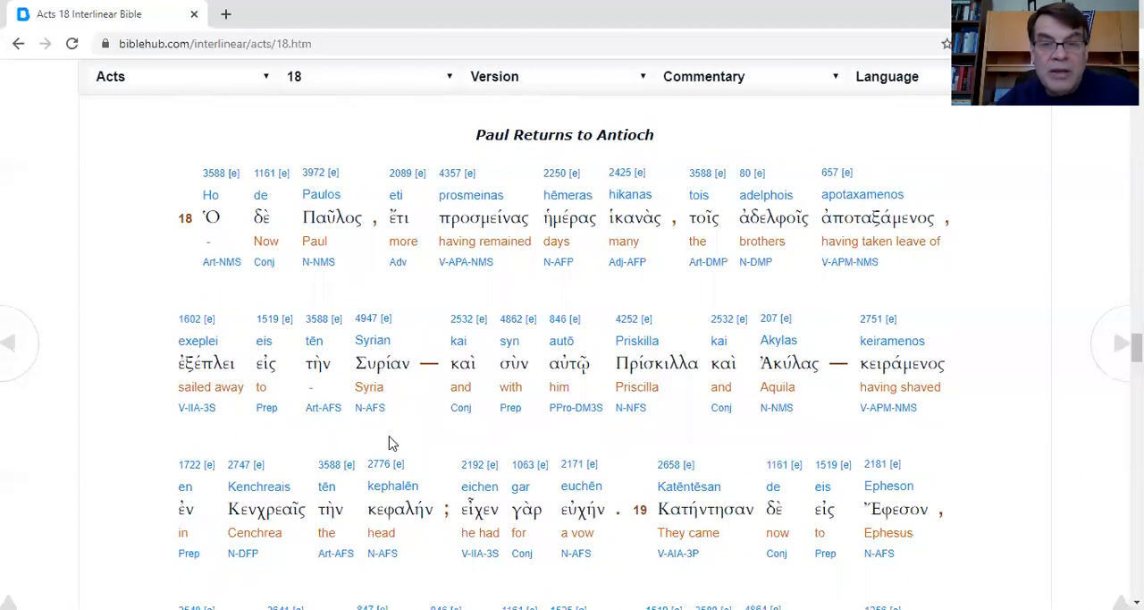
pyautogui.moveTo(742, 436)
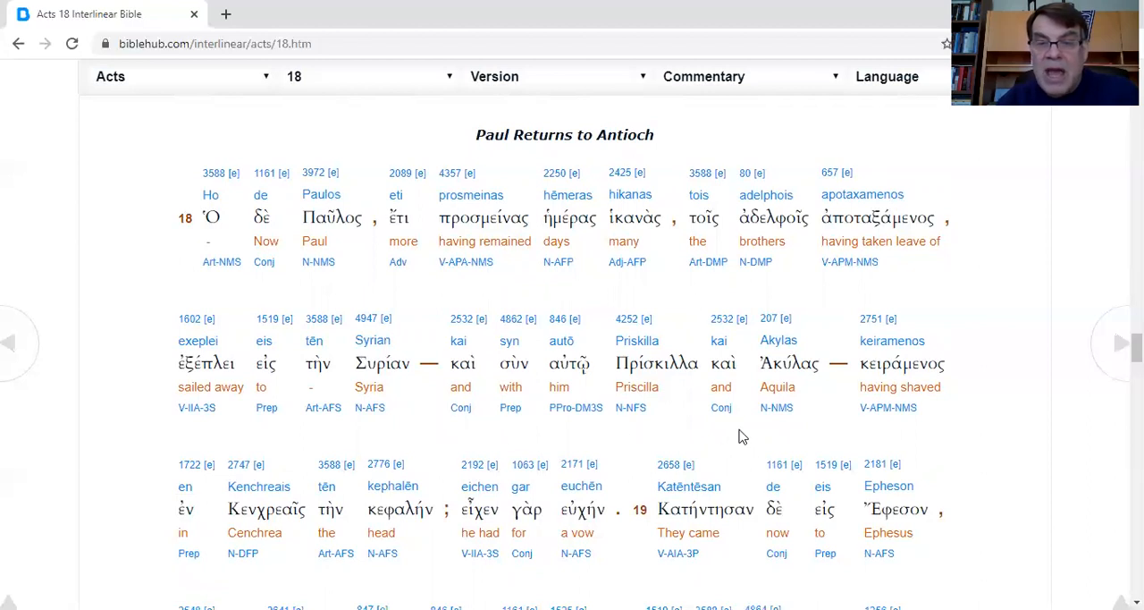
pyautogui.moveTo(889, 436)
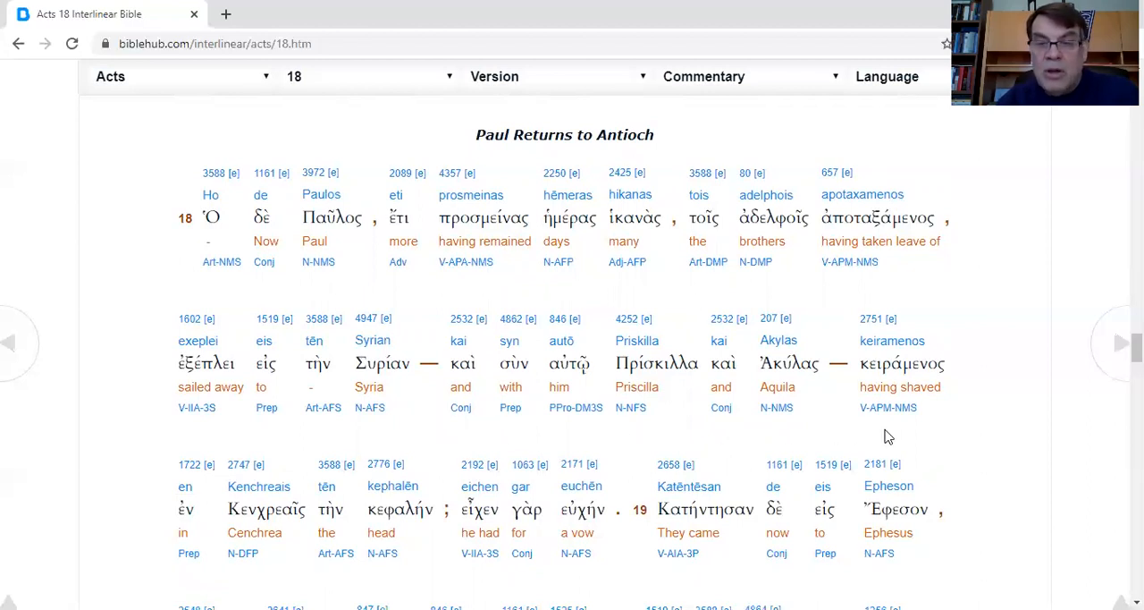
pyautogui.moveTo(121, 570)
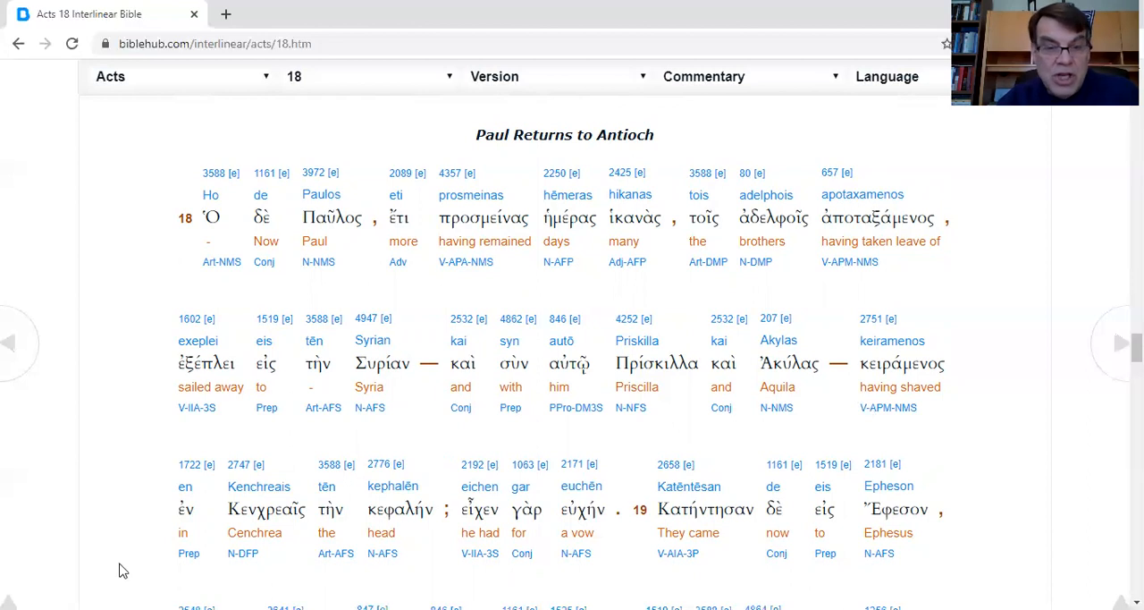
pyautogui.moveTo(381, 576)
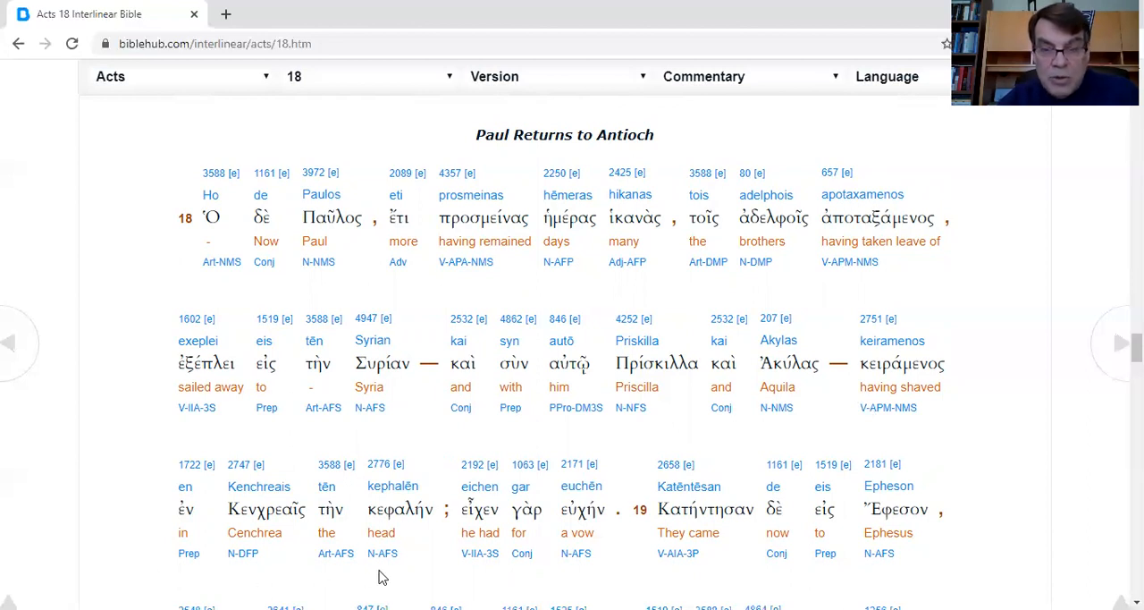
pyautogui.moveTo(606, 562)
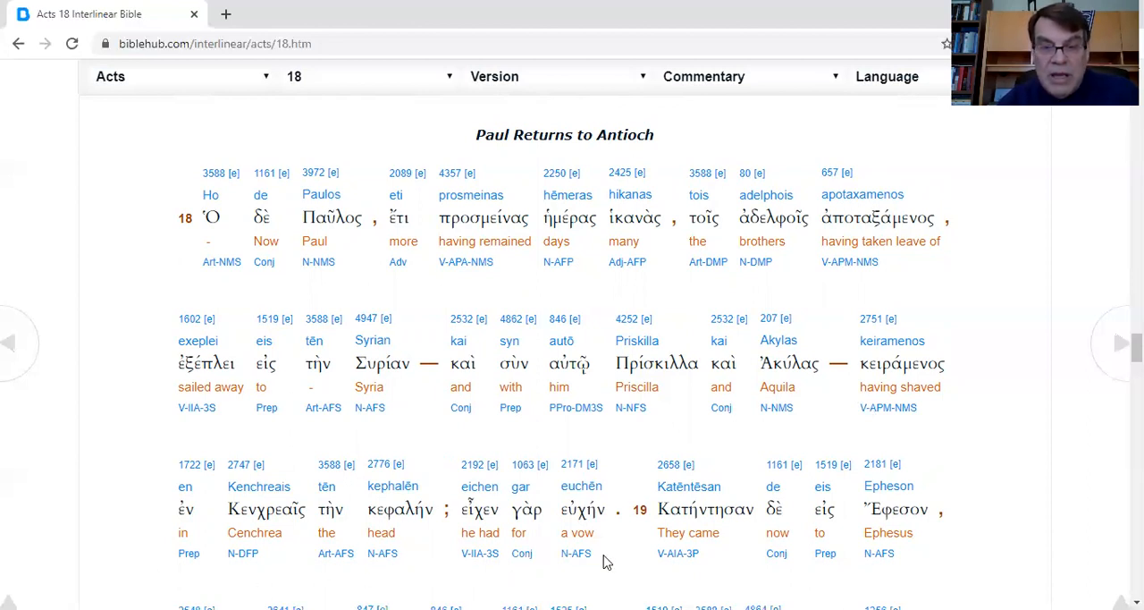
pyautogui.moveTo(625, 567)
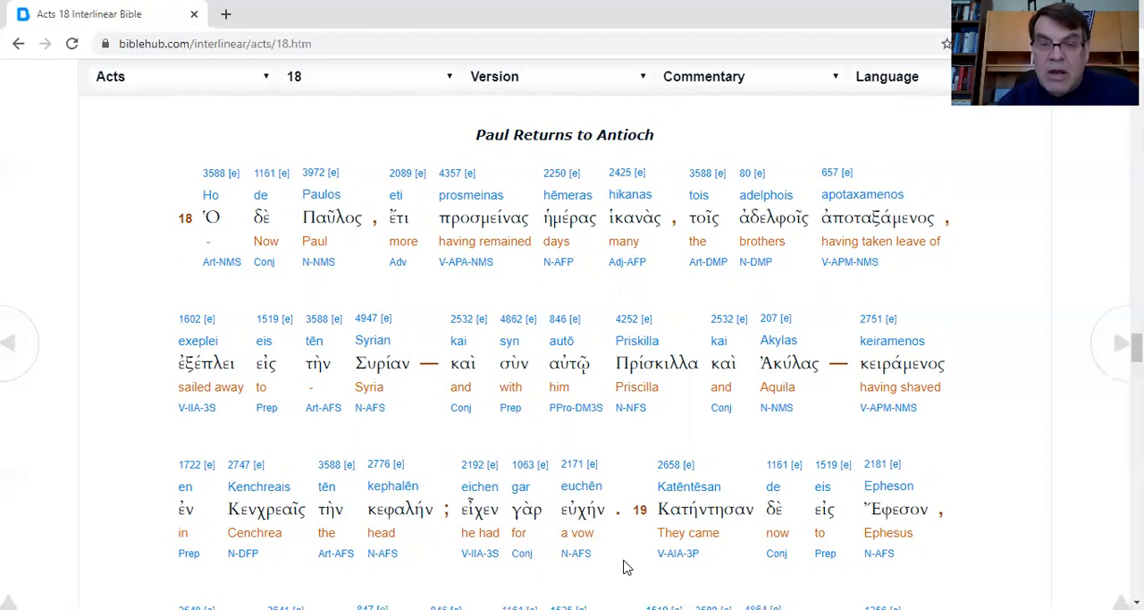
pyautogui.moveTo(15, 342)
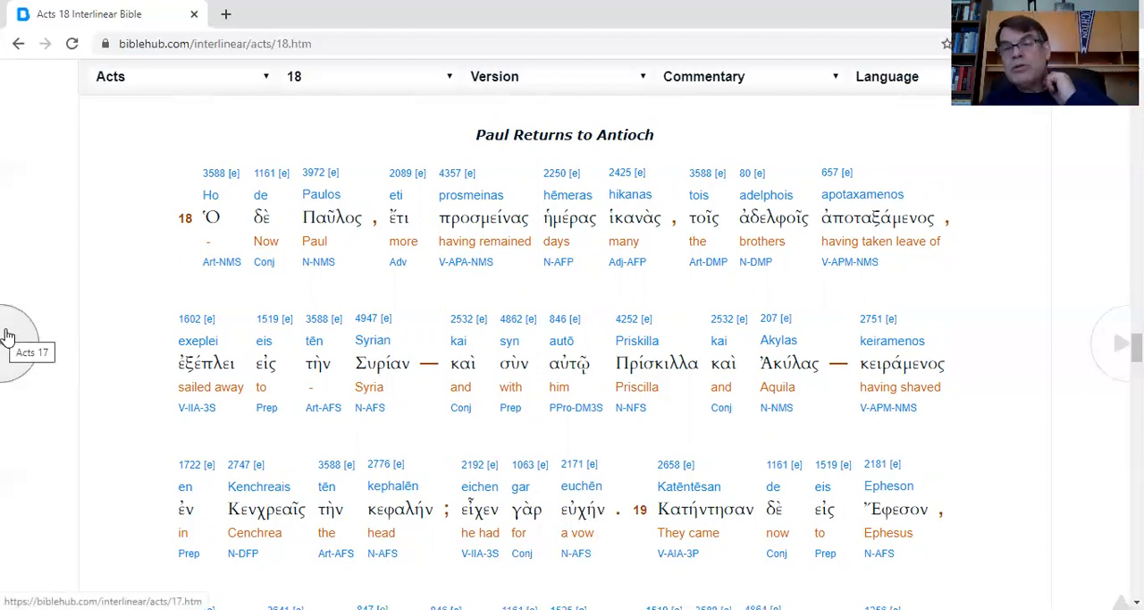